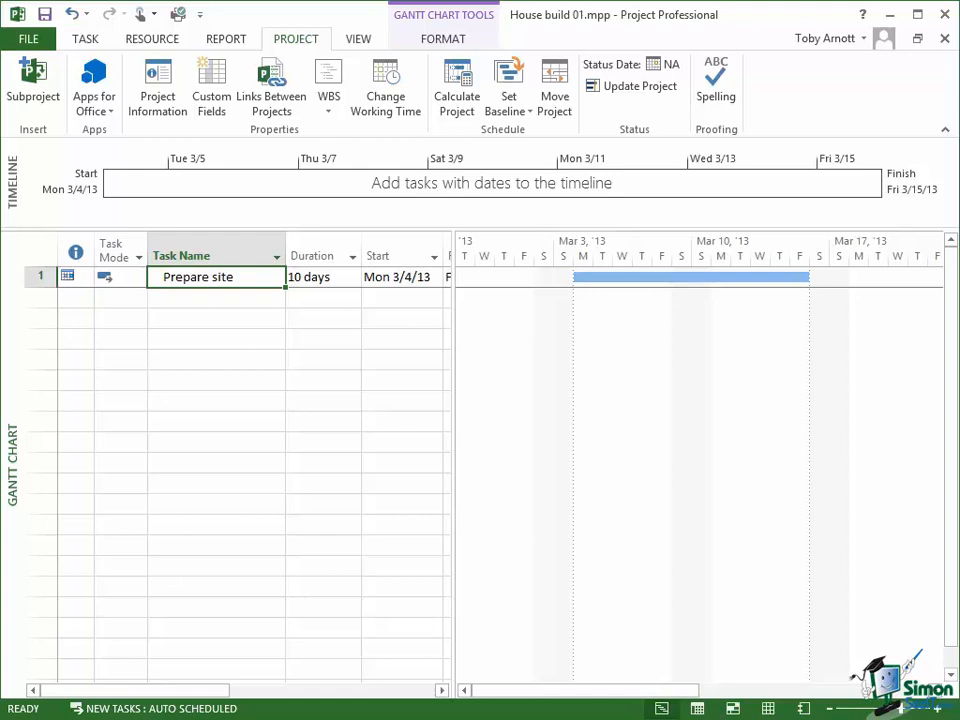
Open Project Options and go to the Schedule category for House build 01
left_click(37, 38)
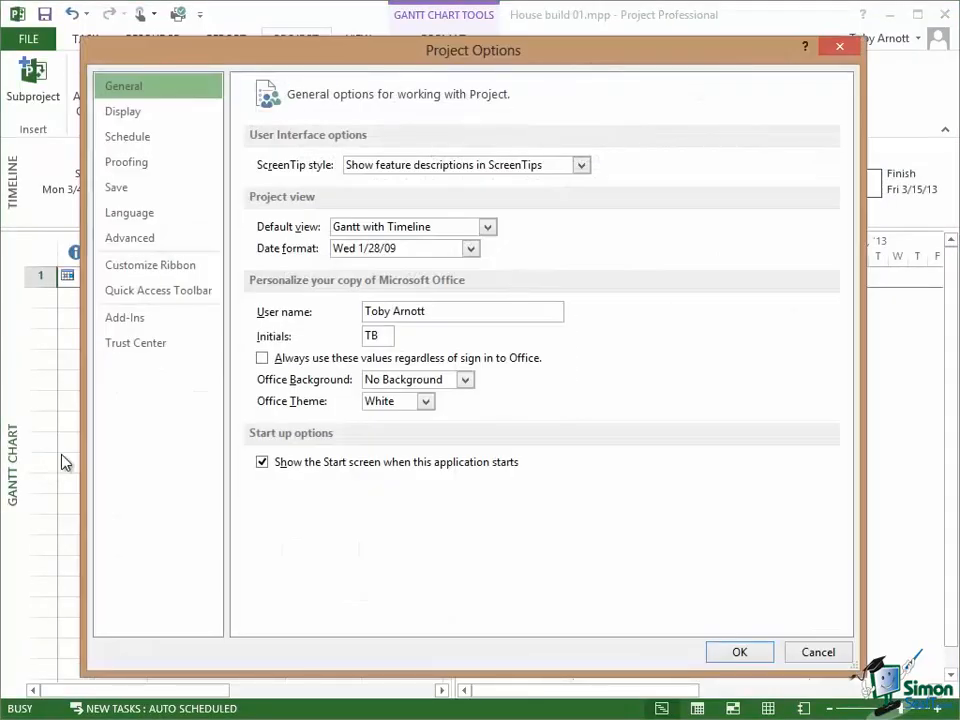
left_click(127, 136)
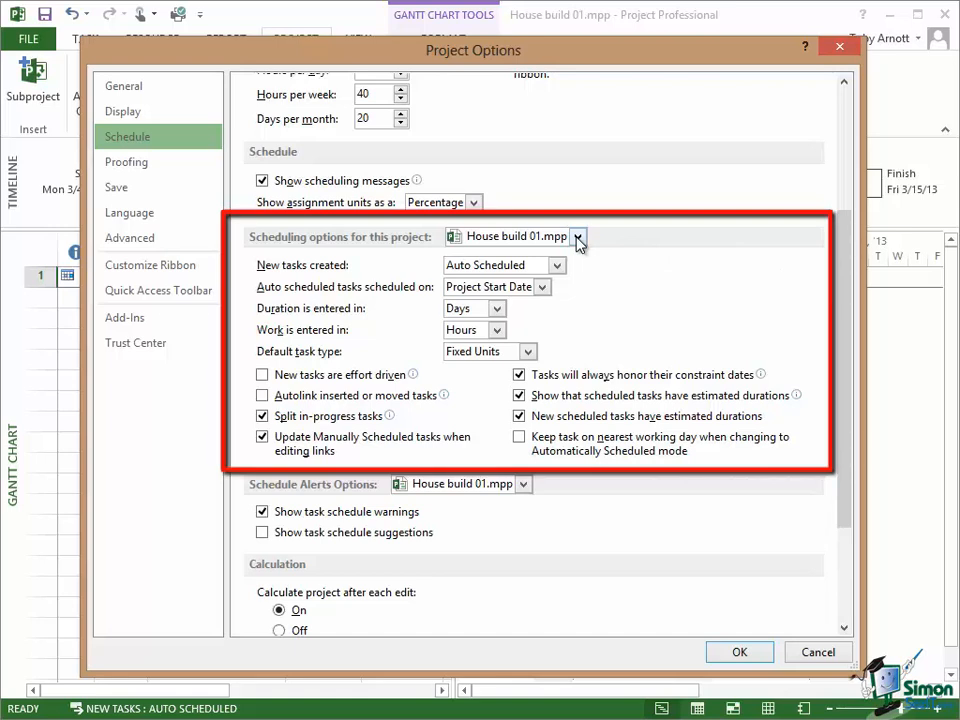
Expand the scheduling options scope list to show House build 01.mpp and All New Projects
left_click(578, 237)
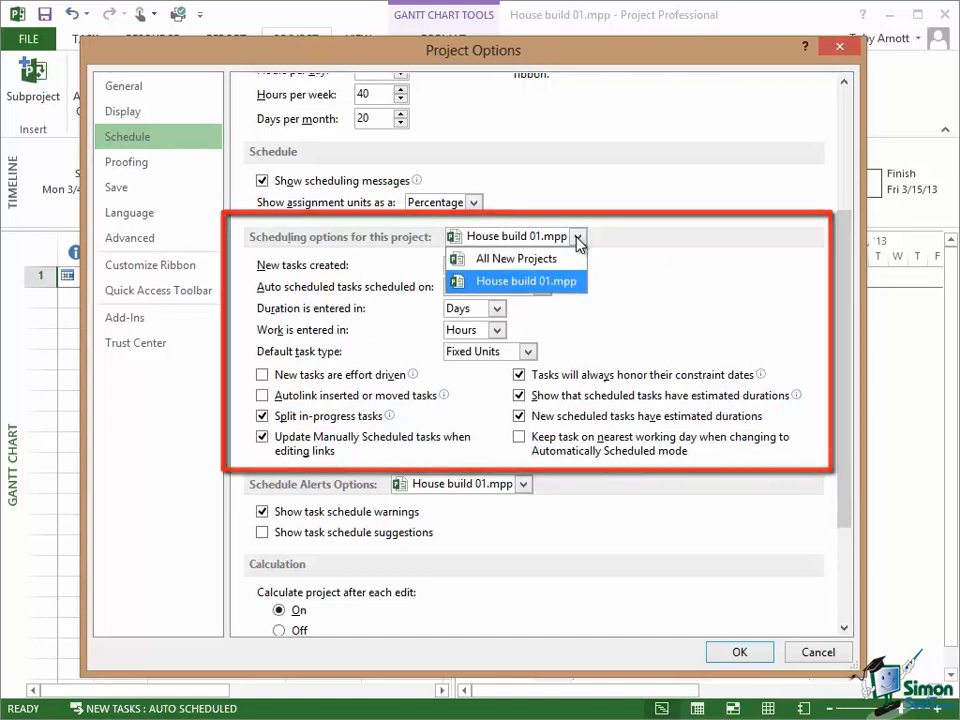
mouse_move(515, 258)
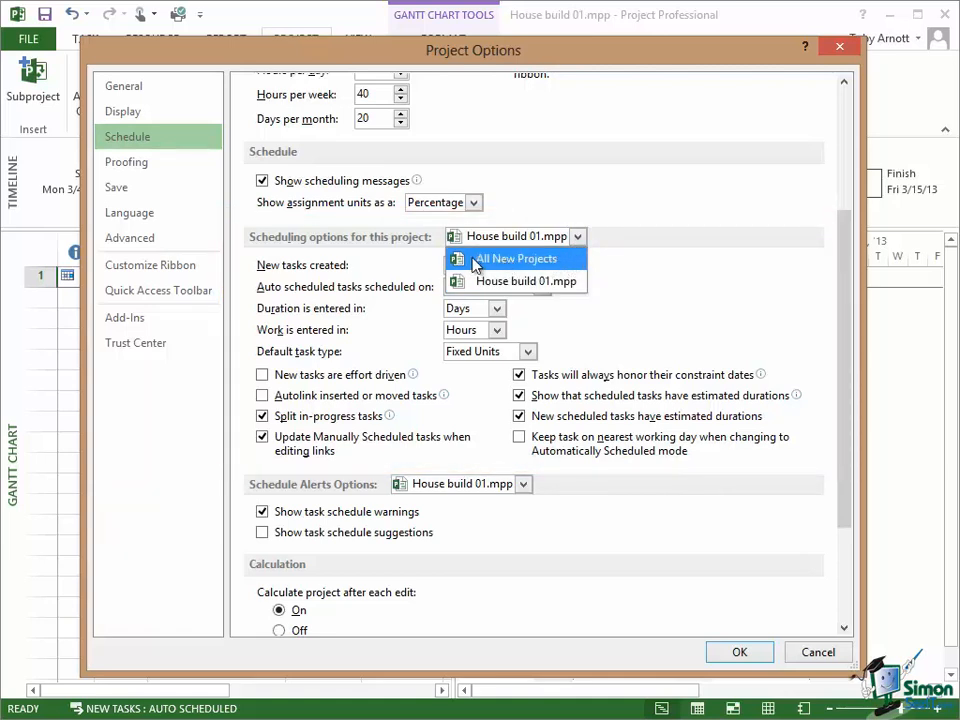
mouse_move(505, 281)
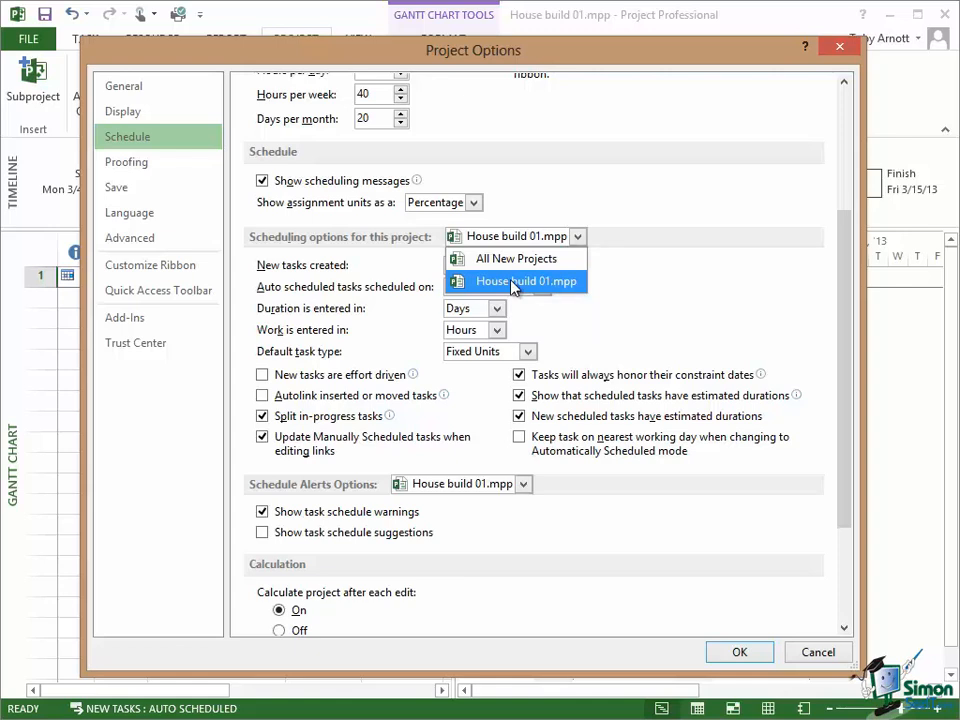
mouse_move(505, 258)
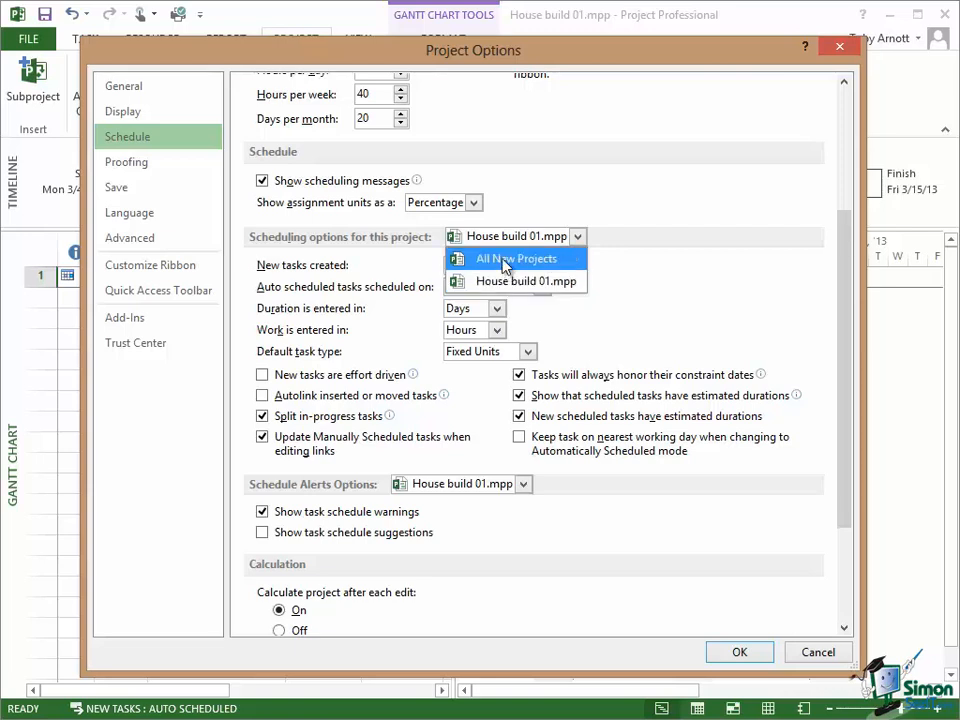
mouse_move(489, 270)
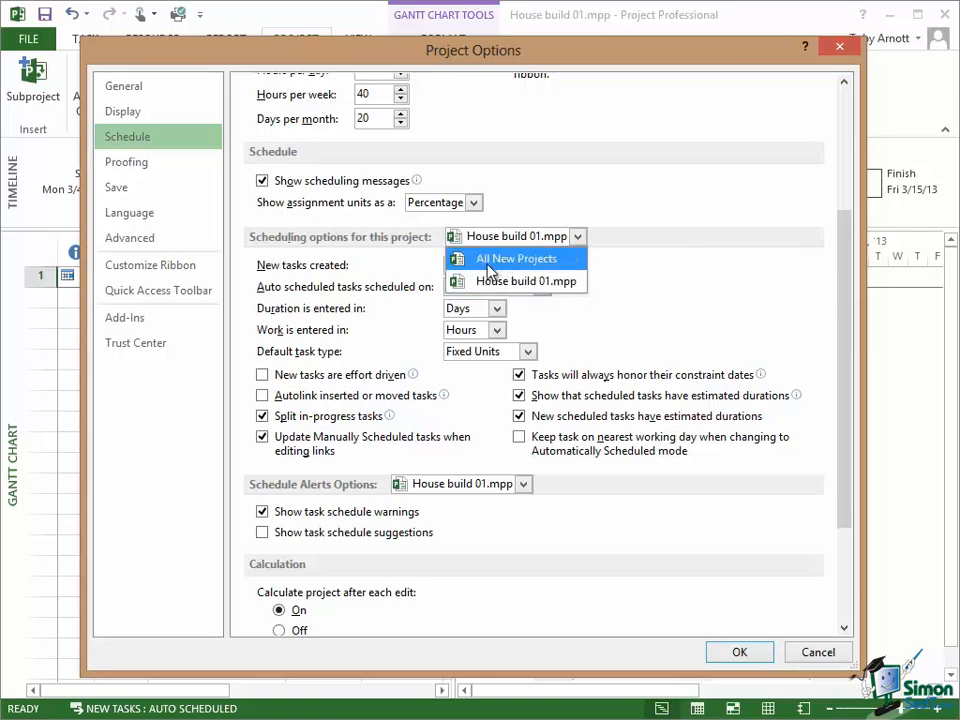
mouse_move(498, 285)
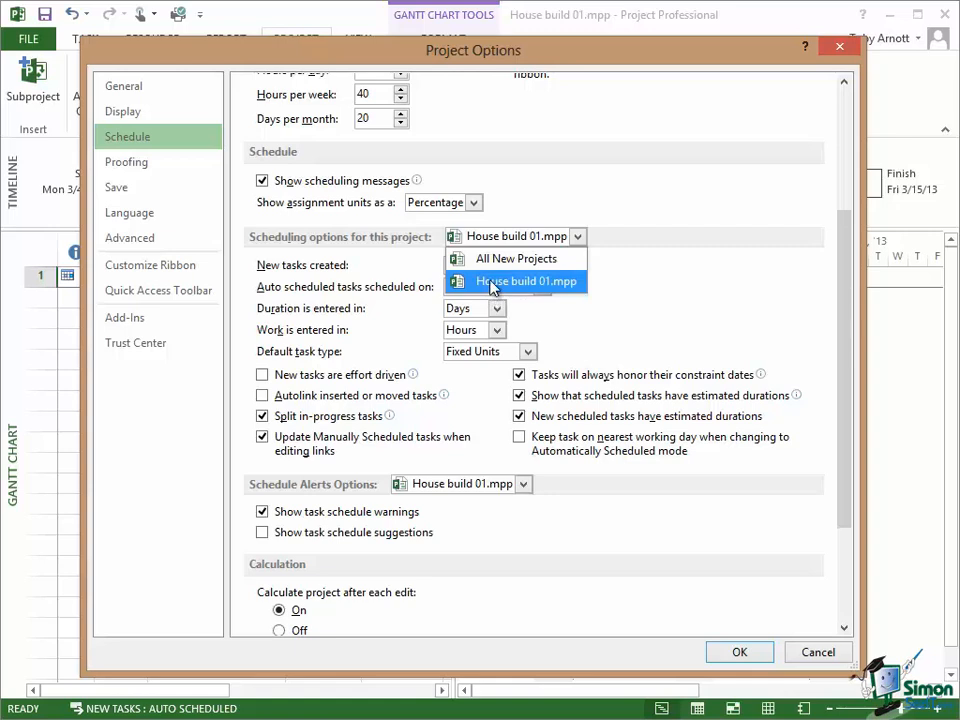
Keep House build 01.mpp as the scope and set auto-scheduled tasks to Current Date
left_click(514, 281)
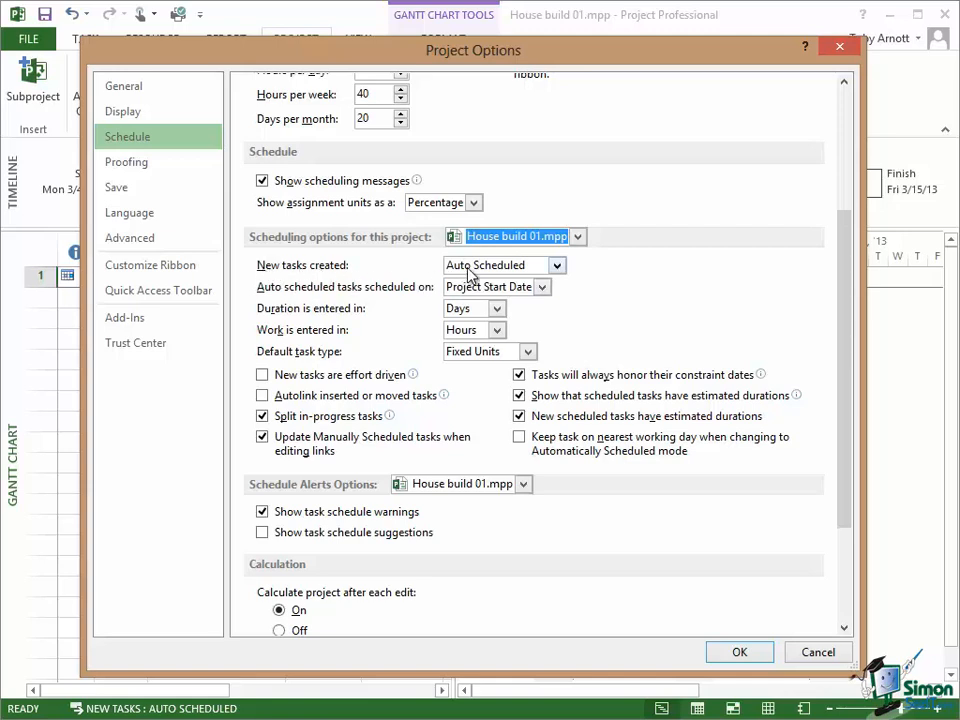
mouse_move(425, 289)
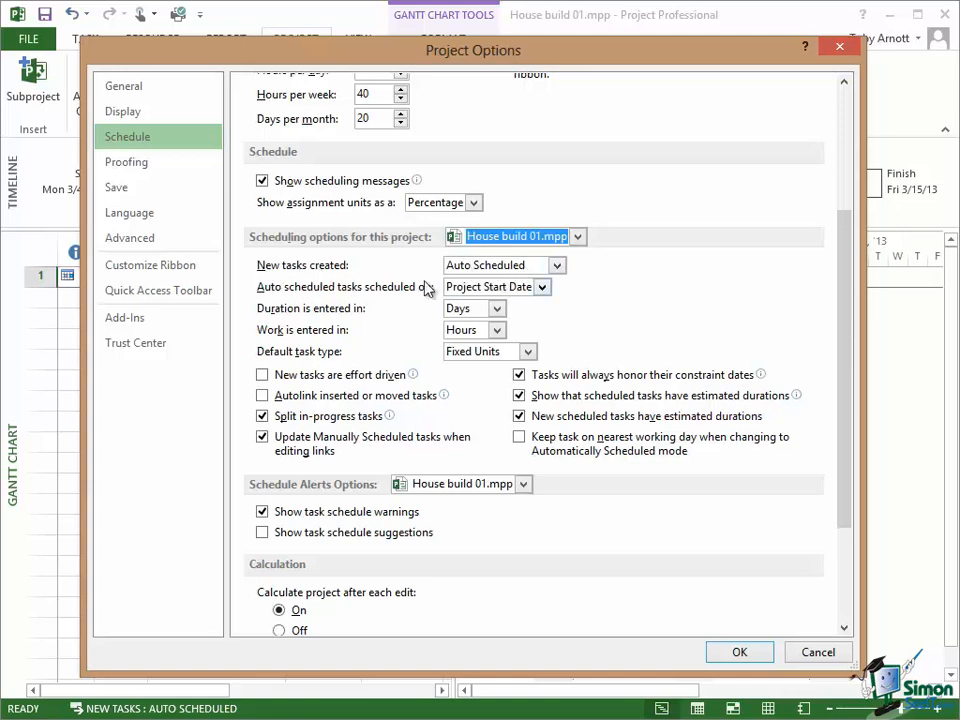
mouse_move(263, 297)
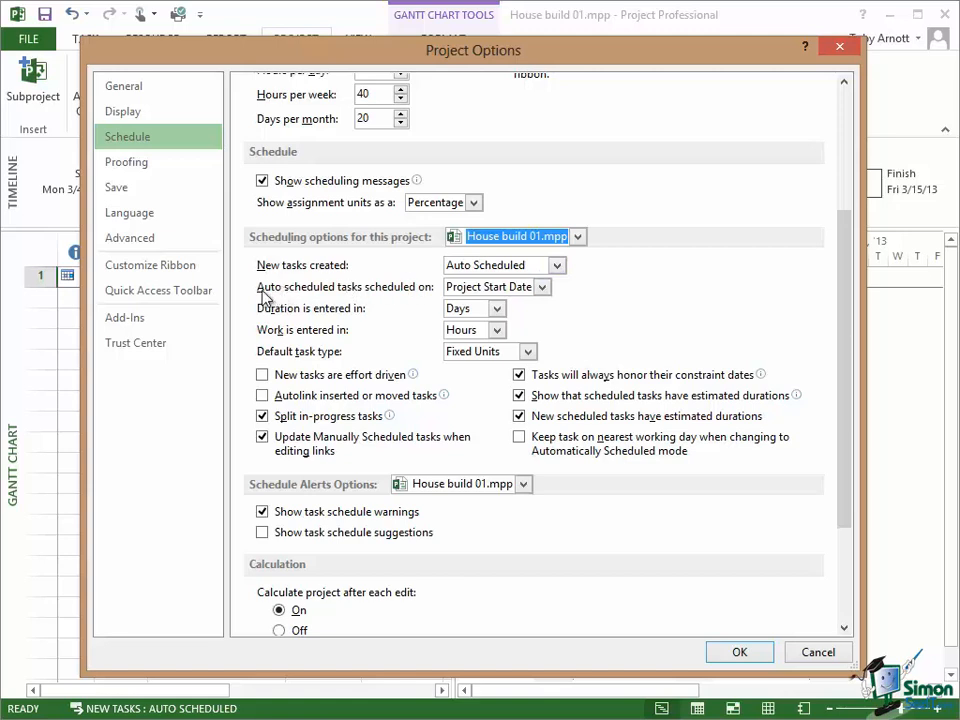
mouse_move(430, 300)
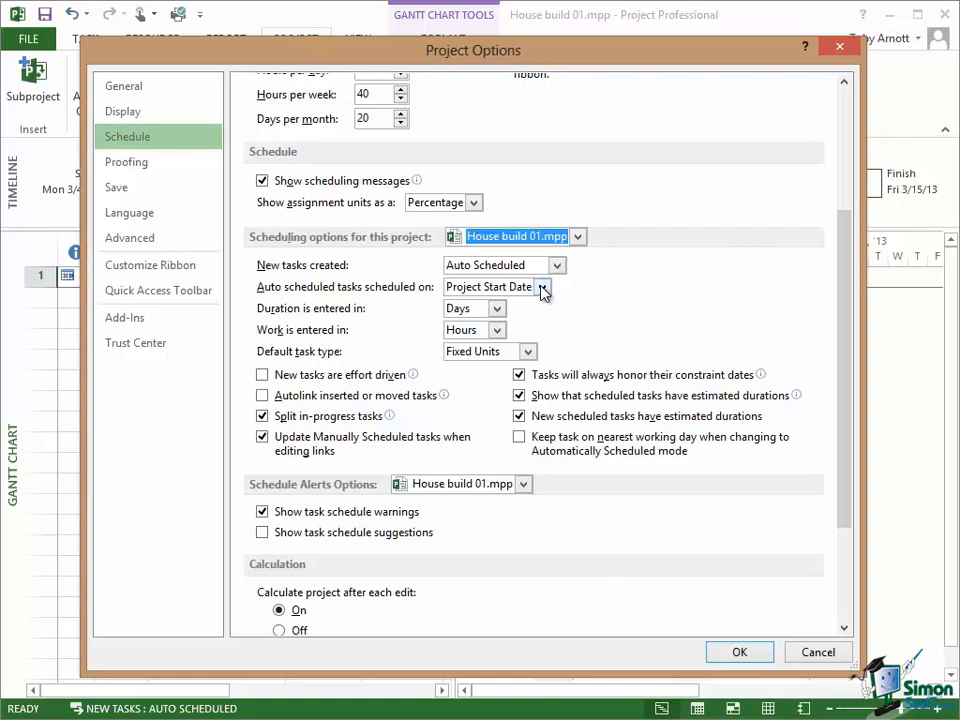
left_click(542, 287)
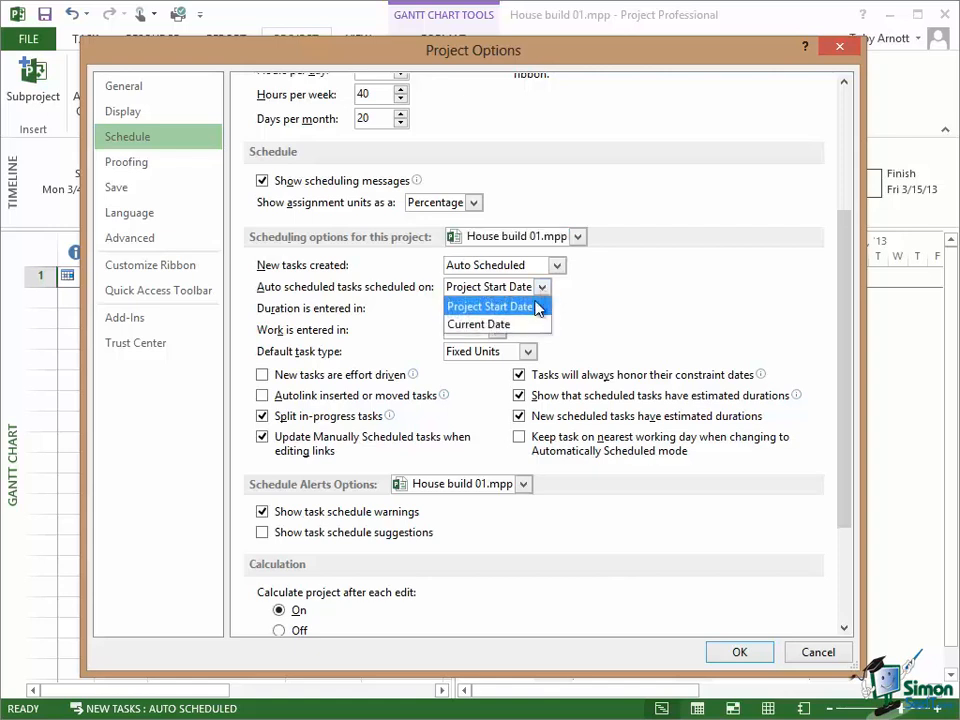
mouse_move(528, 328)
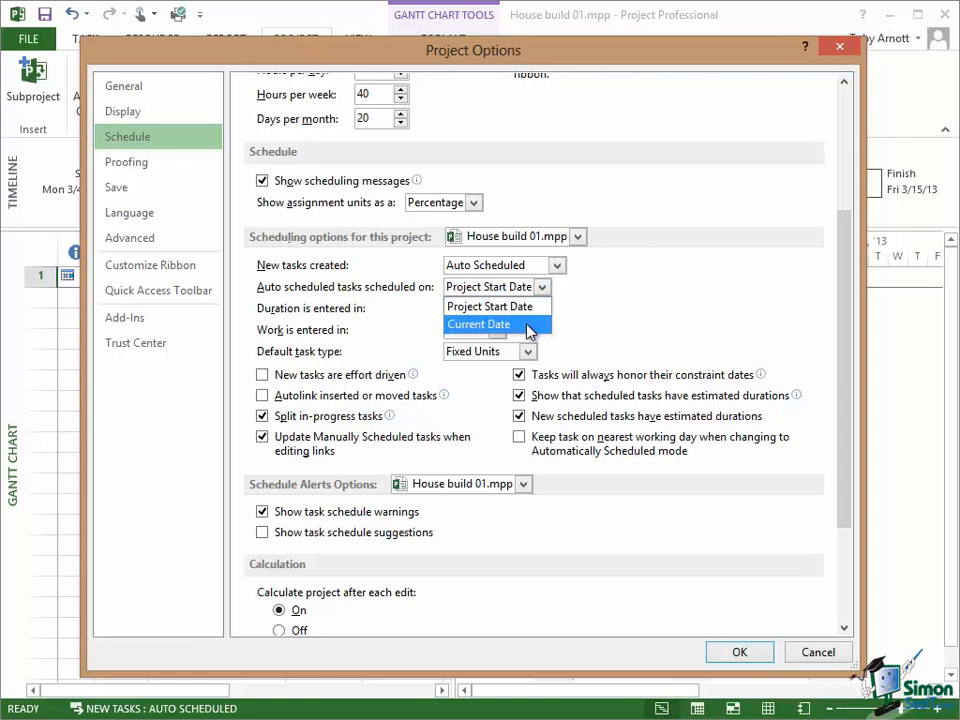
mouse_move(515, 329)
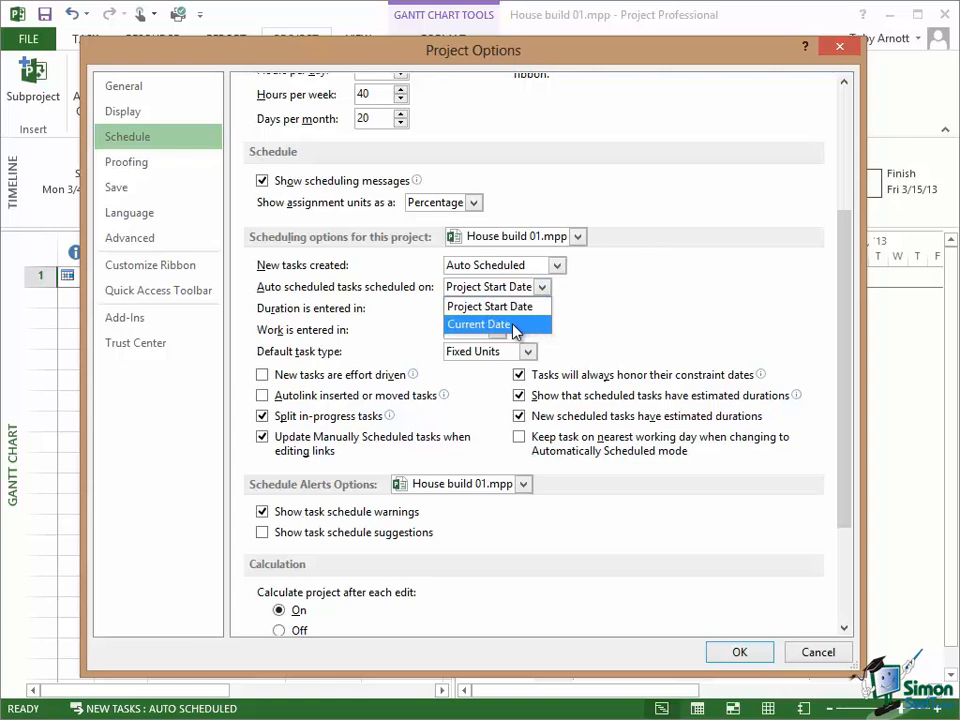
left_click(478, 324)
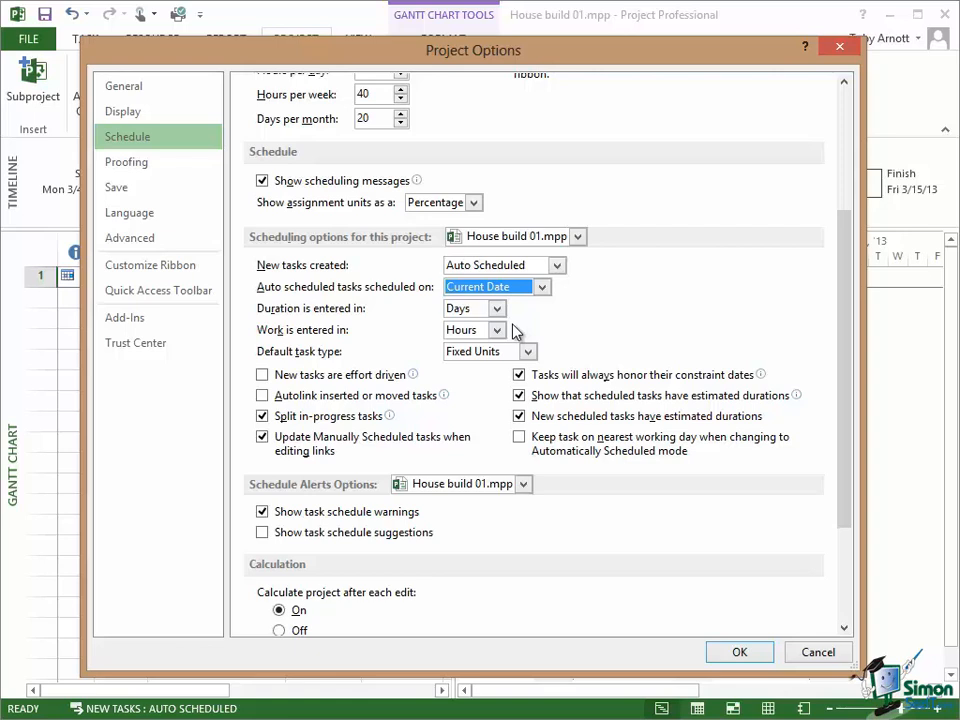
mouse_move(288, 308)
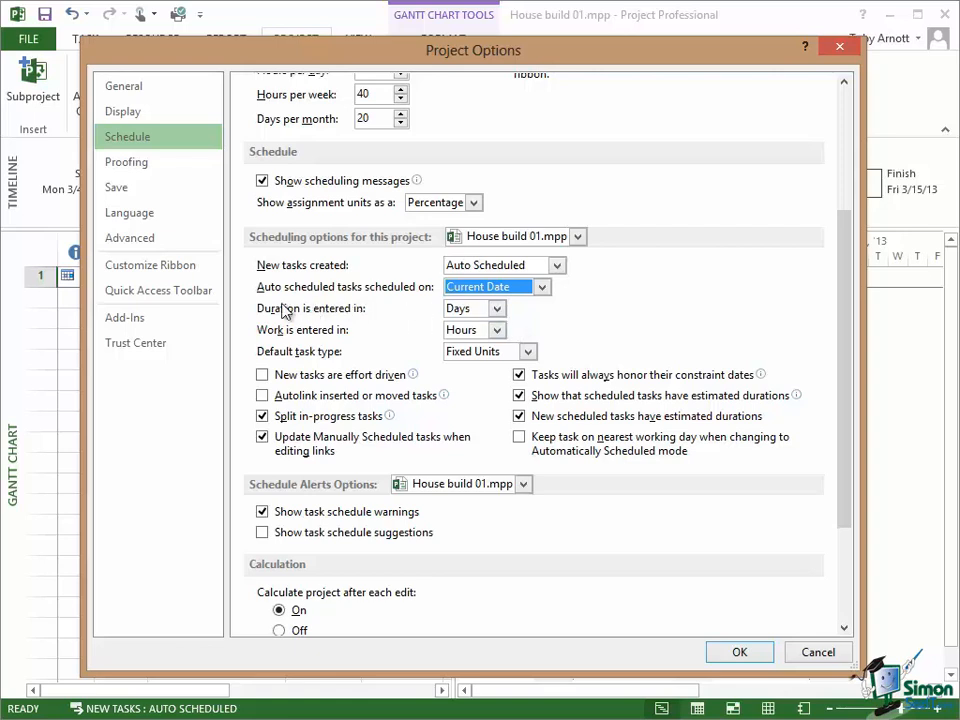
mouse_move(453, 313)
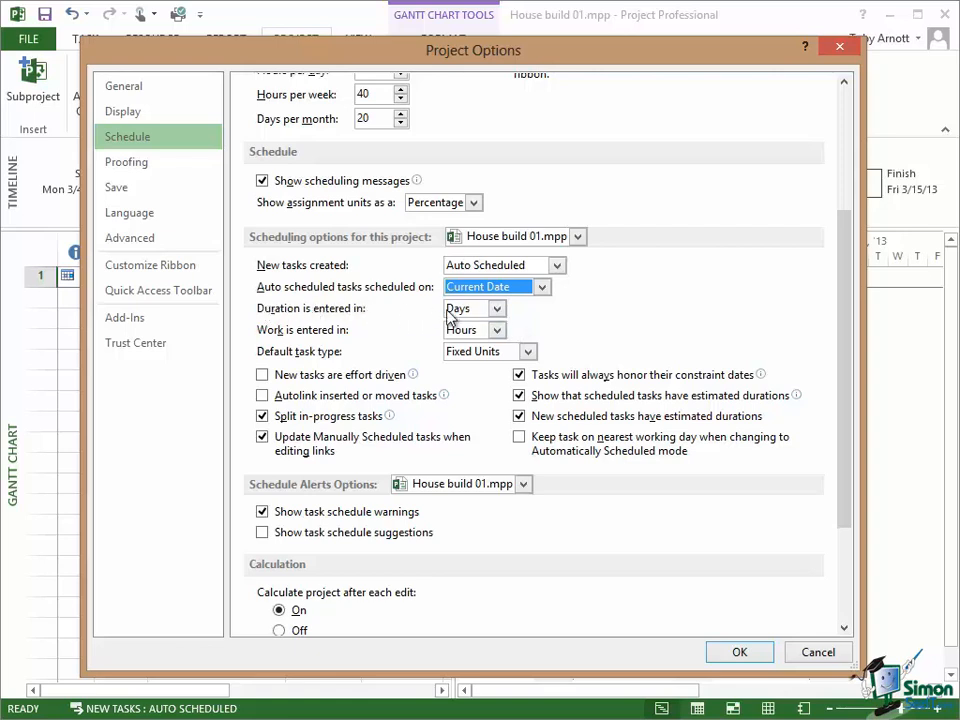
left_click(497, 308)
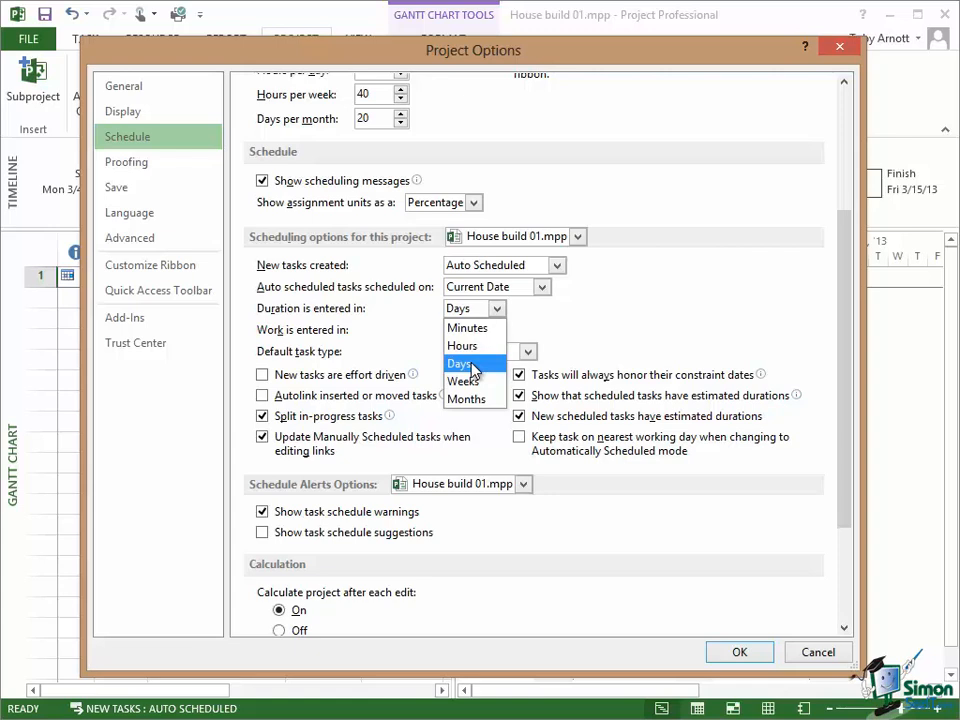
mouse_move(465, 364)
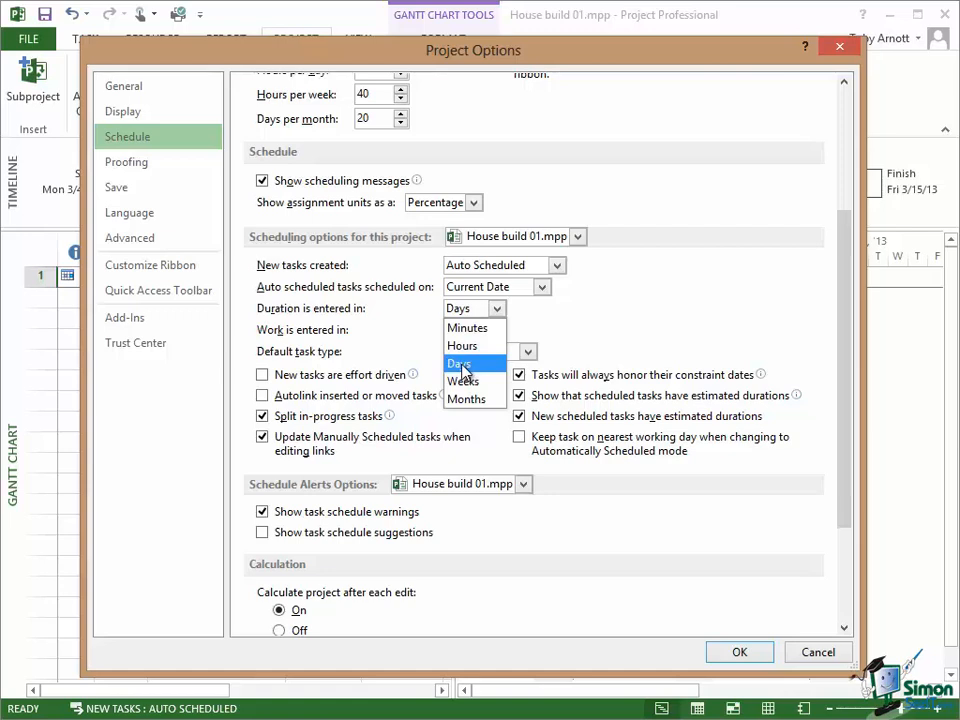
mouse_move(464, 371)
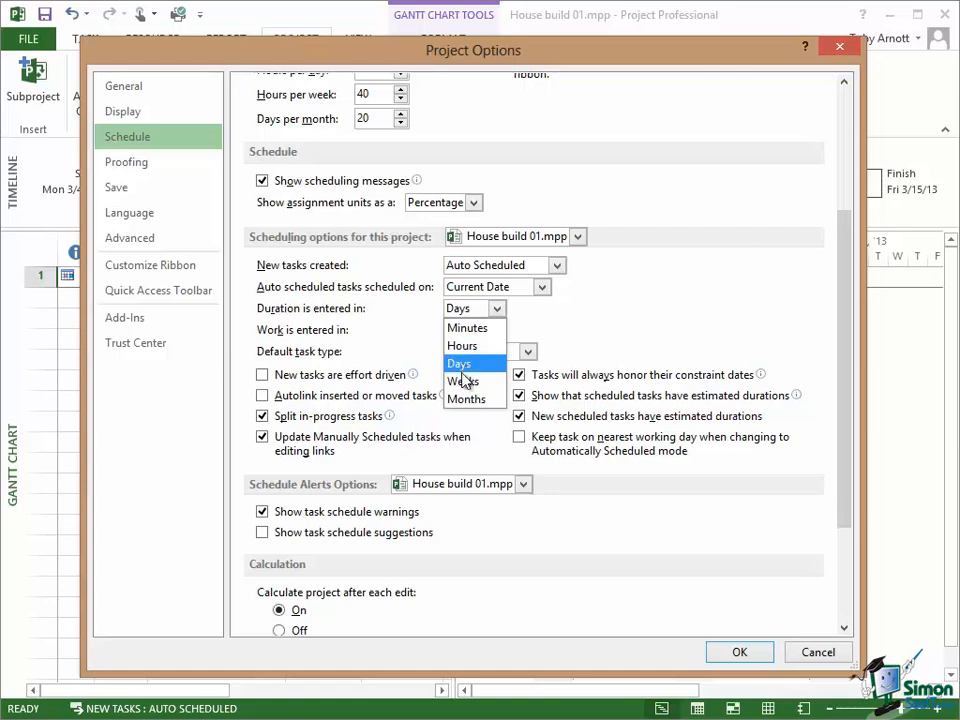
mouse_move(458, 363)
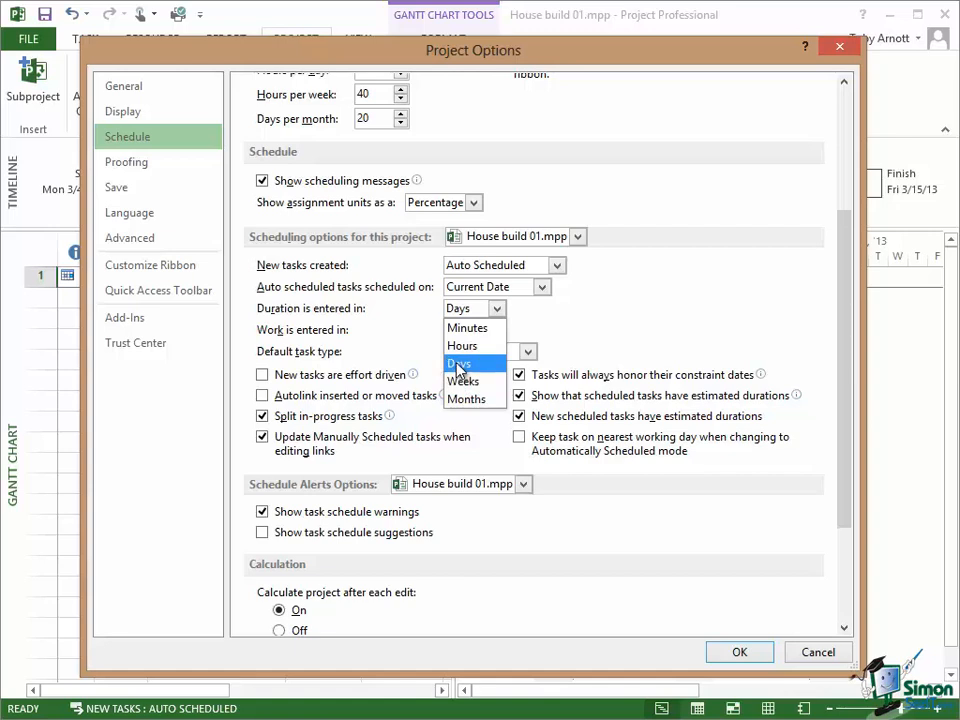
left_click(459, 363)
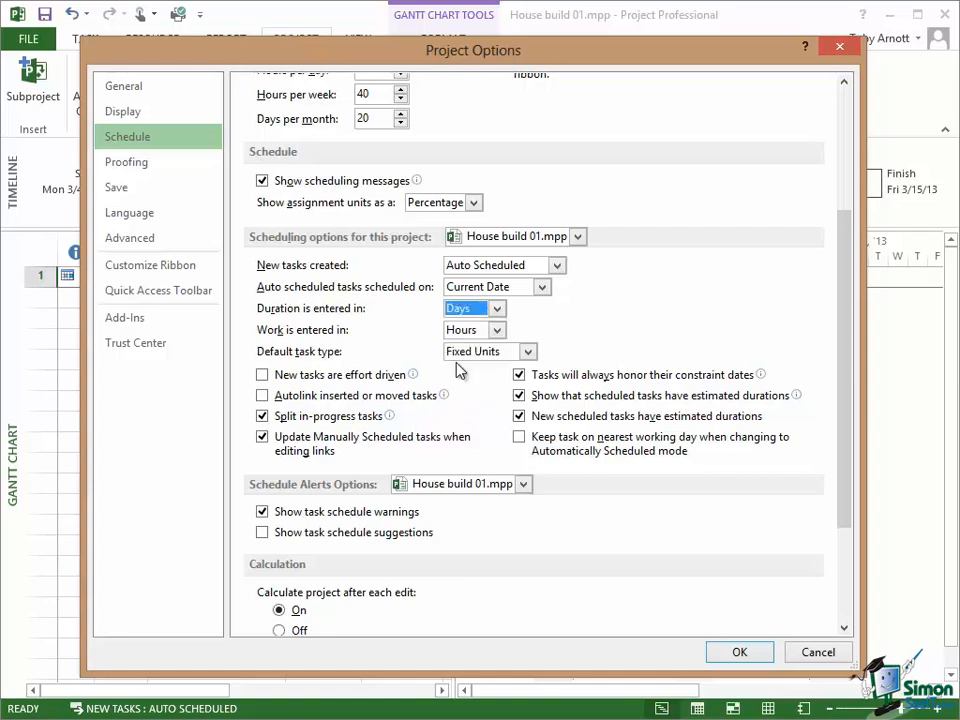
mouse_move(270, 335)
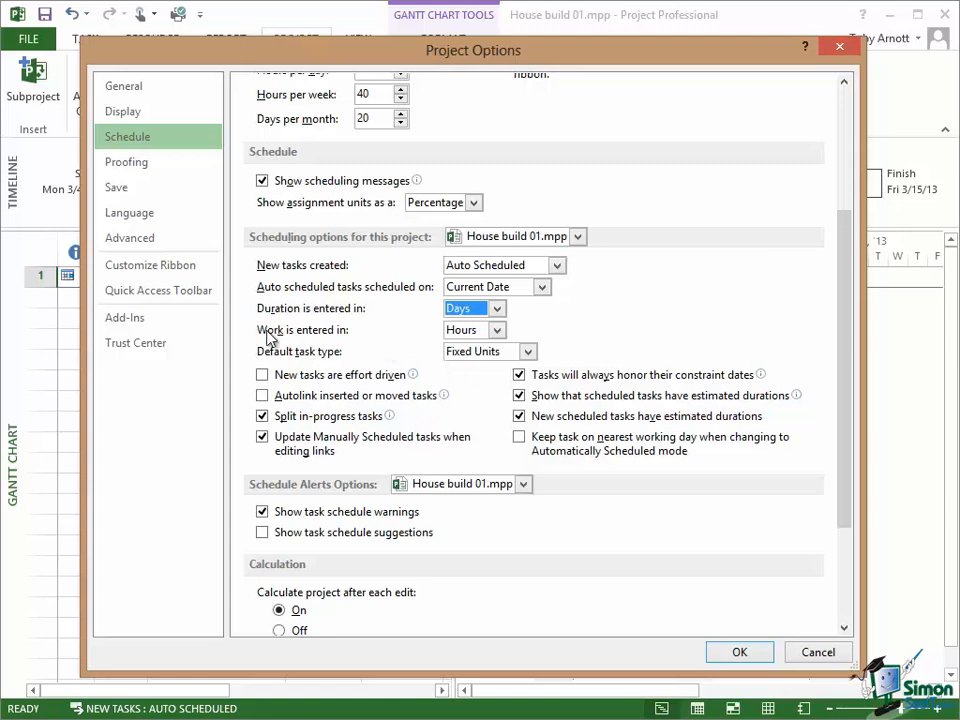
mouse_move(296, 357)
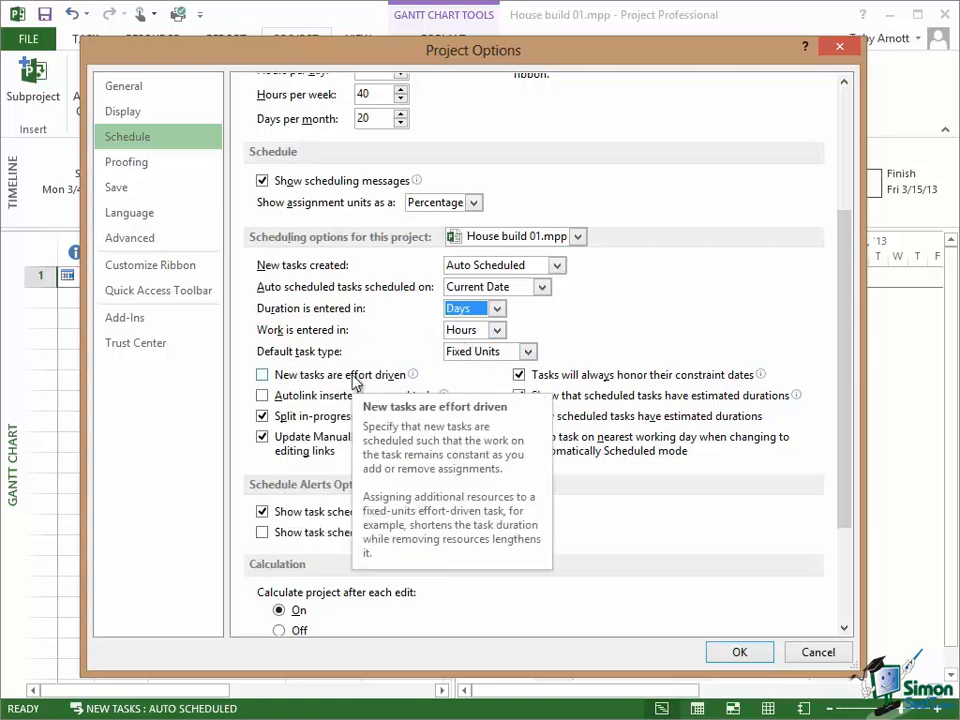
mouse_move(650, 347)
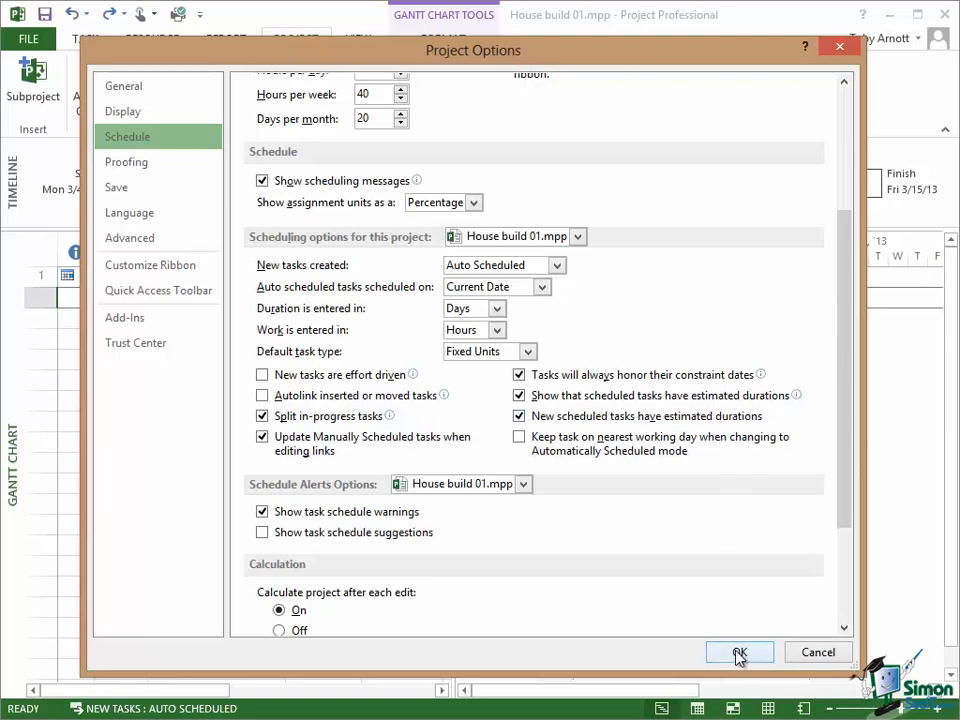
Close Project Options and add the task 'Lay foundation' with a 15-day duration
left_click(739, 652)
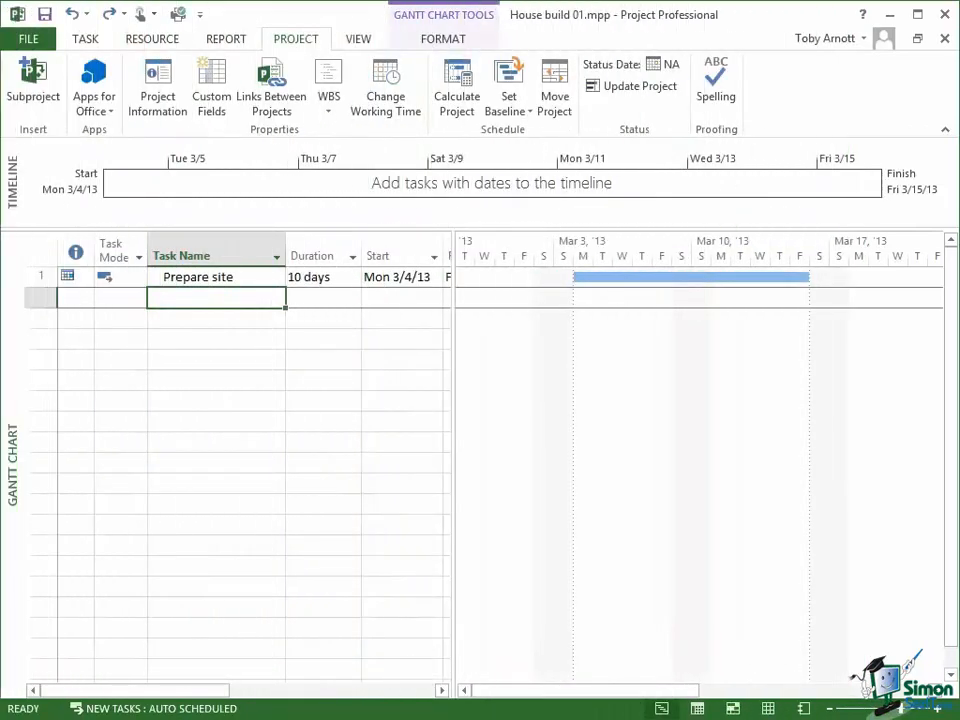
type("Lay foundation")
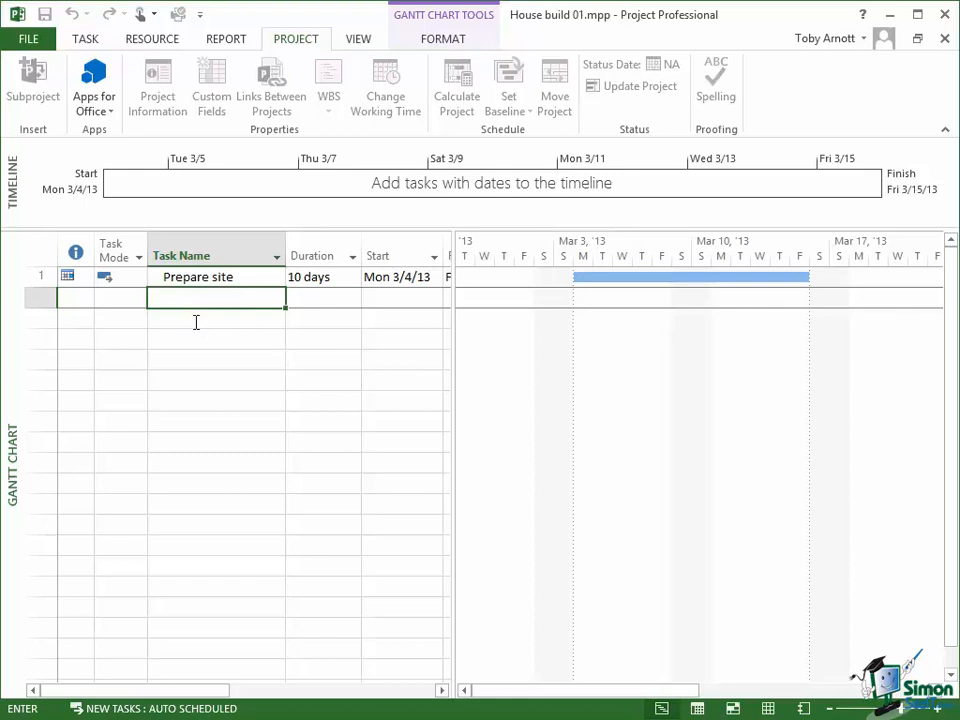
type("Lay foundation")
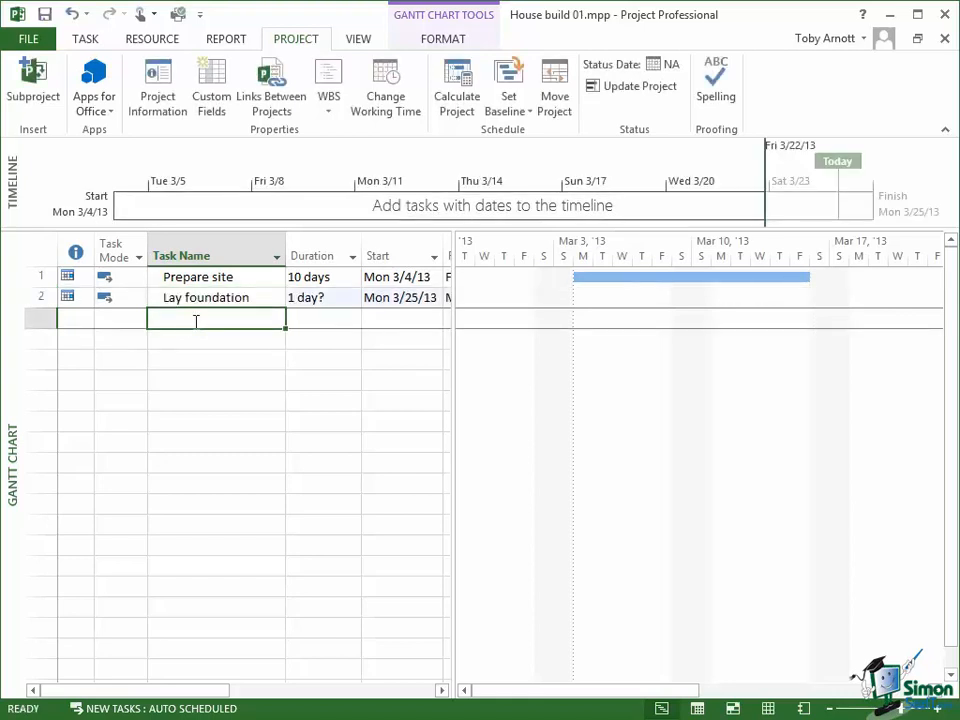
left_click(315, 297)
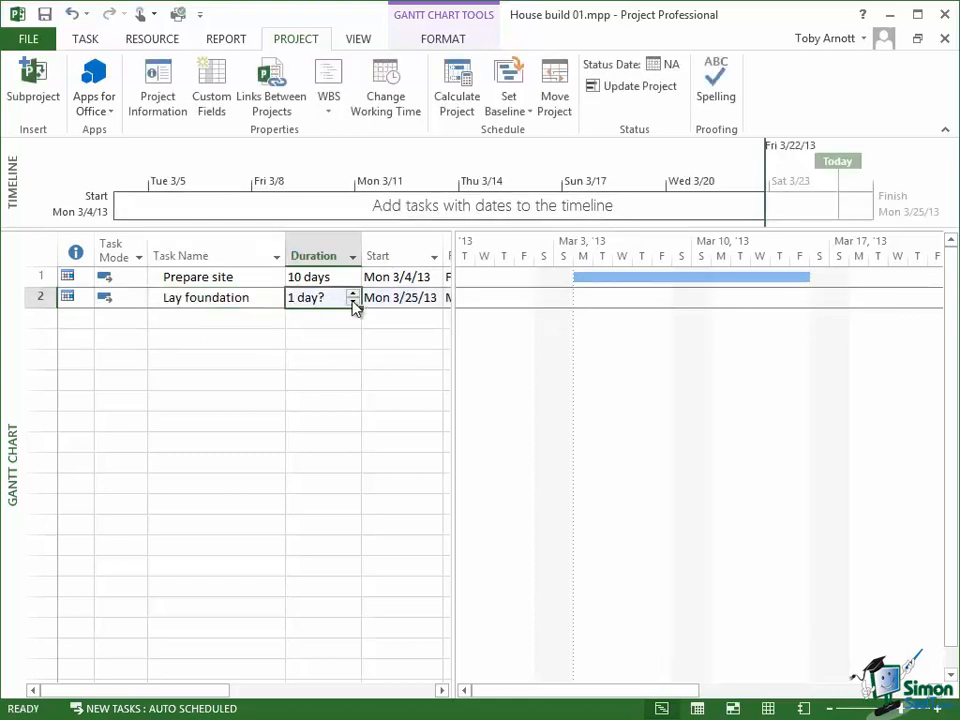
left_click(352, 292)
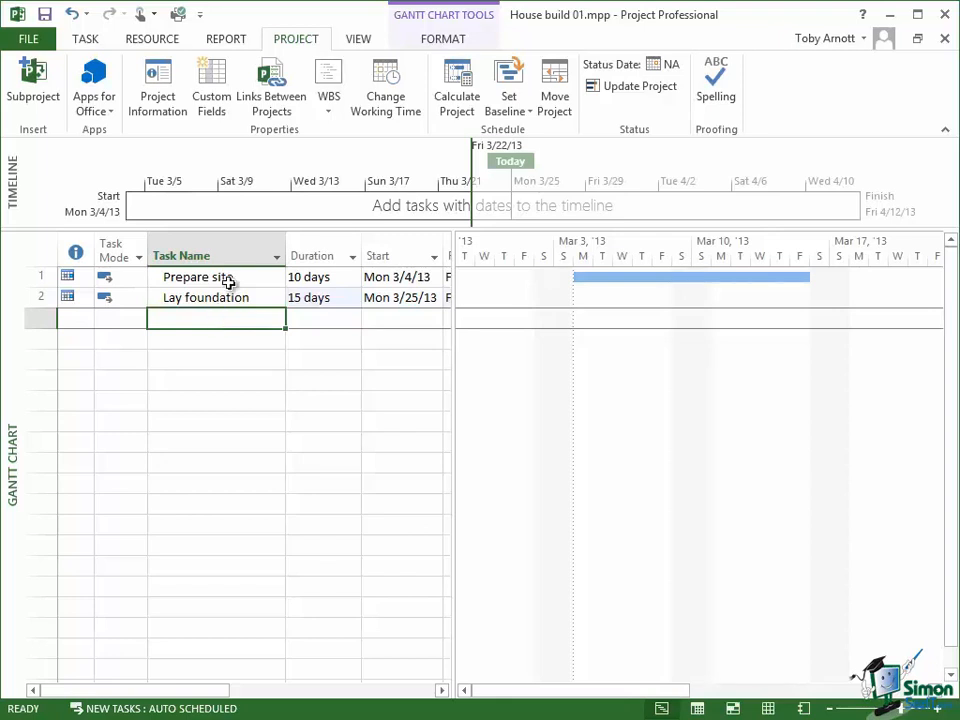
mouse_move(660, 277)
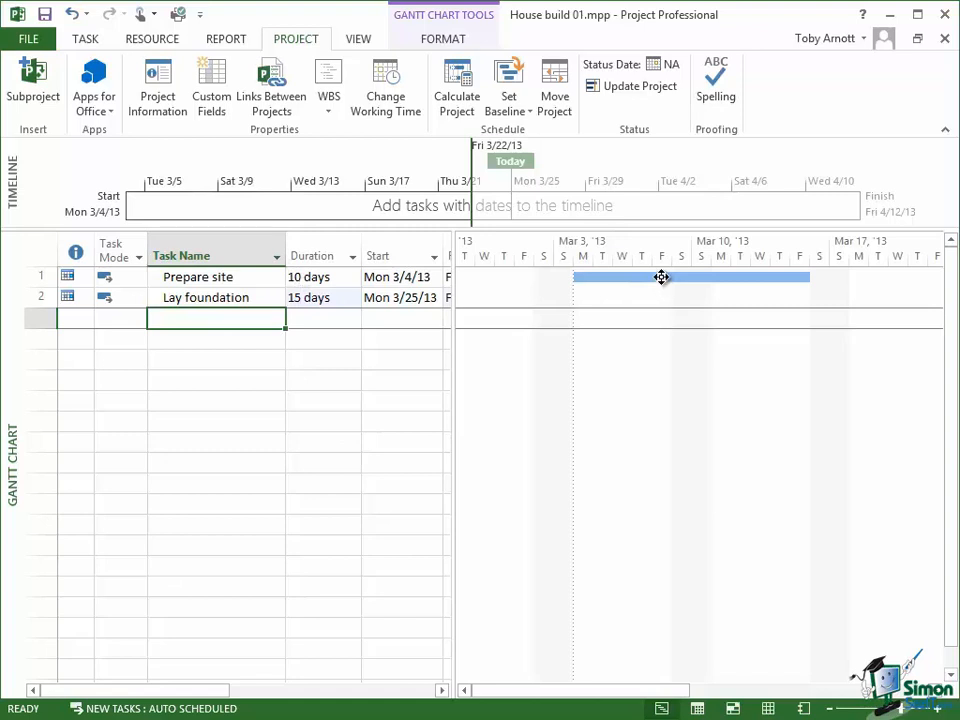
mouse_move(940, 287)
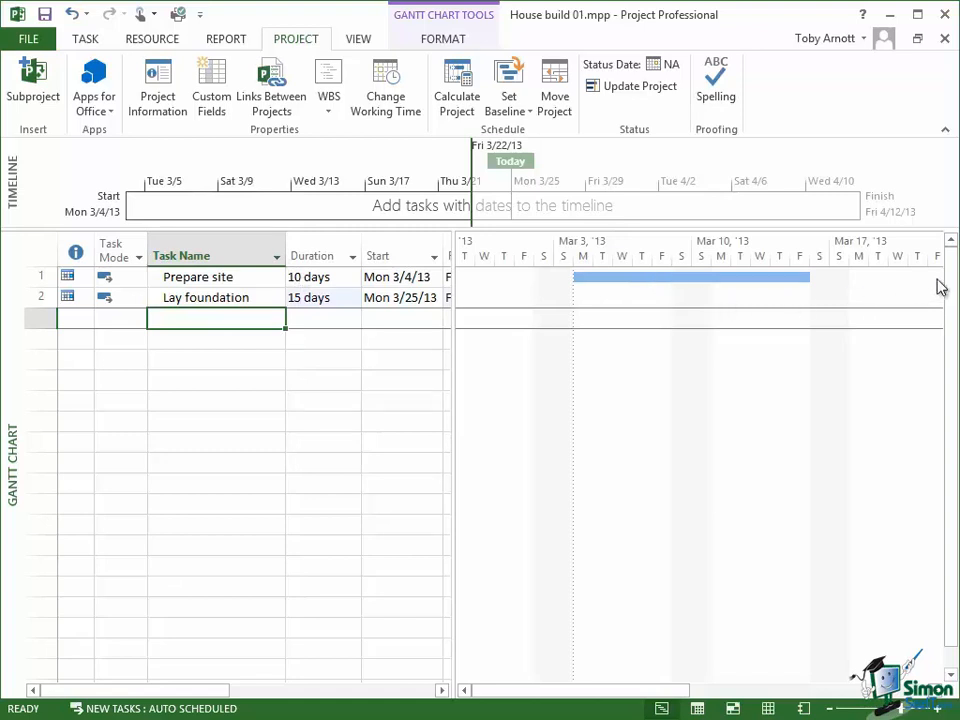
mouse_move(922, 287)
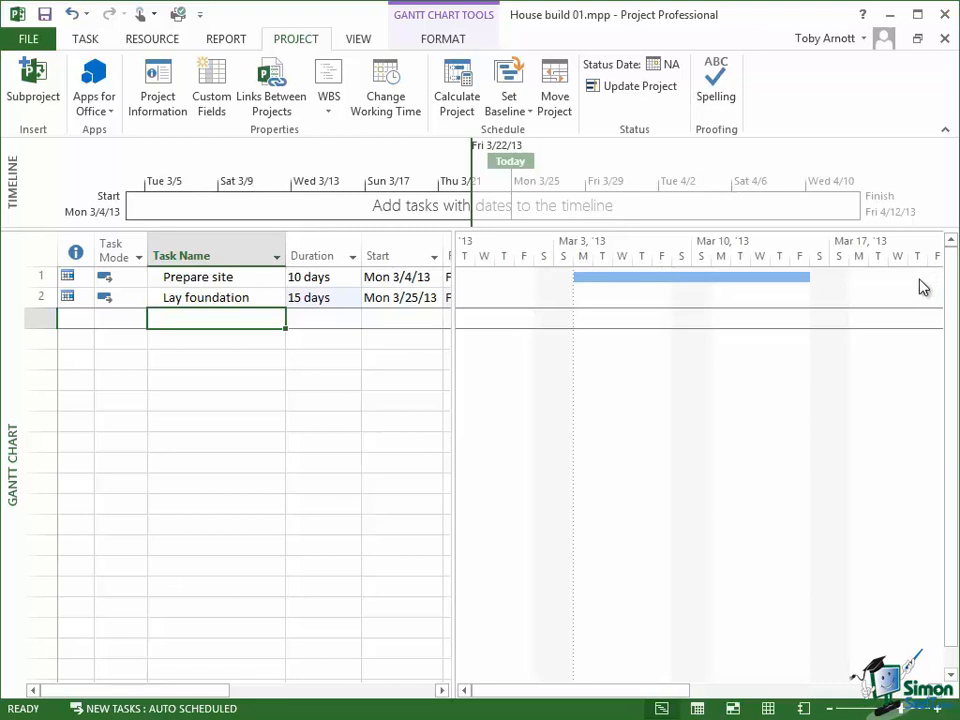
mouse_move(884, 394)
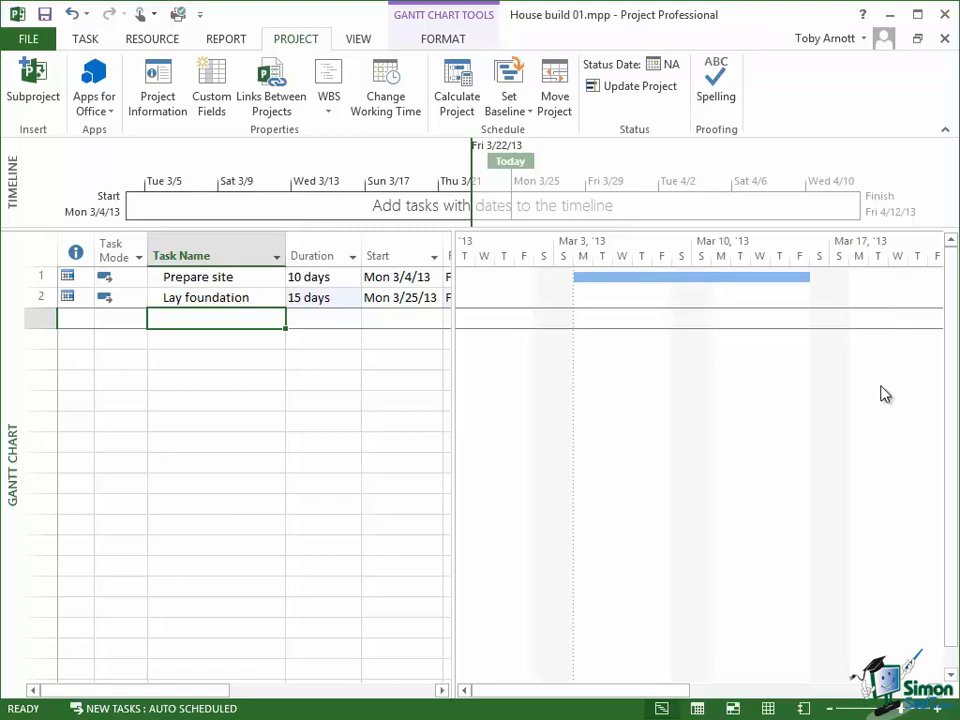
mouse_move(832, 712)
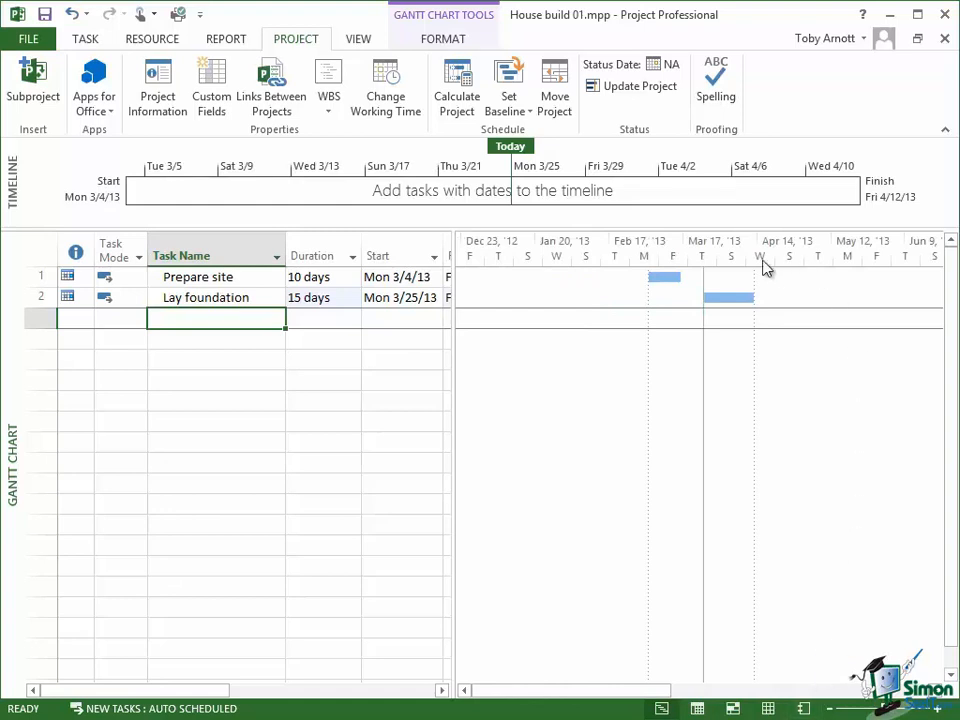
mouse_move(725, 301)
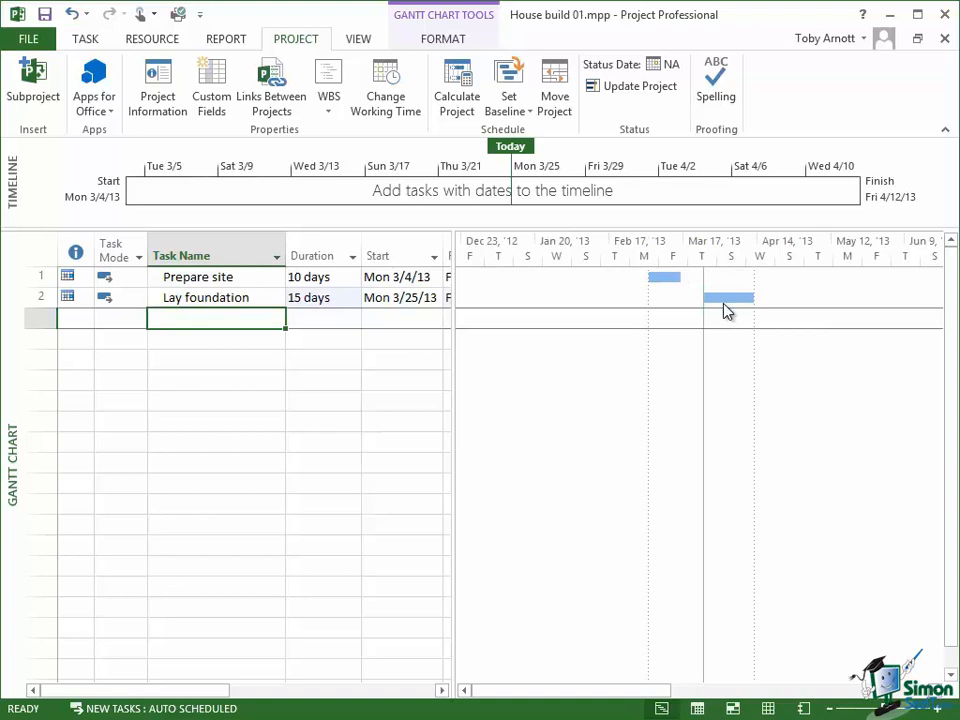
mouse_move(721, 302)
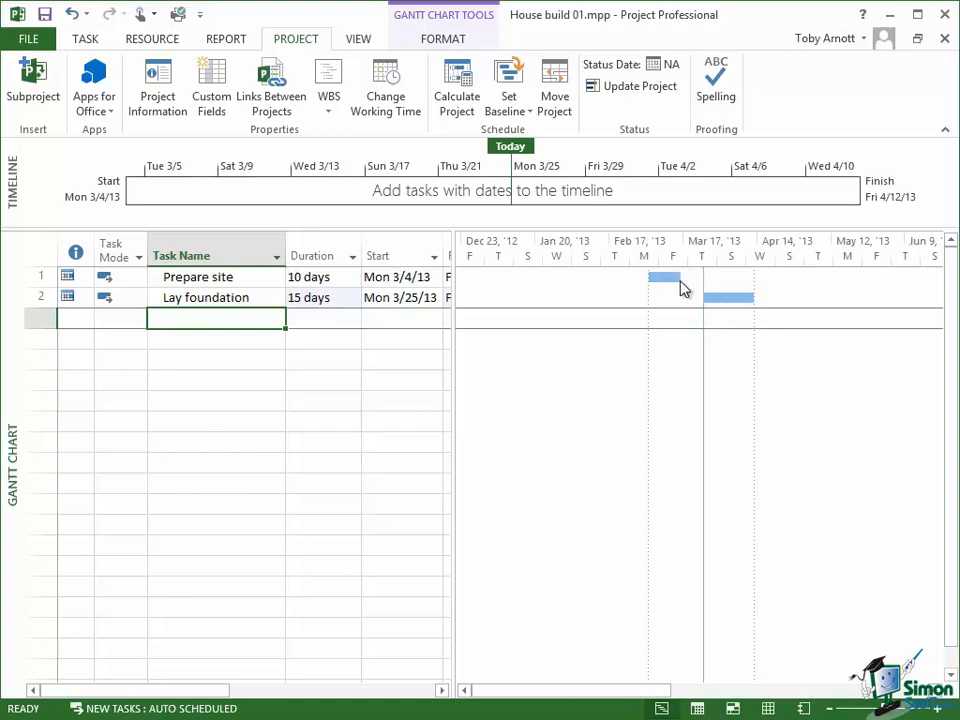
mouse_move(707, 308)
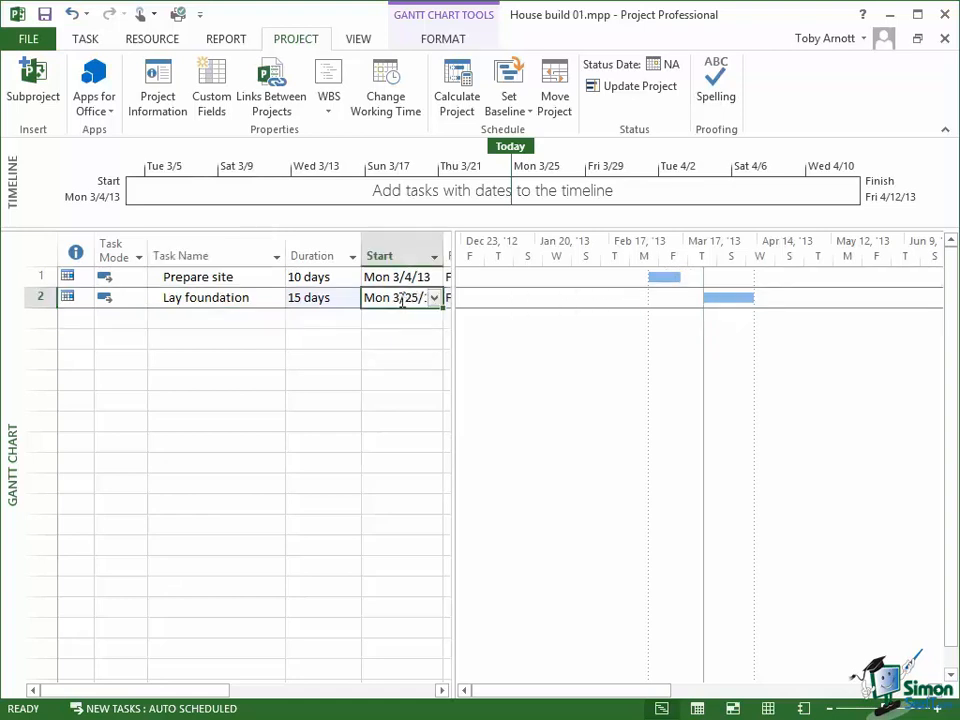
Set Lay foundation's start to Mon 3/18/13, moving it without linking to Prepare site
left_click(434, 297)
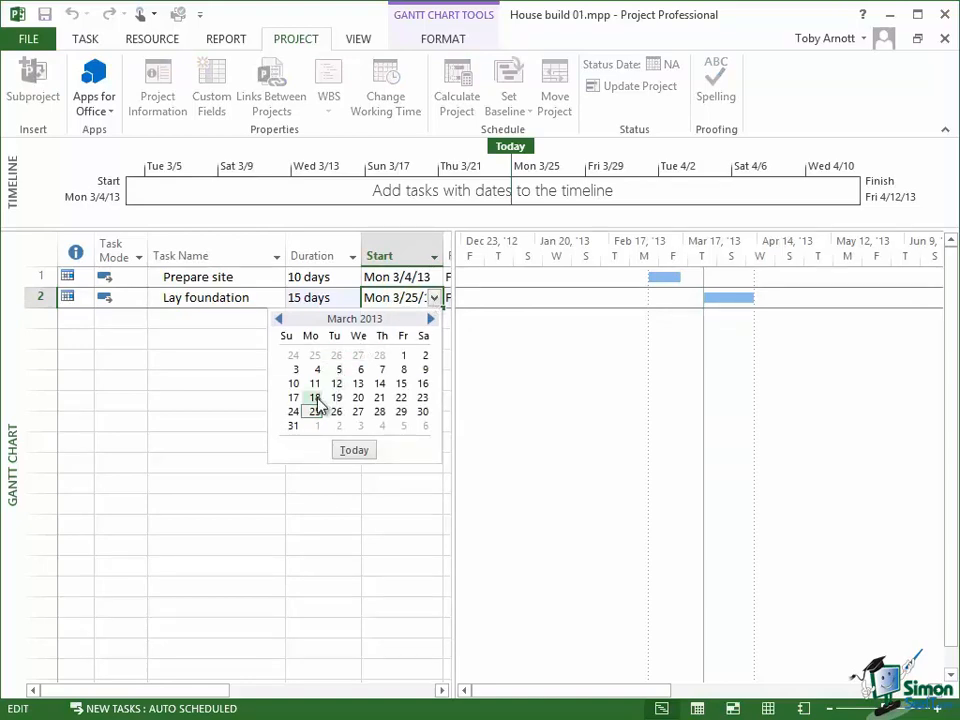
left_click(314, 397)
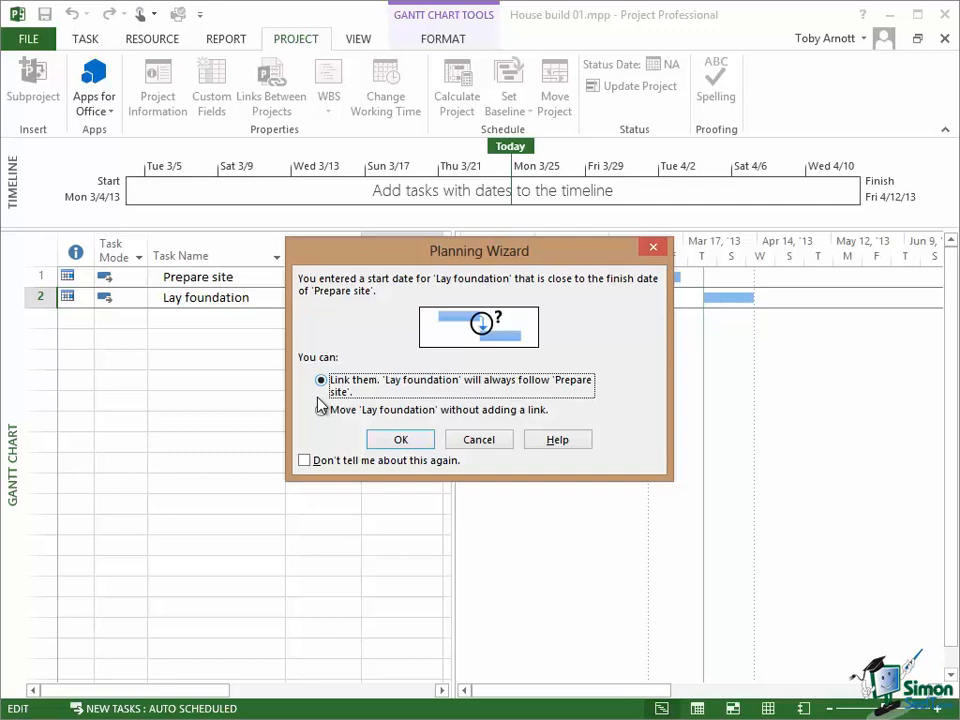
mouse_move(458, 392)
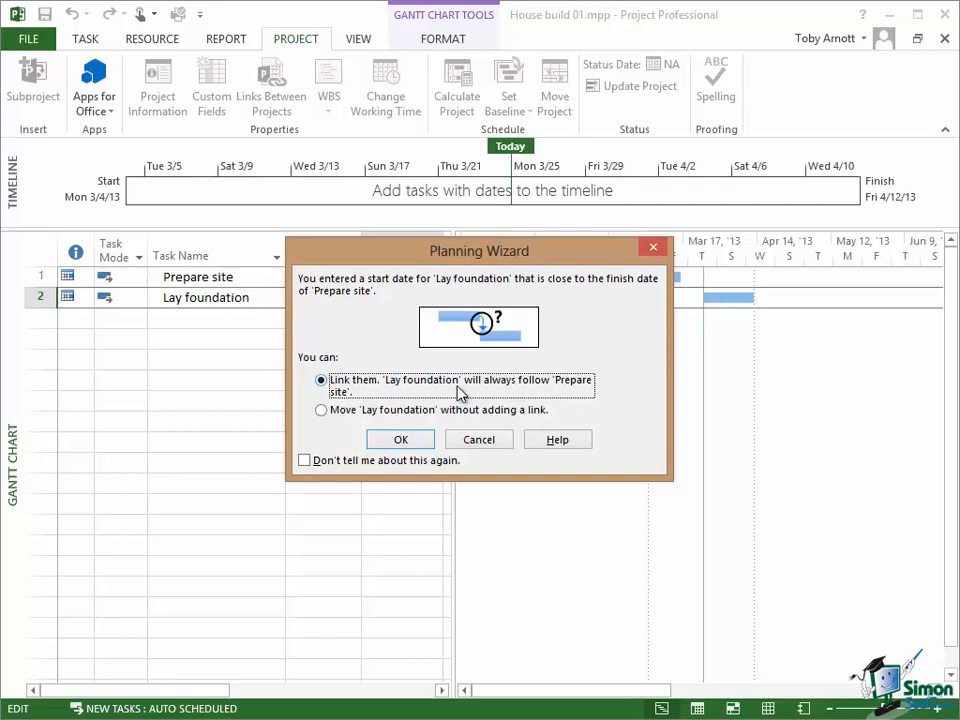
mouse_move(473, 324)
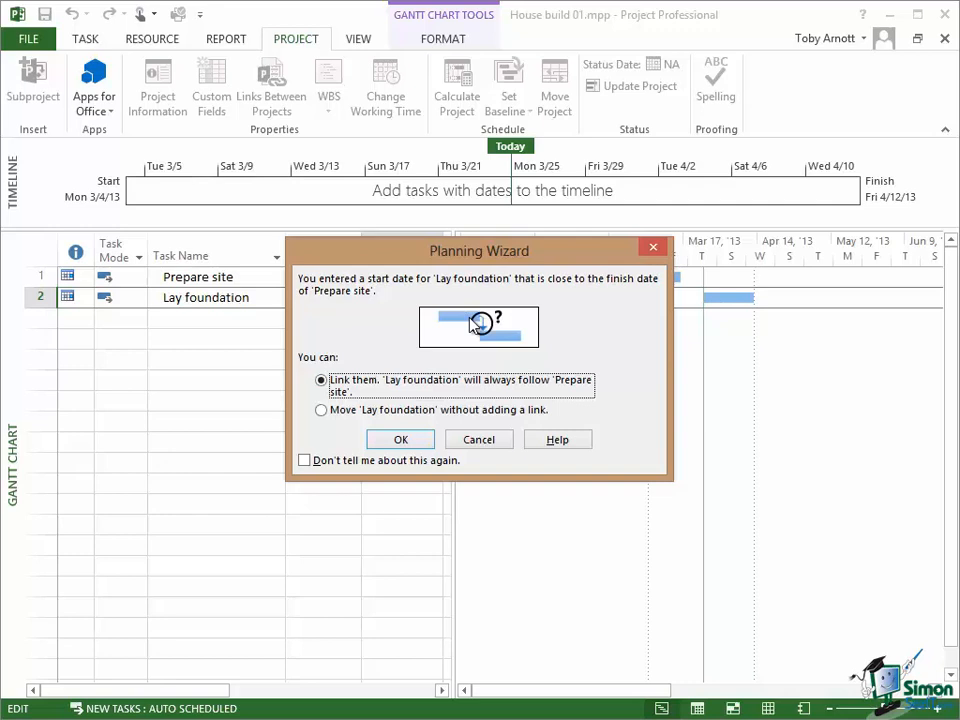
mouse_move(505, 340)
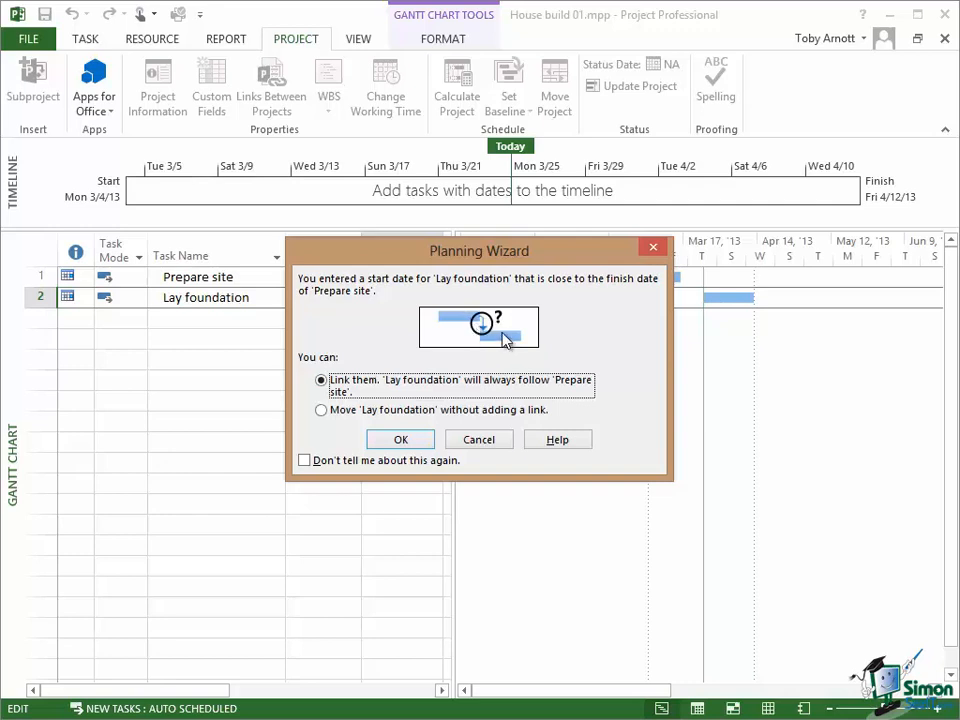
mouse_move(456, 322)
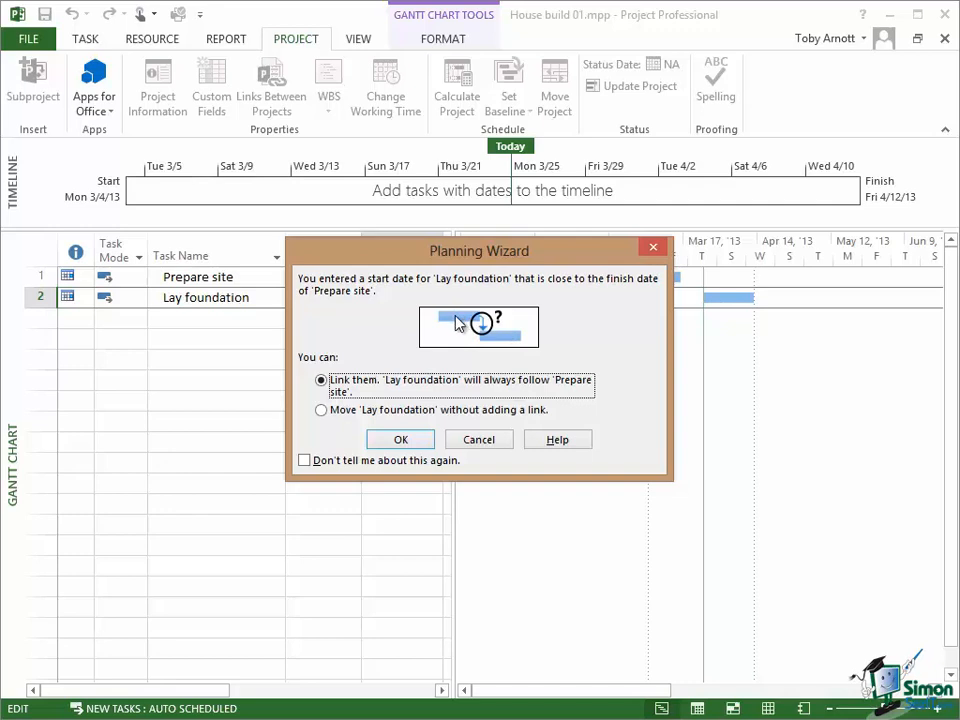
mouse_move(598, 352)
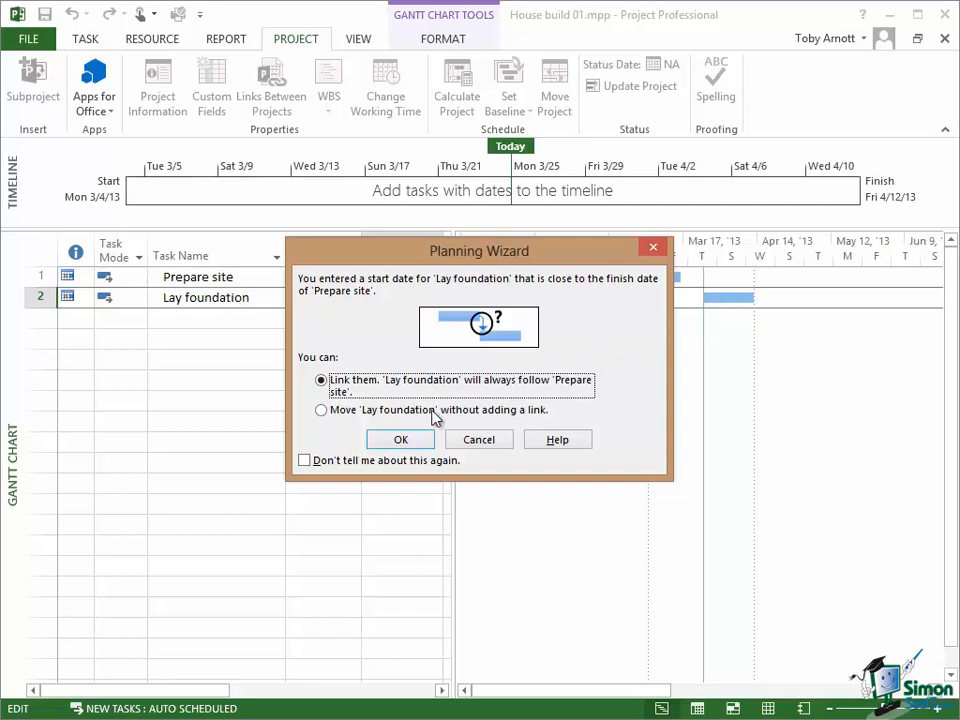
mouse_move(370, 434)
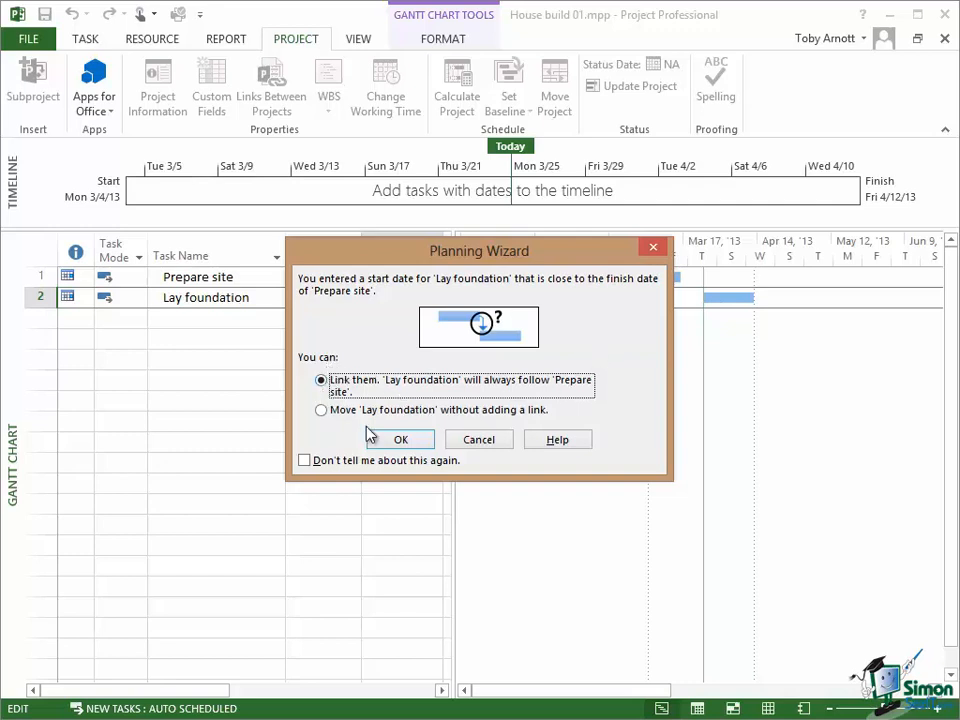
mouse_move(550, 393)
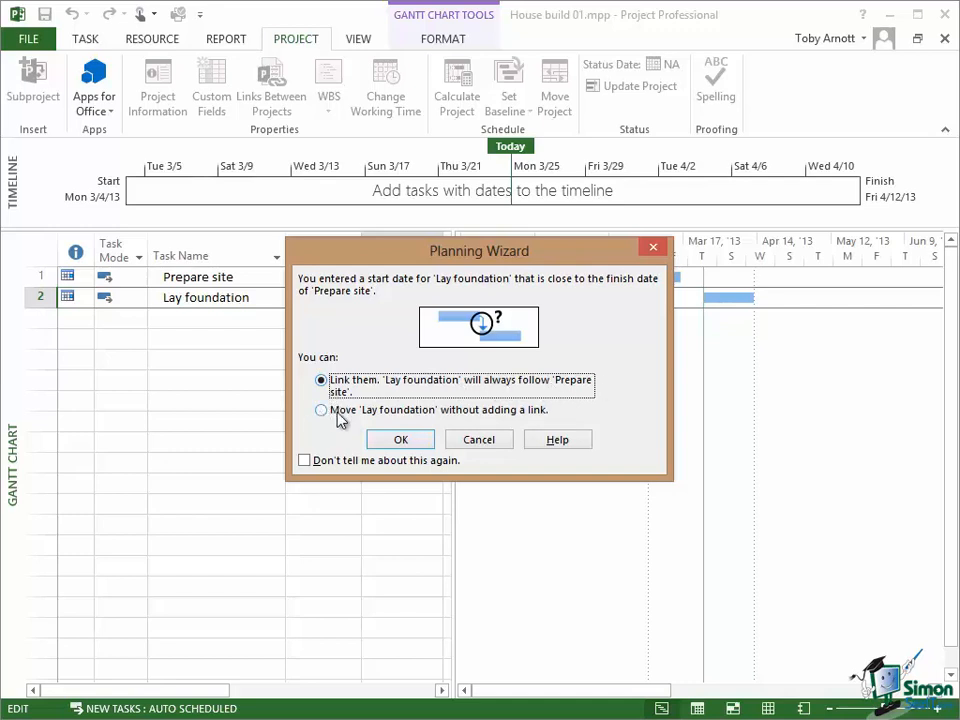
mouse_move(533, 421)
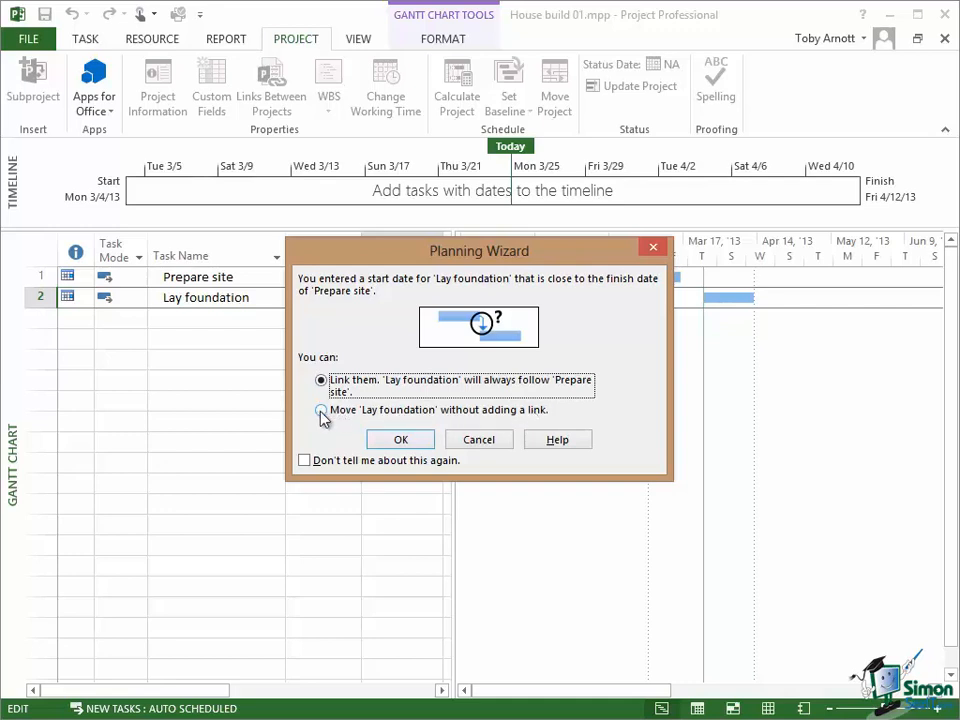
left_click(321, 410)
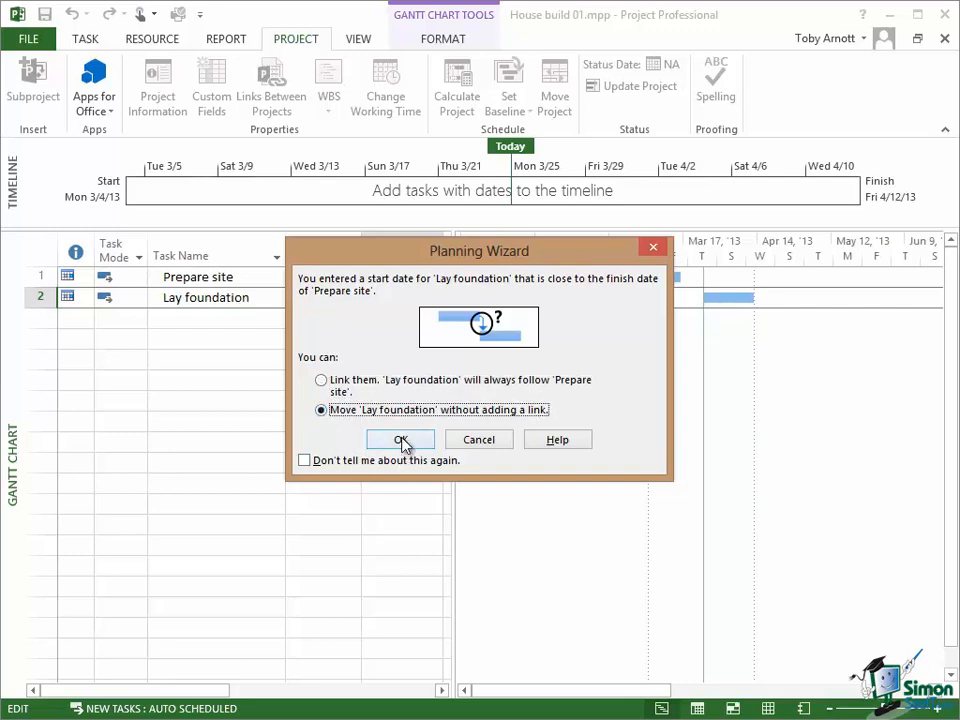
left_click(400, 439)
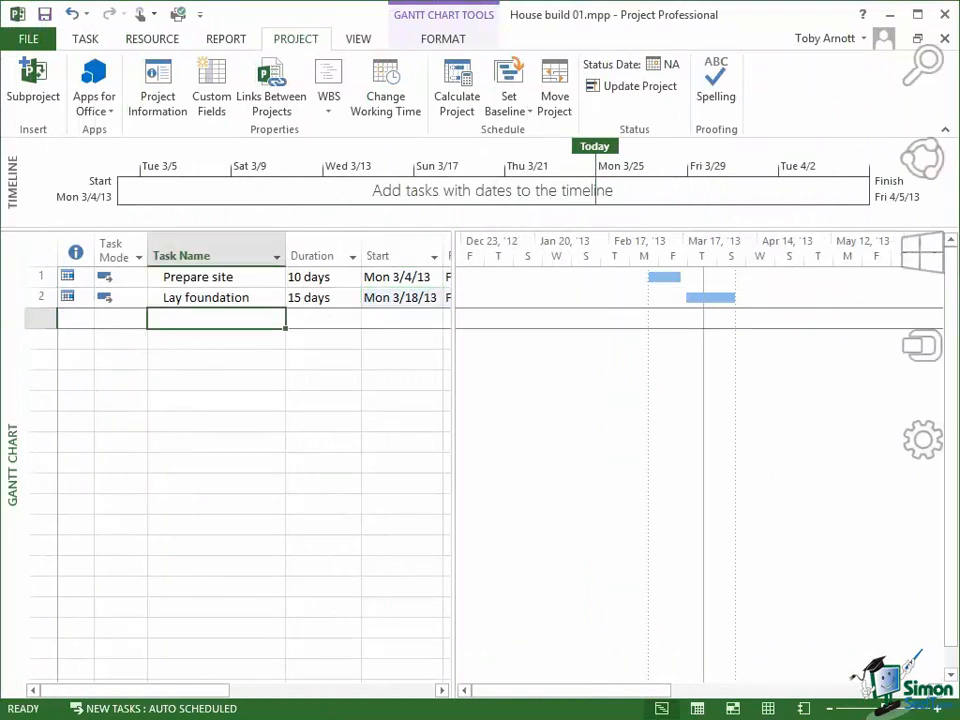
Add the task 'Build walls' and give it a 10-day duration
type("Build walls")
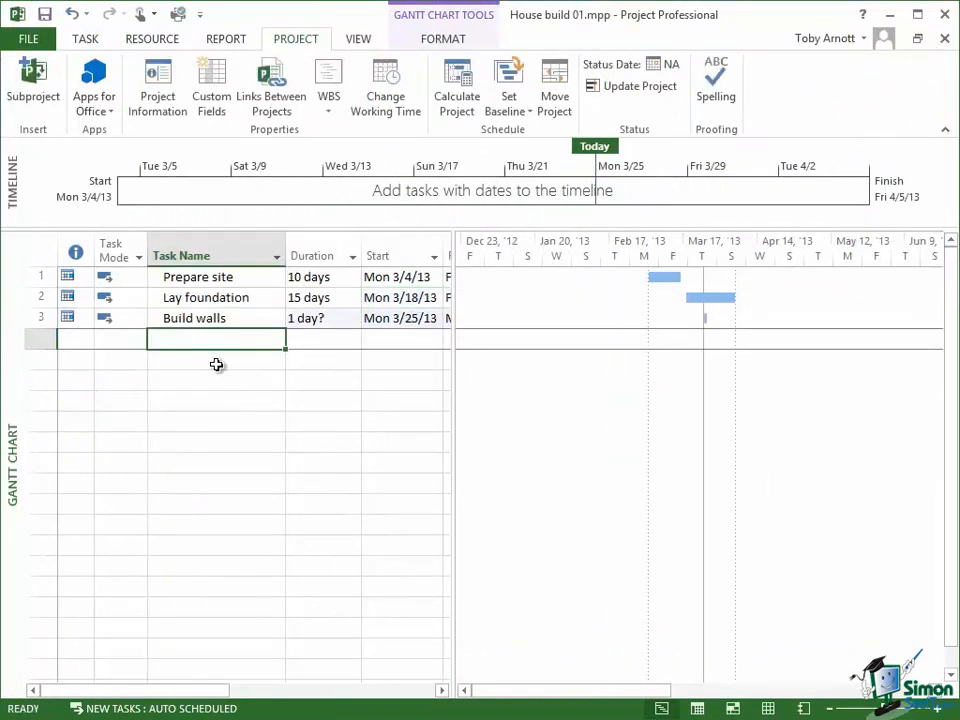
left_click(313, 318)
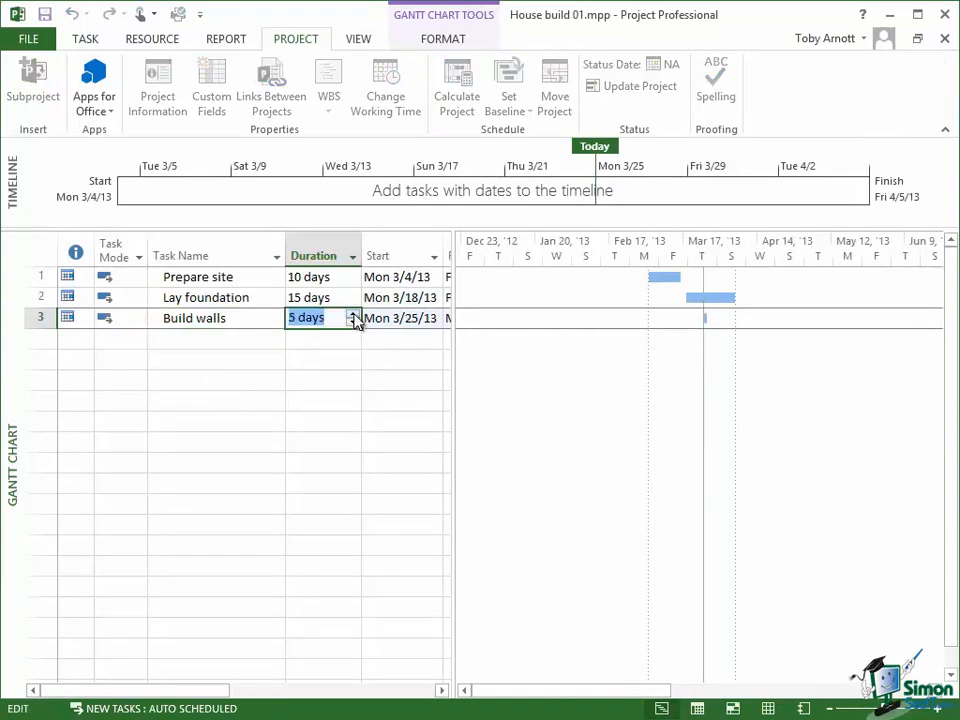
type("10 days")
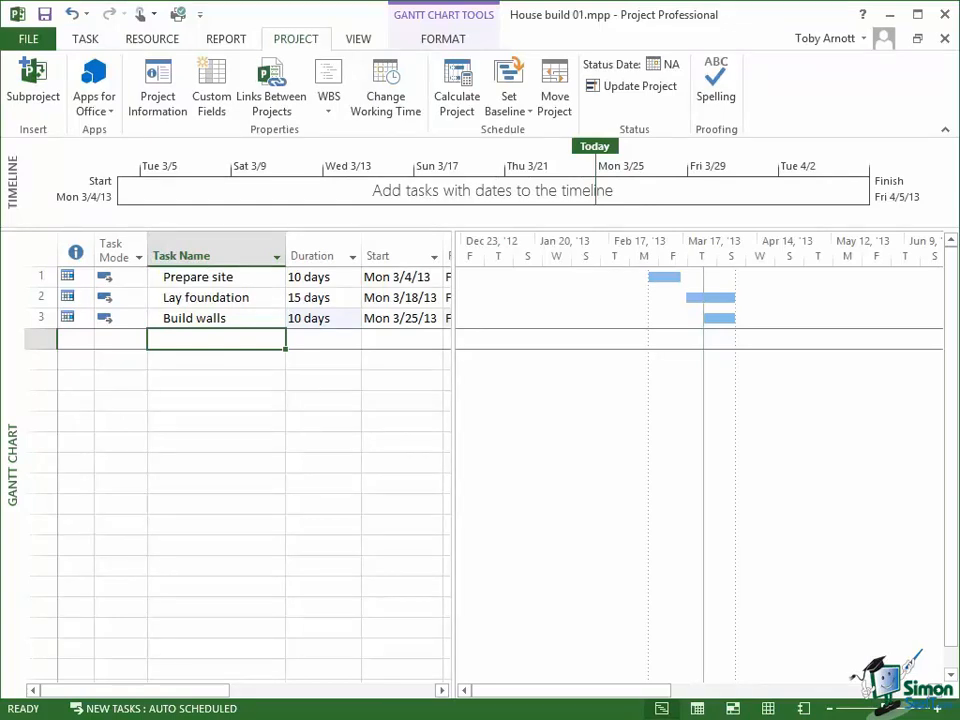
Enable the Entry bar in the Display options and apply
left_click(28, 38)
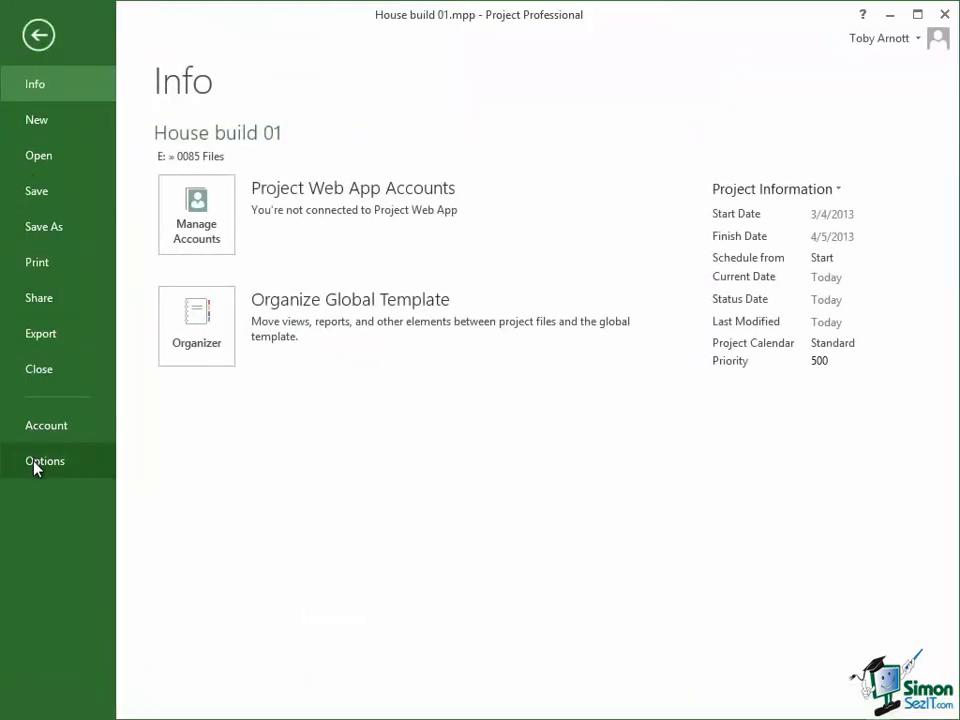
left_click(44, 460)
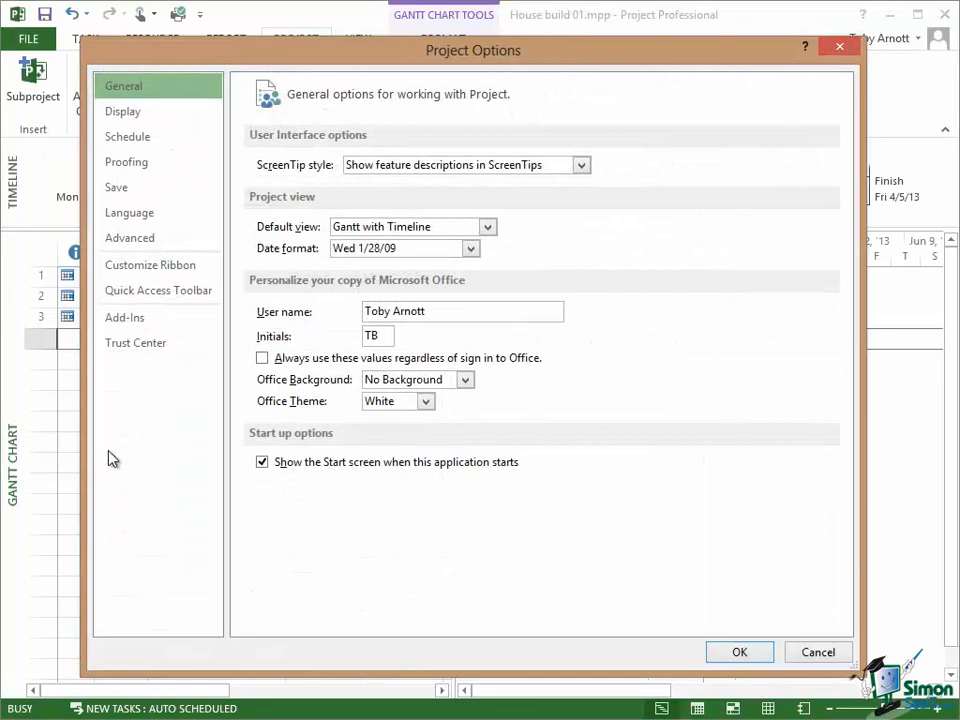
left_click(122, 111)
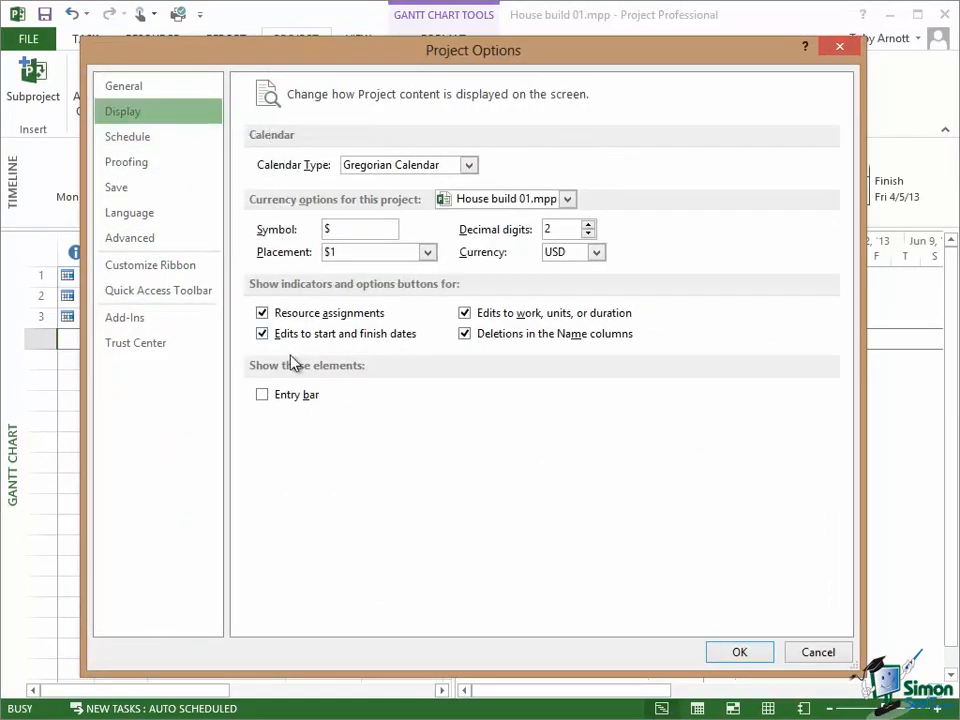
mouse_move(262, 398)
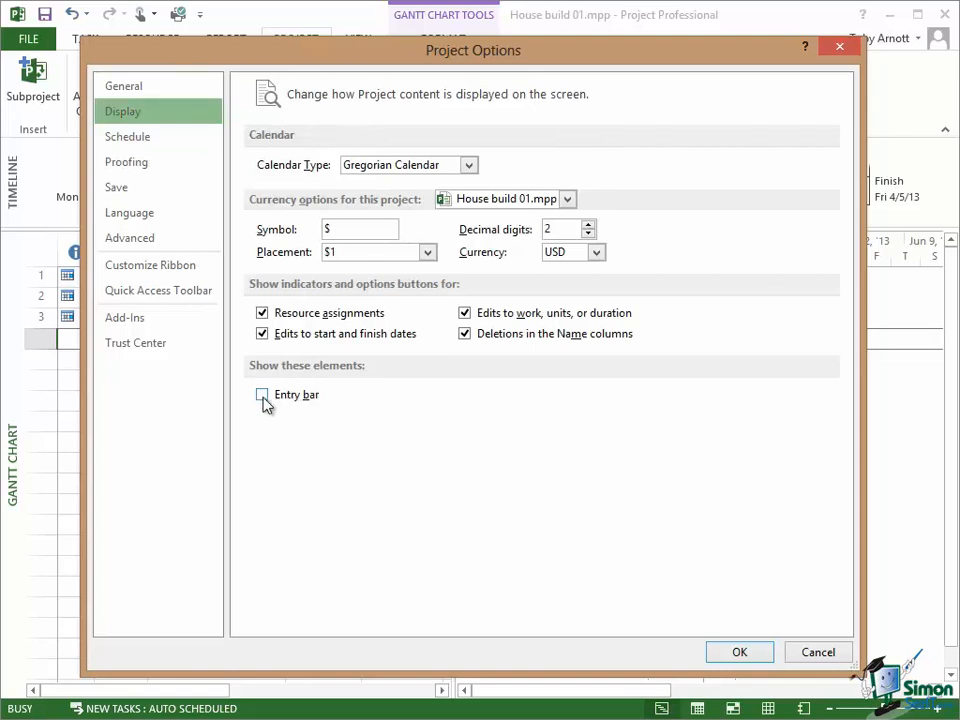
left_click(262, 394)
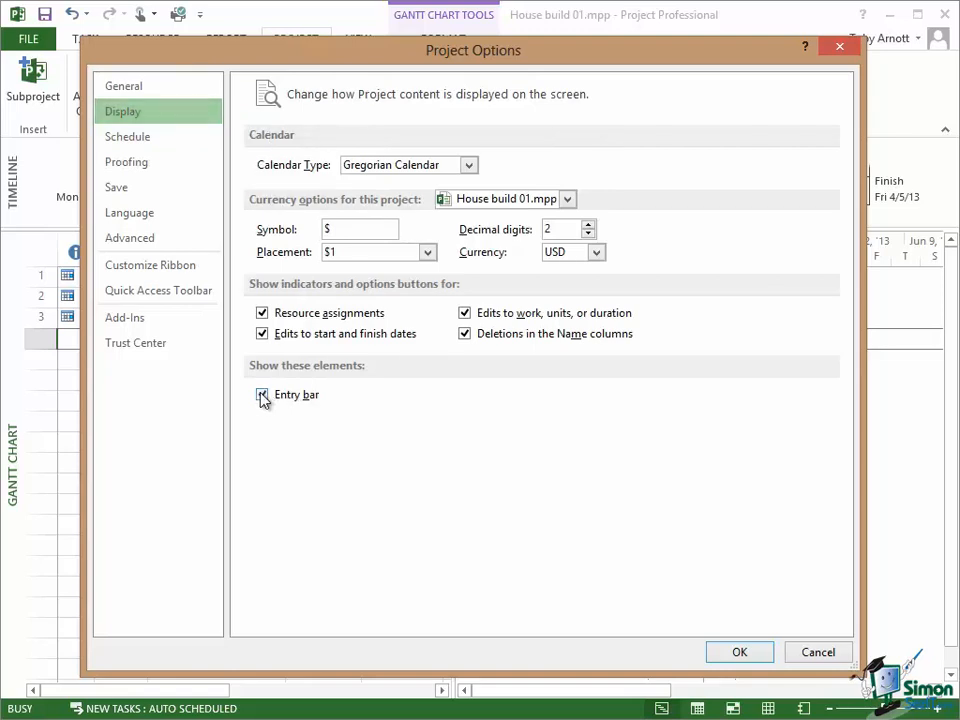
left_click(262, 395)
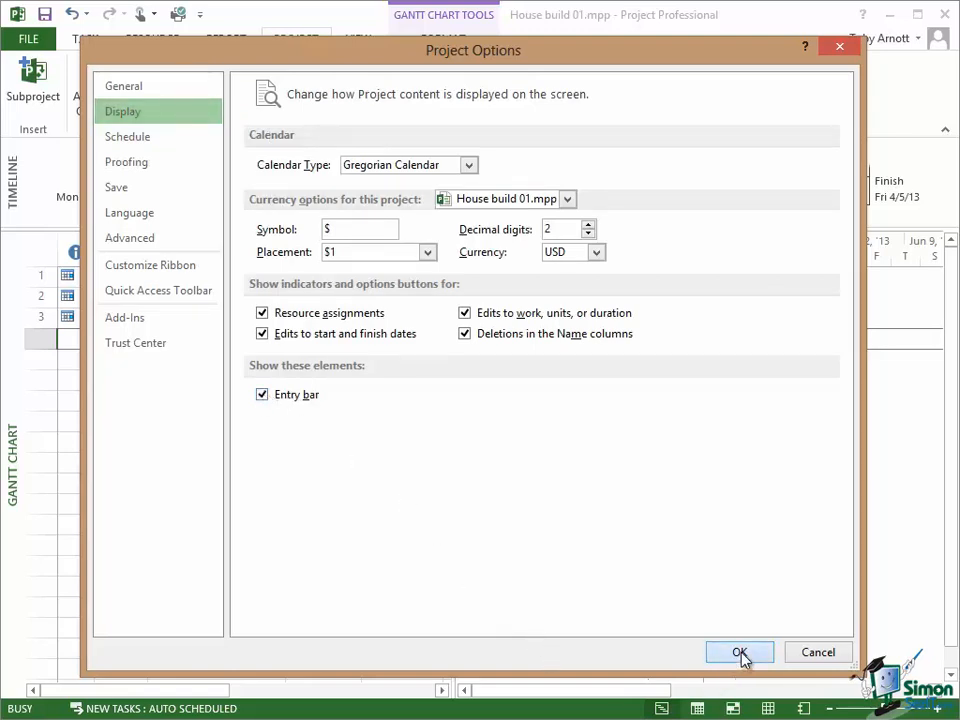
left_click(740, 651)
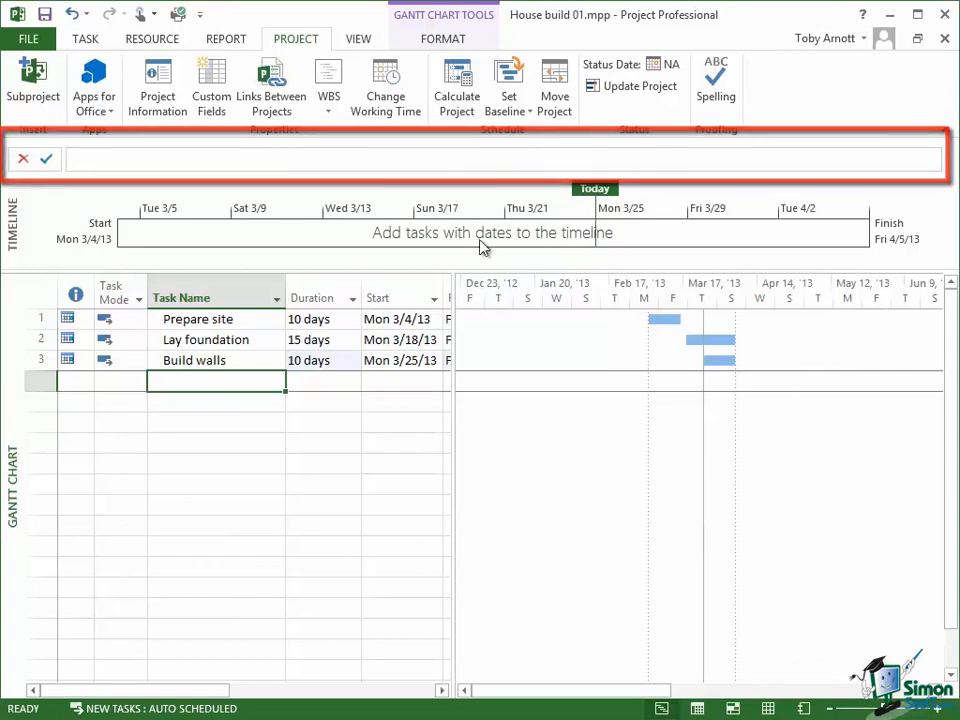
Enter 'Fit windows and doors' in the next empty row and set its duration to 12 days
left_click(227, 383)
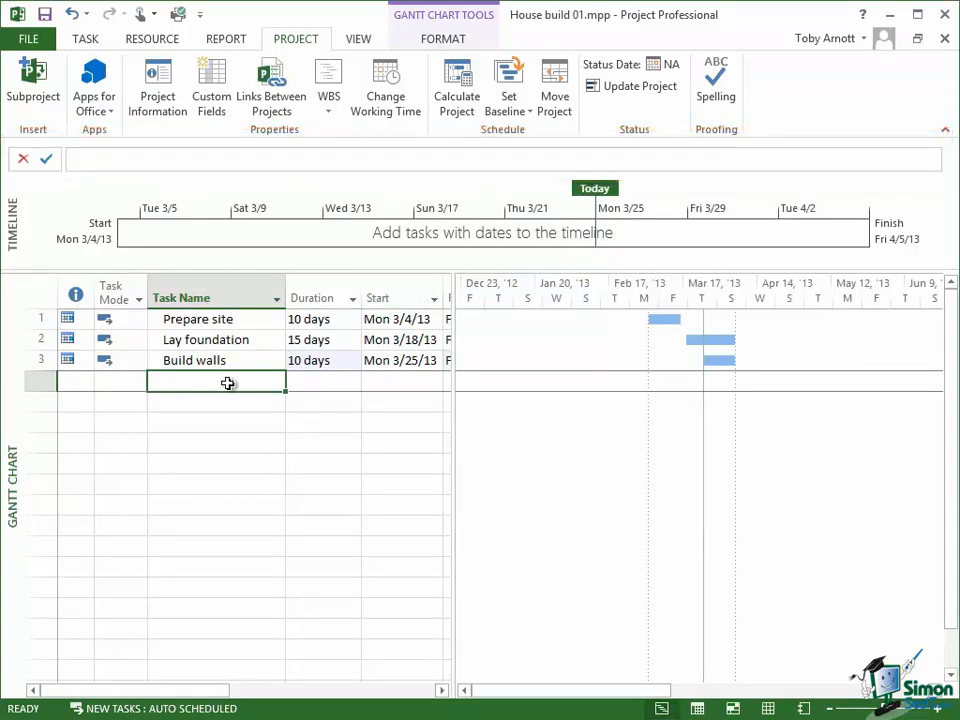
mouse_move(237, 383)
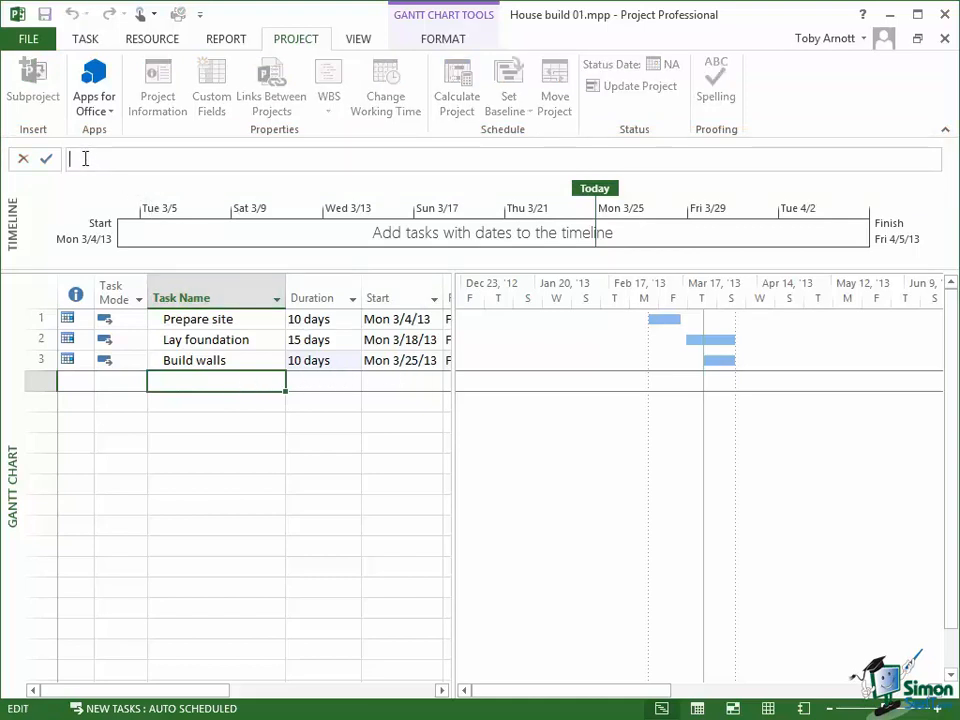
type("F")
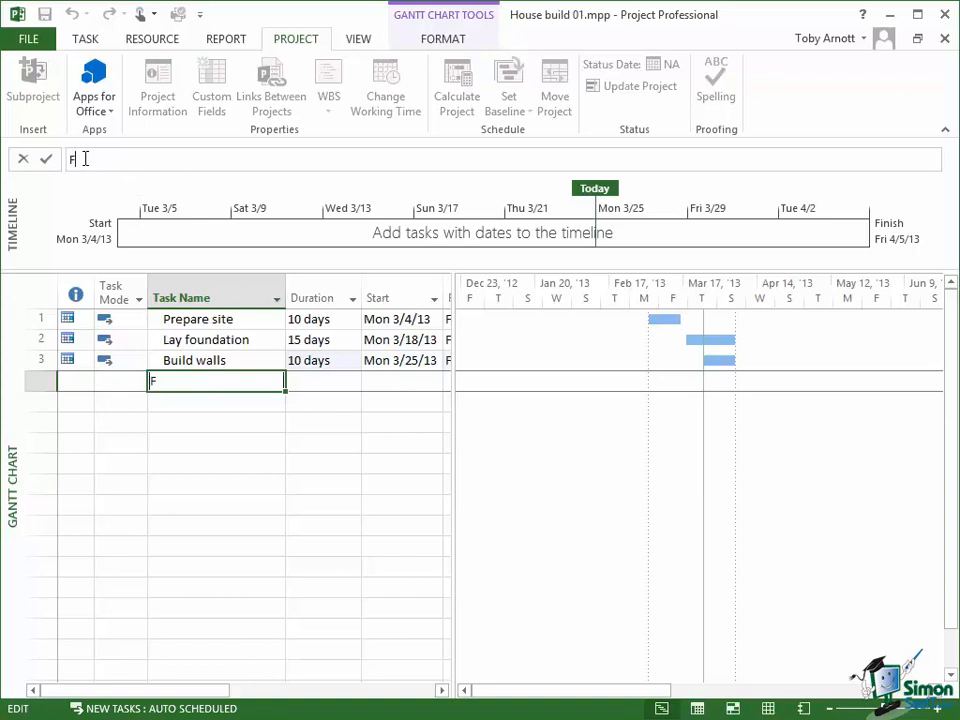
type("it windo")
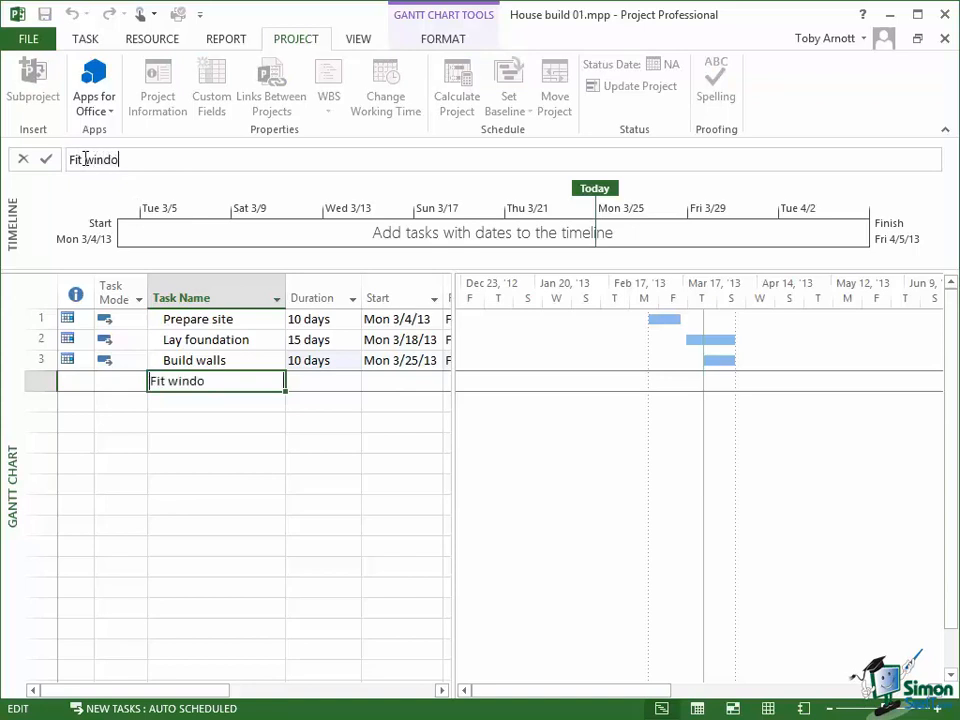
type("ws and doors")
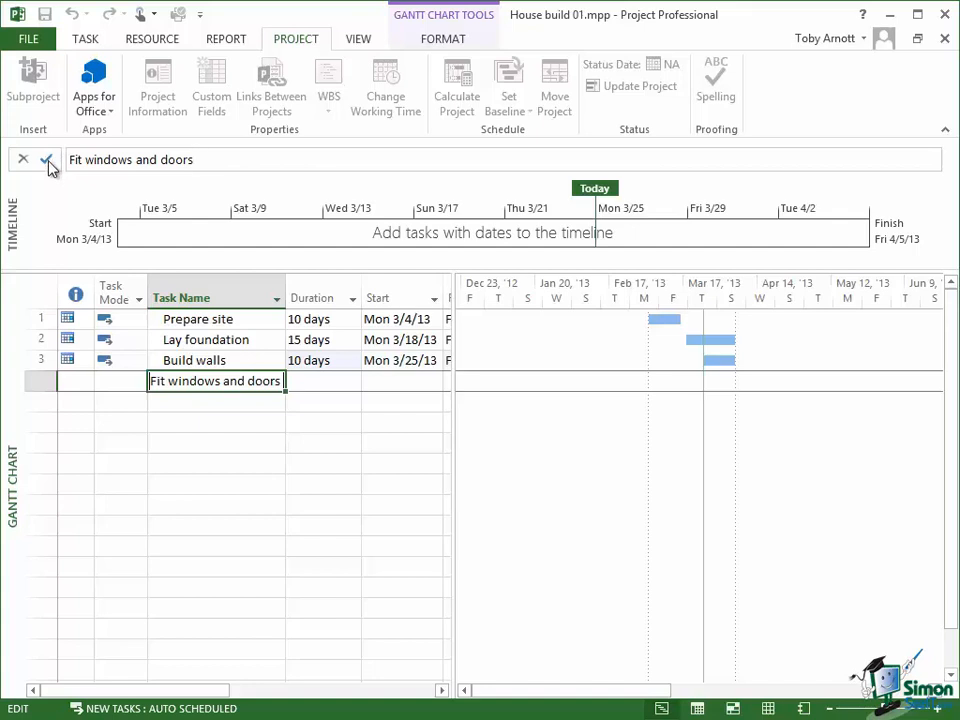
mouse_move(22, 162)
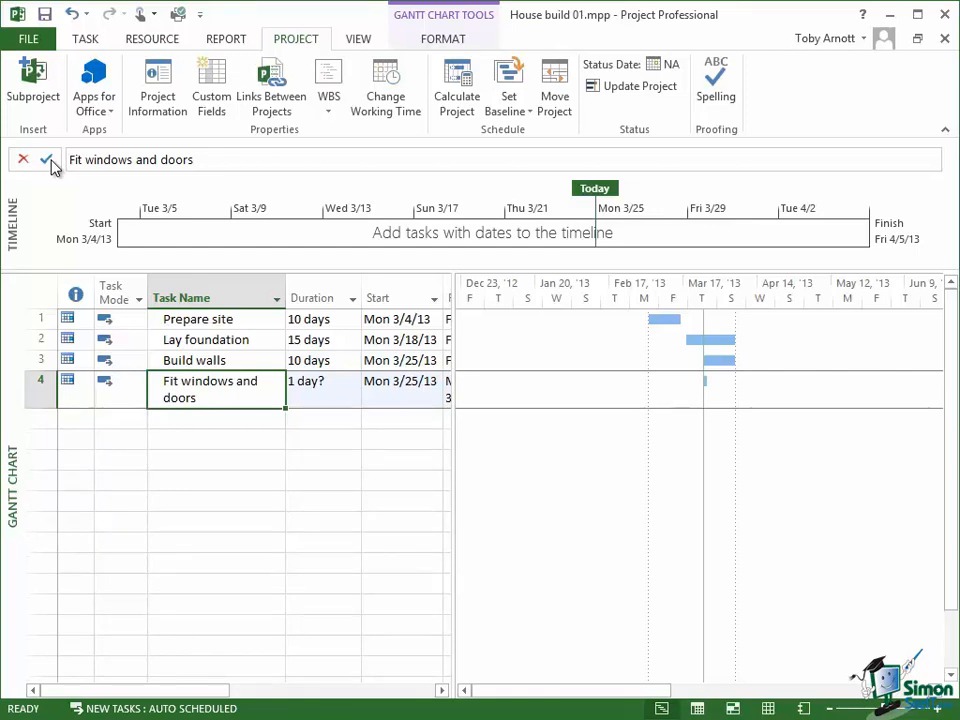
left_click(313, 388)
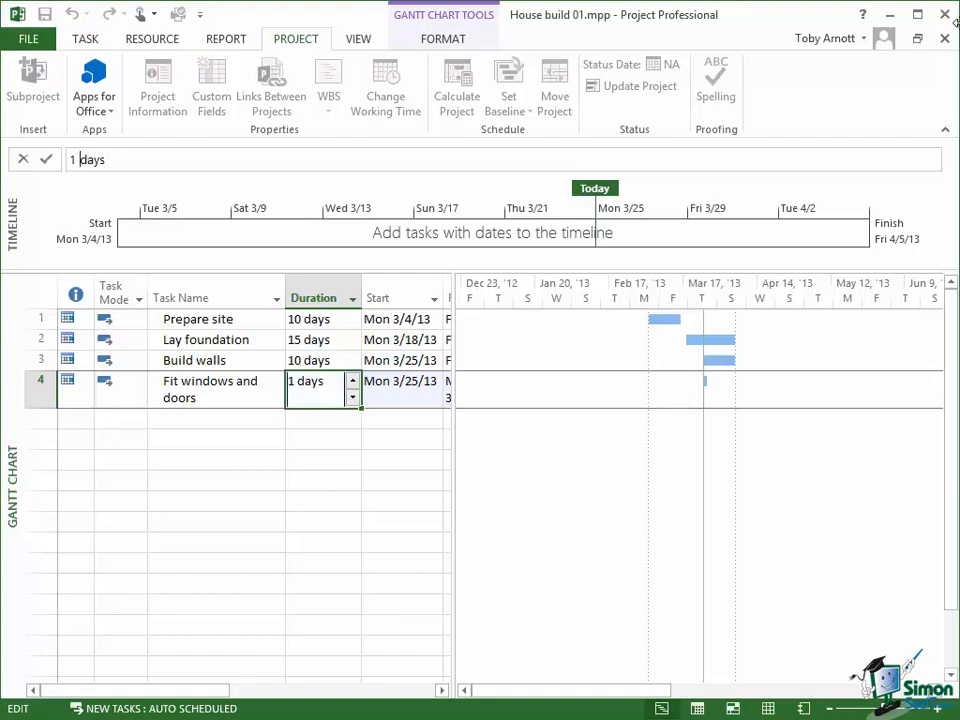
type("12 days")
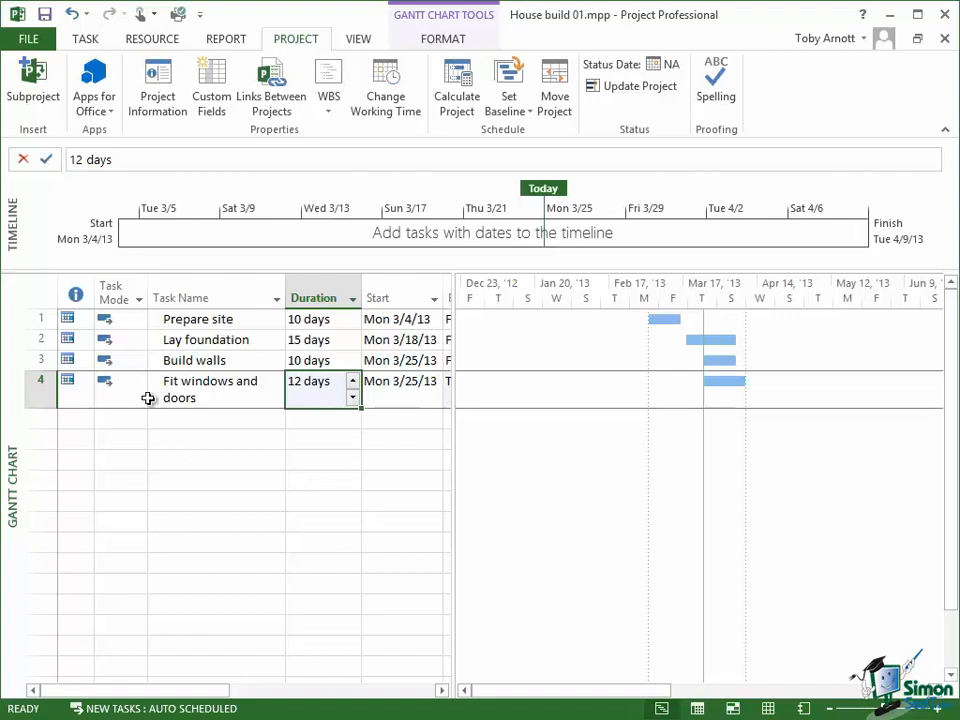
mouse_move(137, 195)
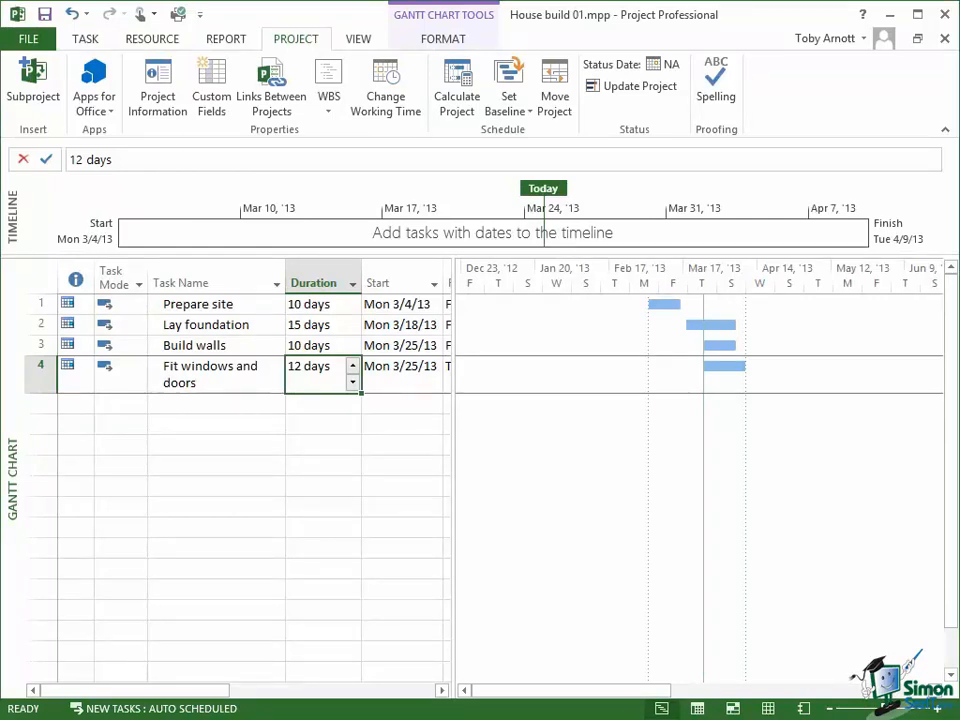
Switch to the View tab to reach the Timeline setting
left_click(358, 38)
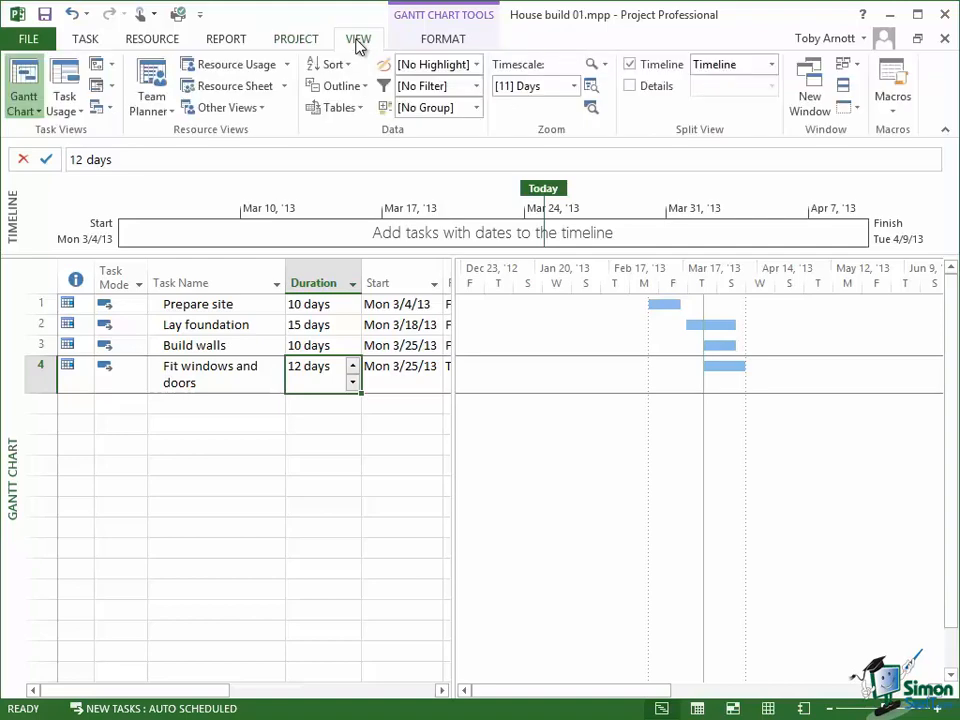
mouse_move(697, 136)
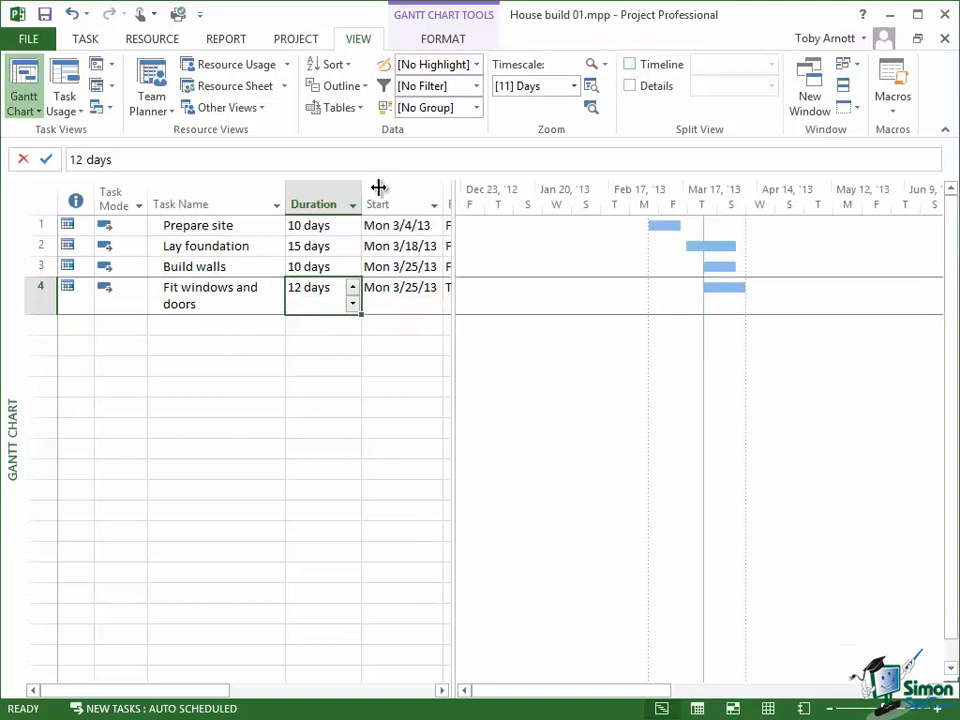
mouse_move(193, 325)
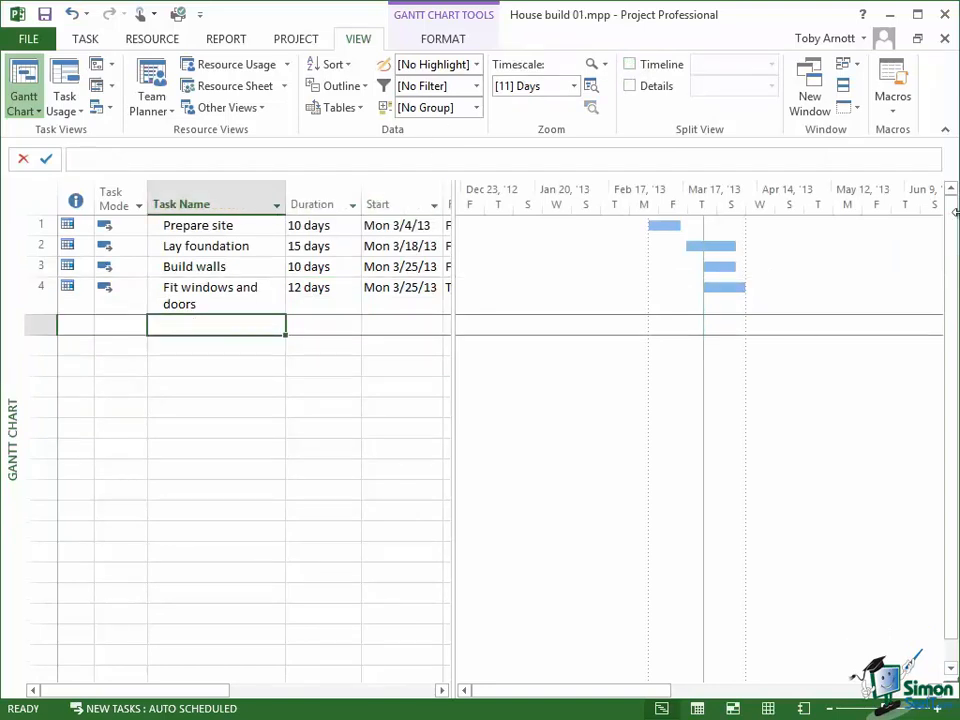
Add the task 'Fit roof' and set its duration to 15 days
type("Fit roof")
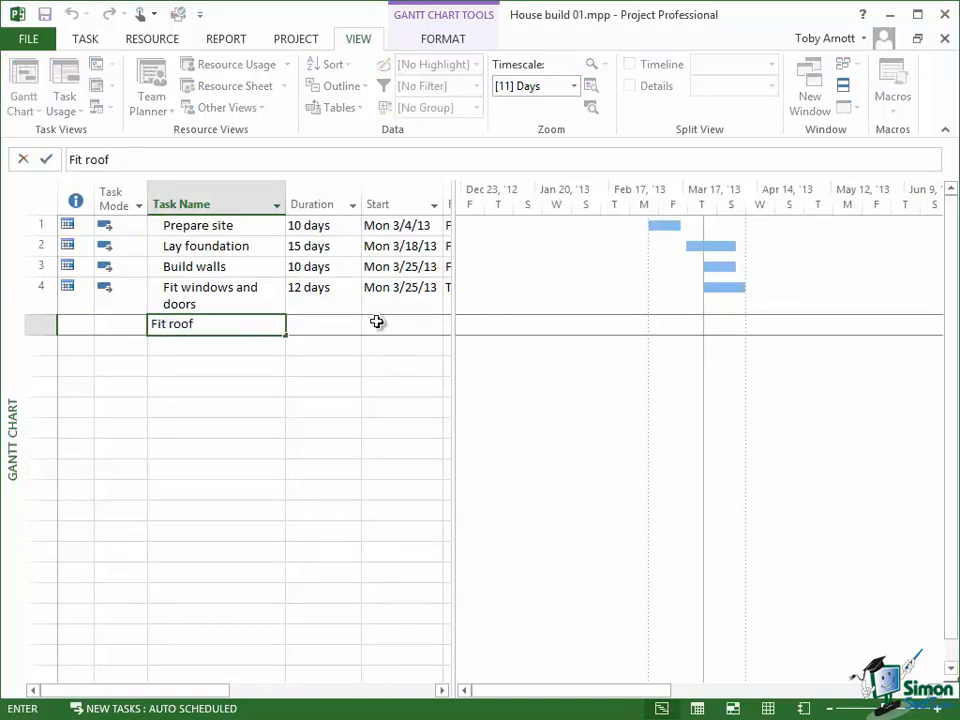
mouse_move(330, 323)
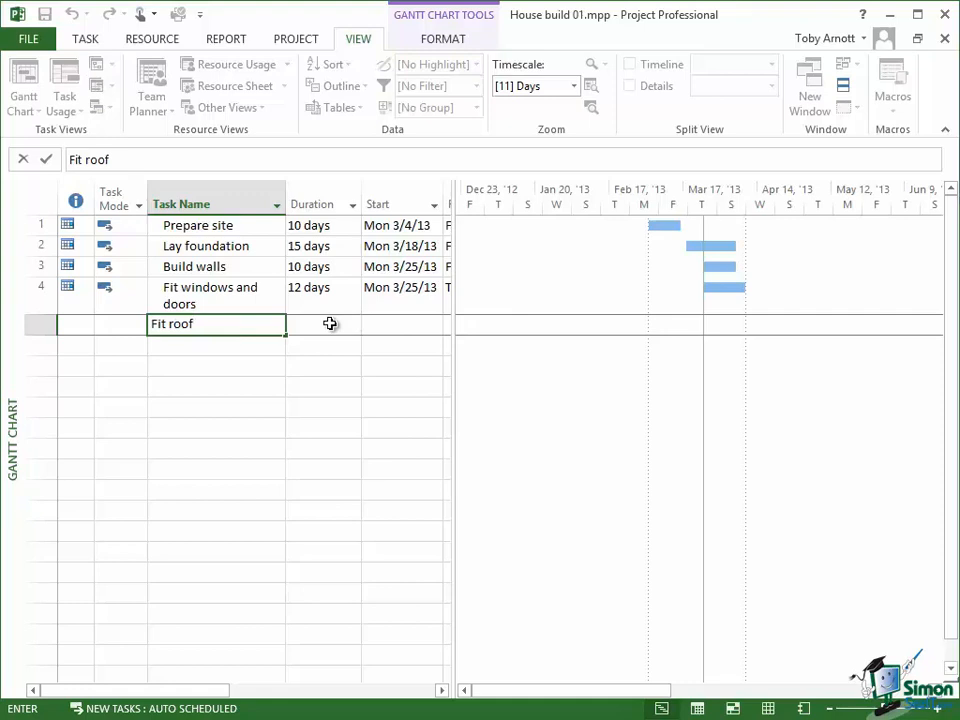
key("Enter")
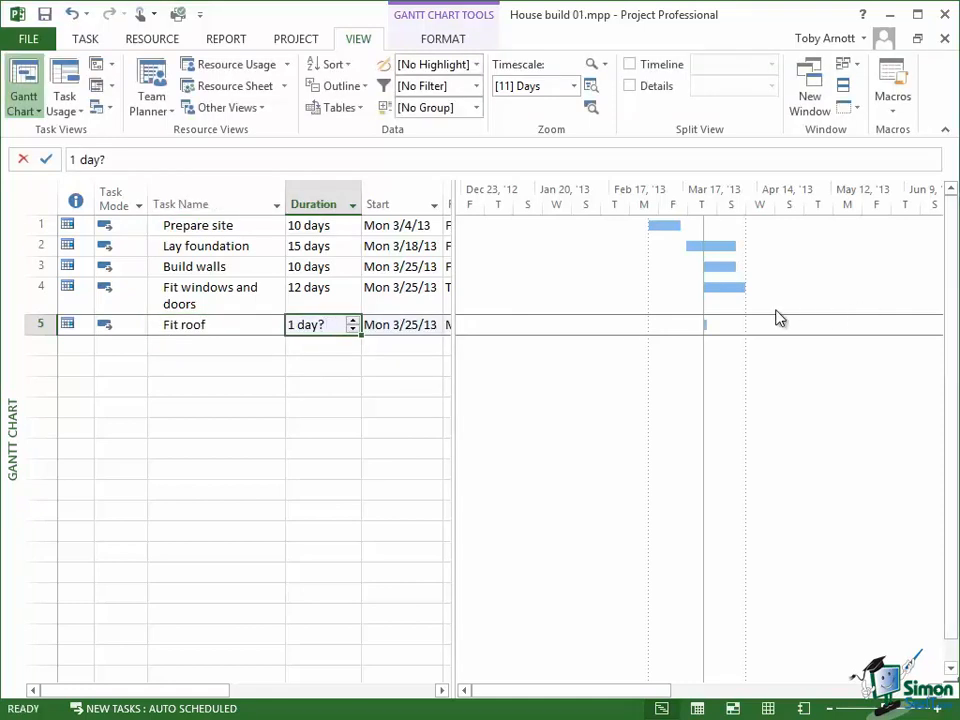
type("15")
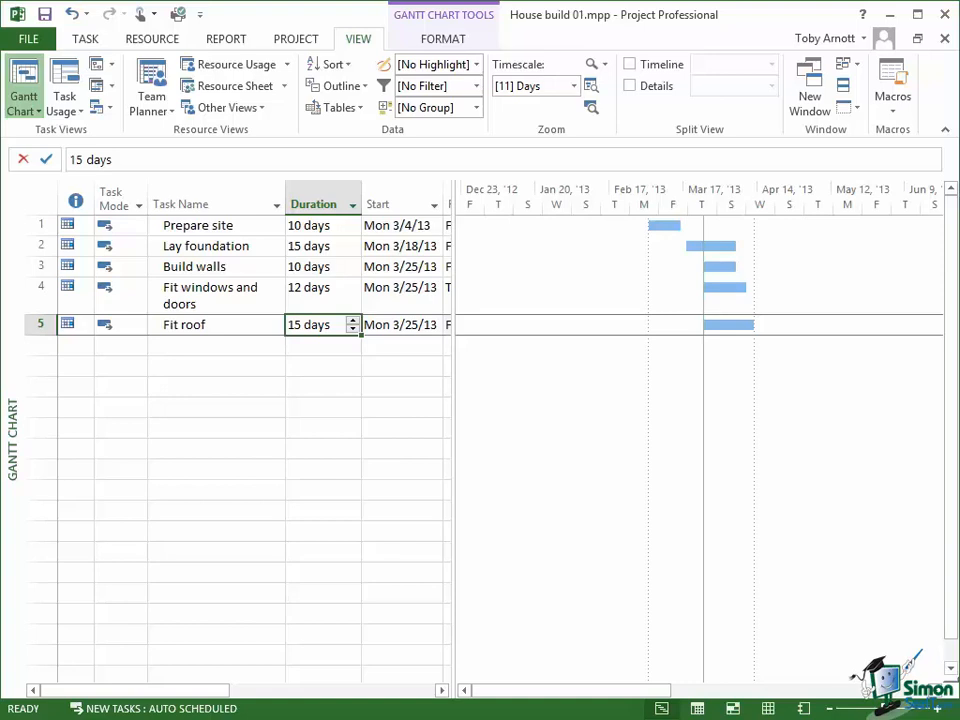
Save the schedule over ssi-project2013-example_01.mpp in the exercise files folder, confirming replacement
left_click(40, 38)
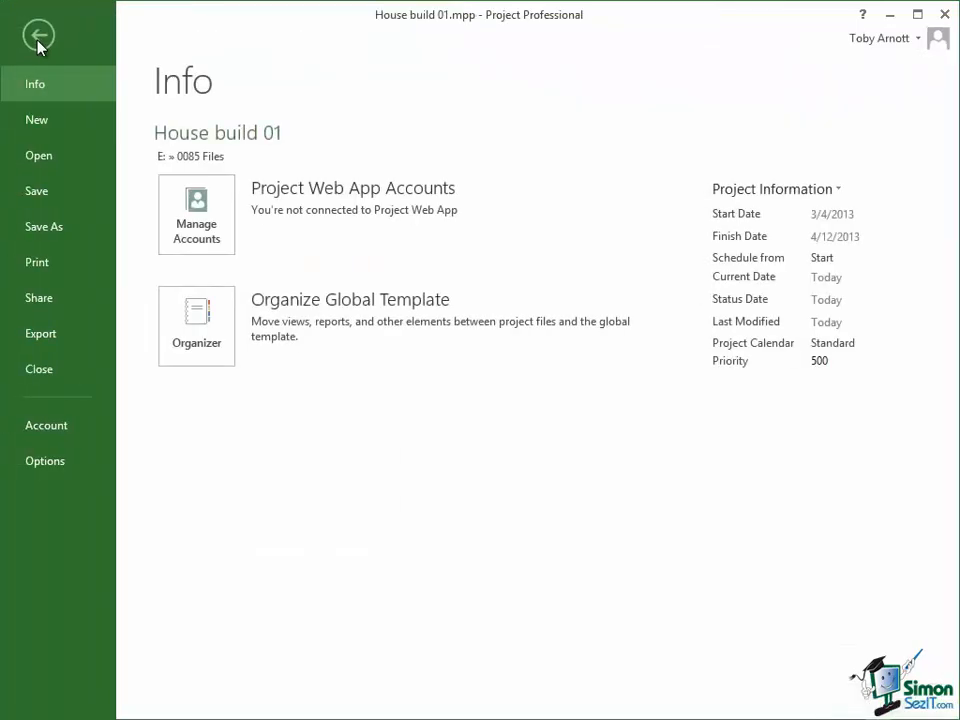
left_click(44, 227)
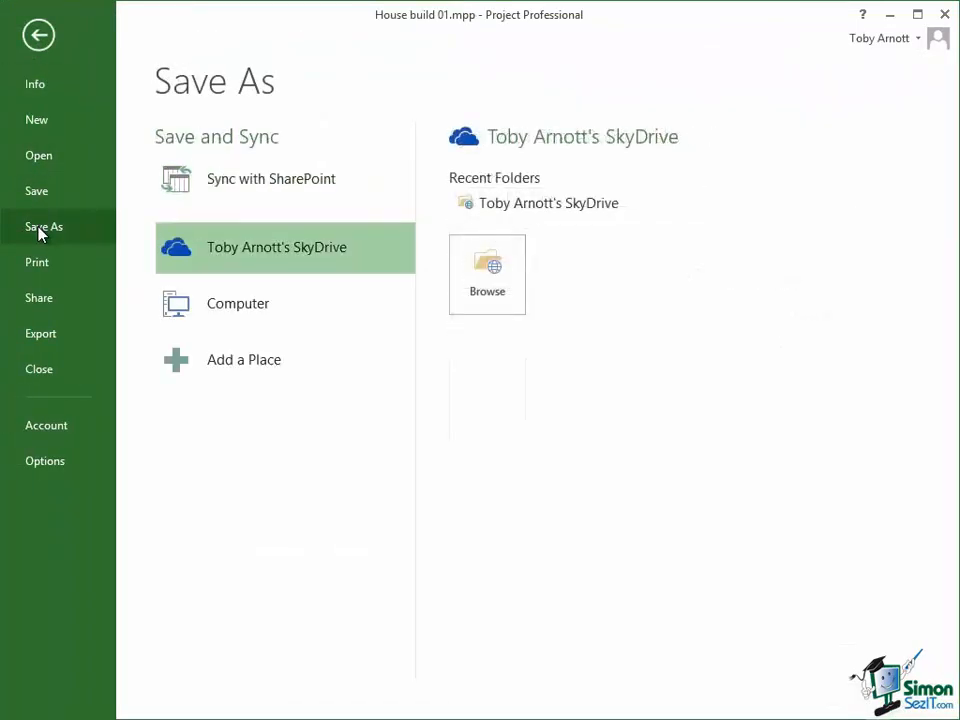
left_click(238, 303)
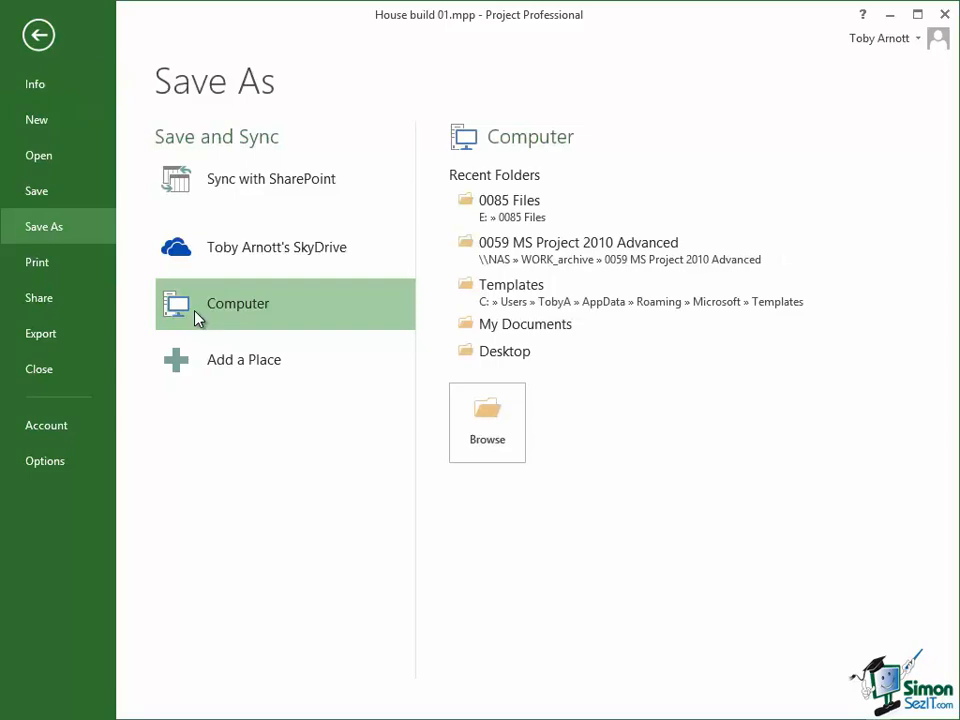
left_click(487, 422)
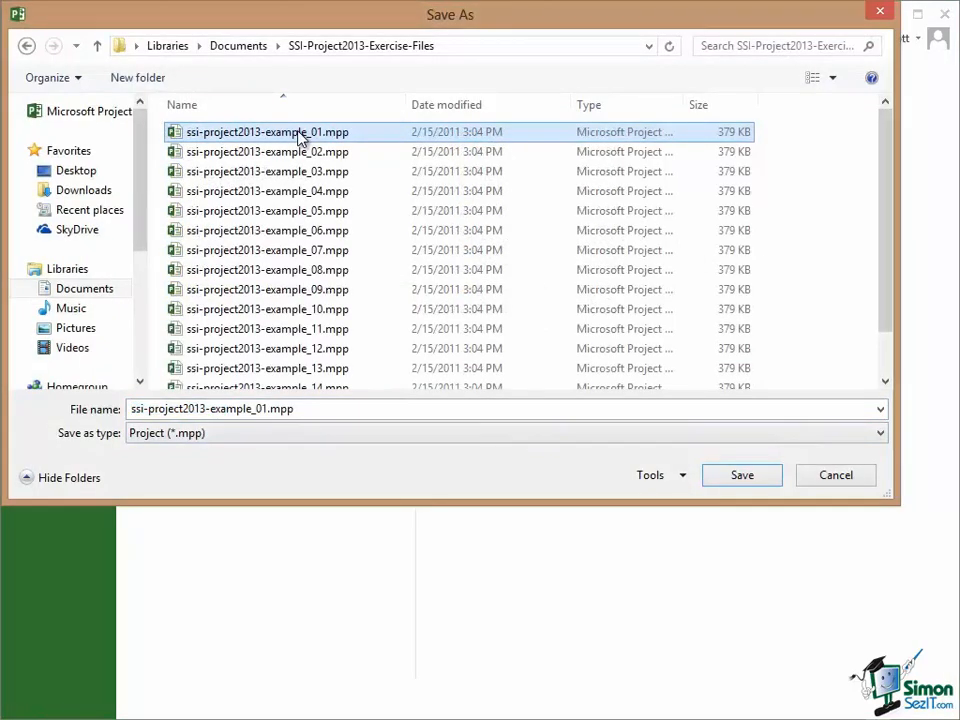
mouse_move(365, 134)
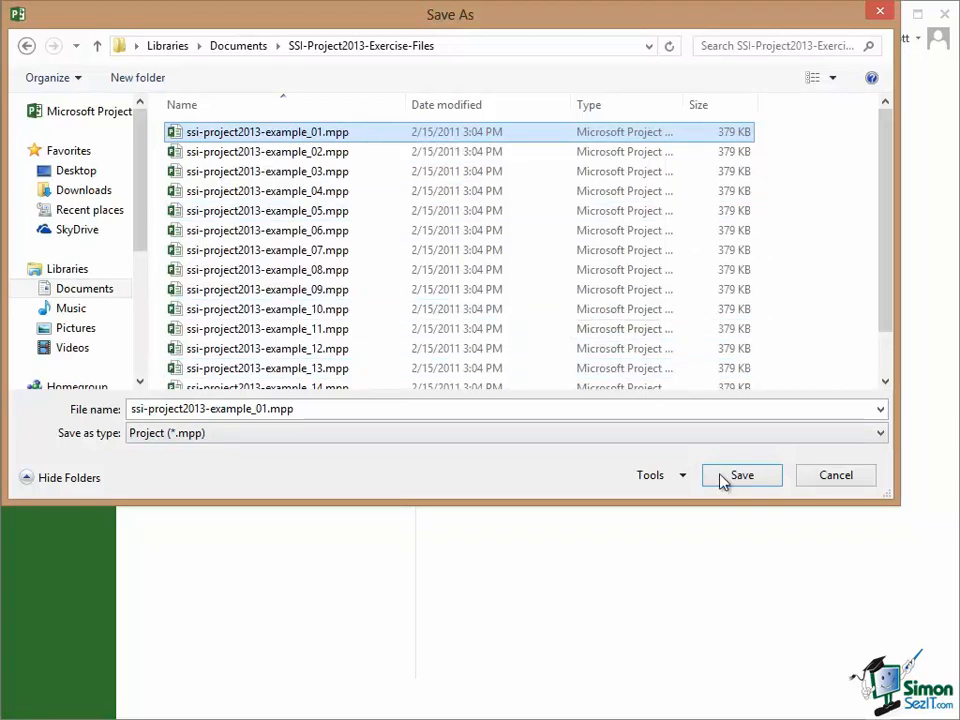
left_click(742, 475)
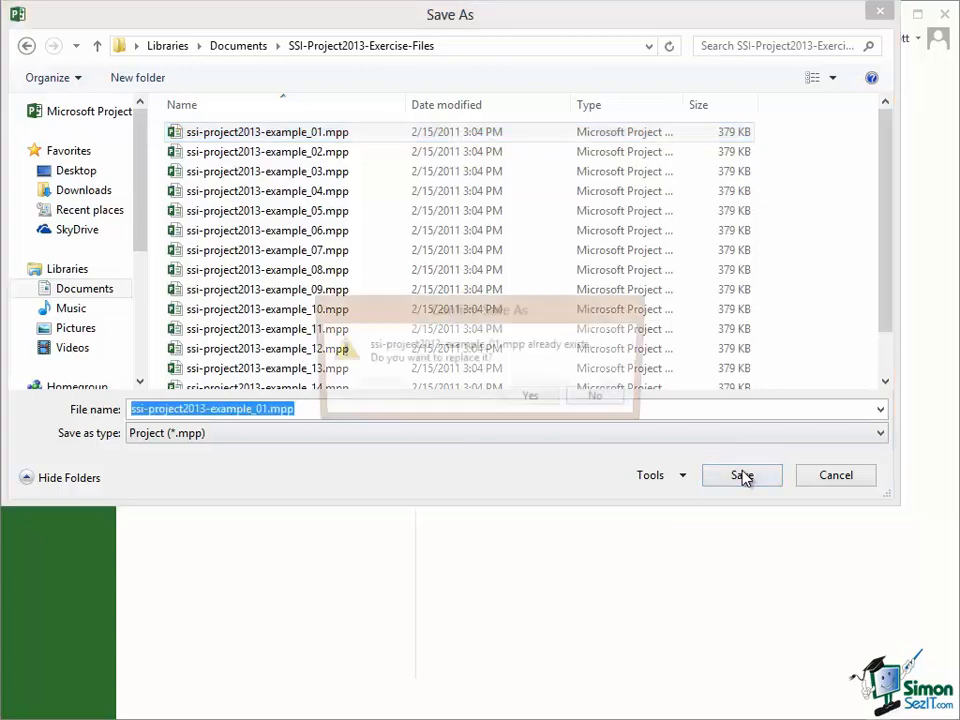
left_click(741, 475)
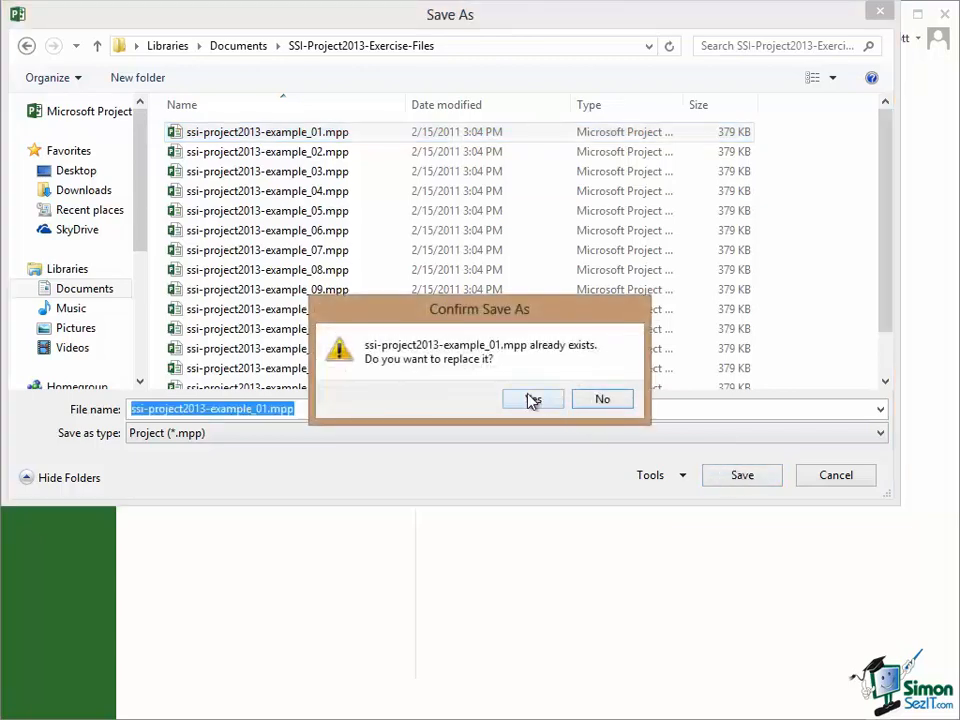
left_click(533, 399)
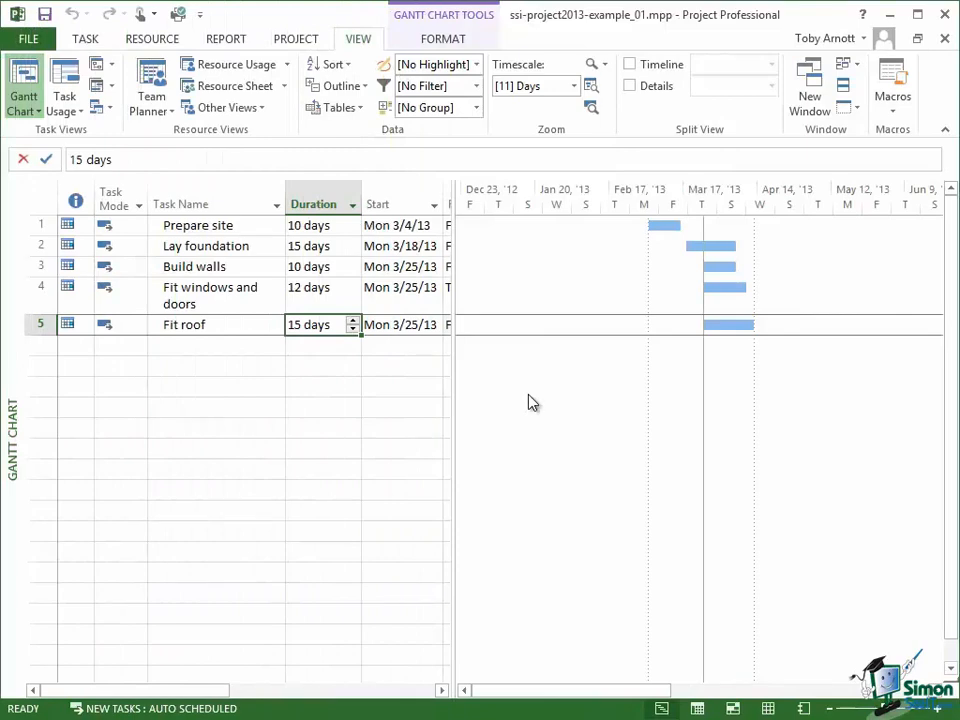
Check the project start and finish dates on the Info page and expand Project Information options
left_click(28, 39)
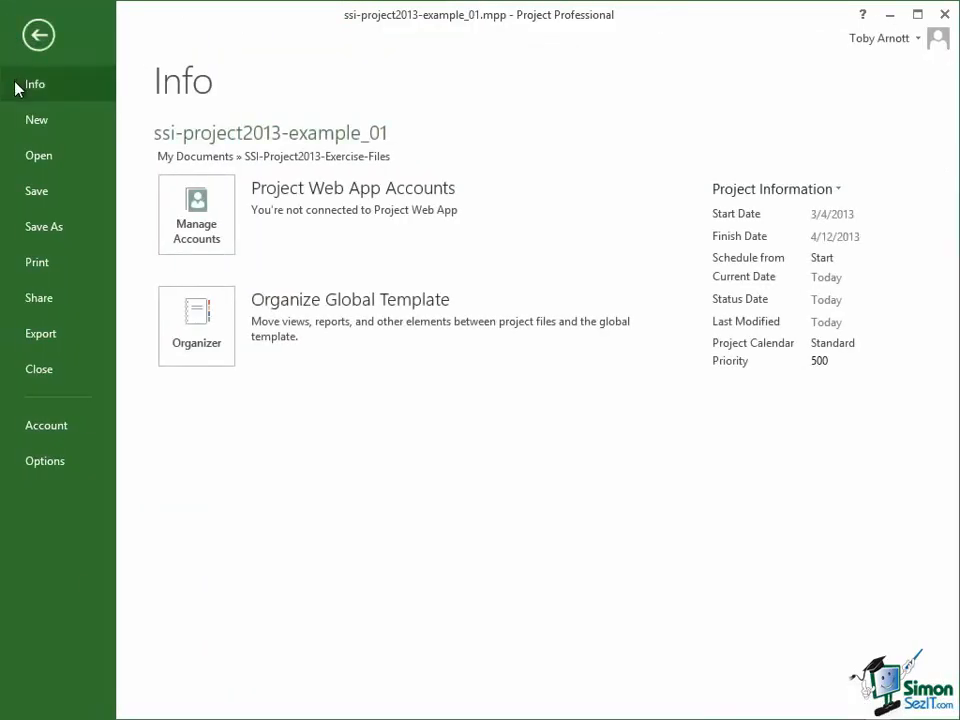
mouse_move(72, 90)
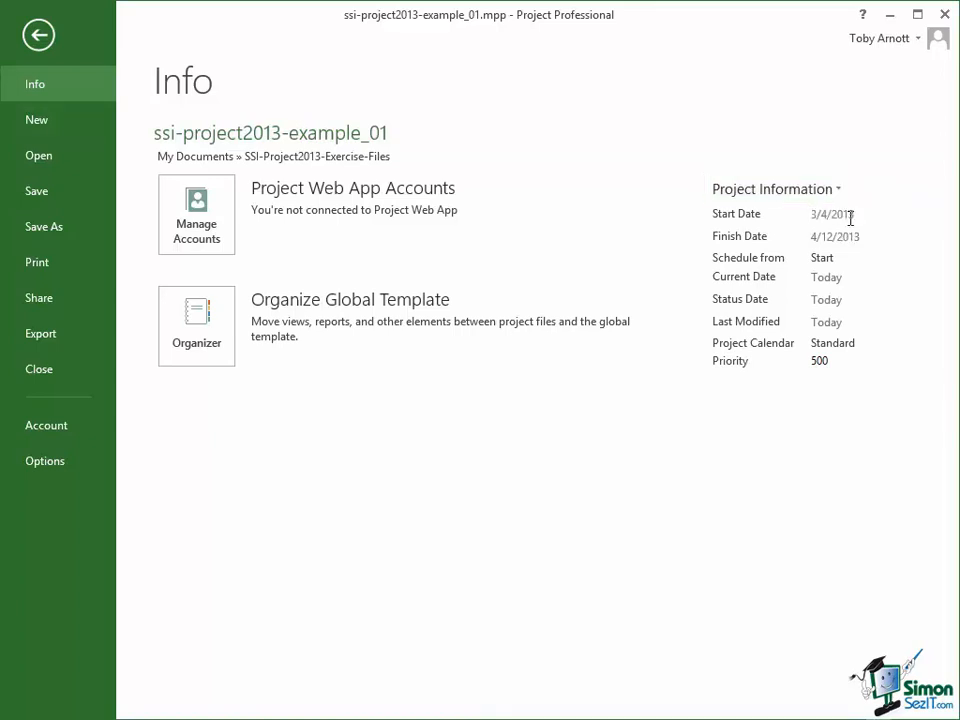
left_click(835, 213)
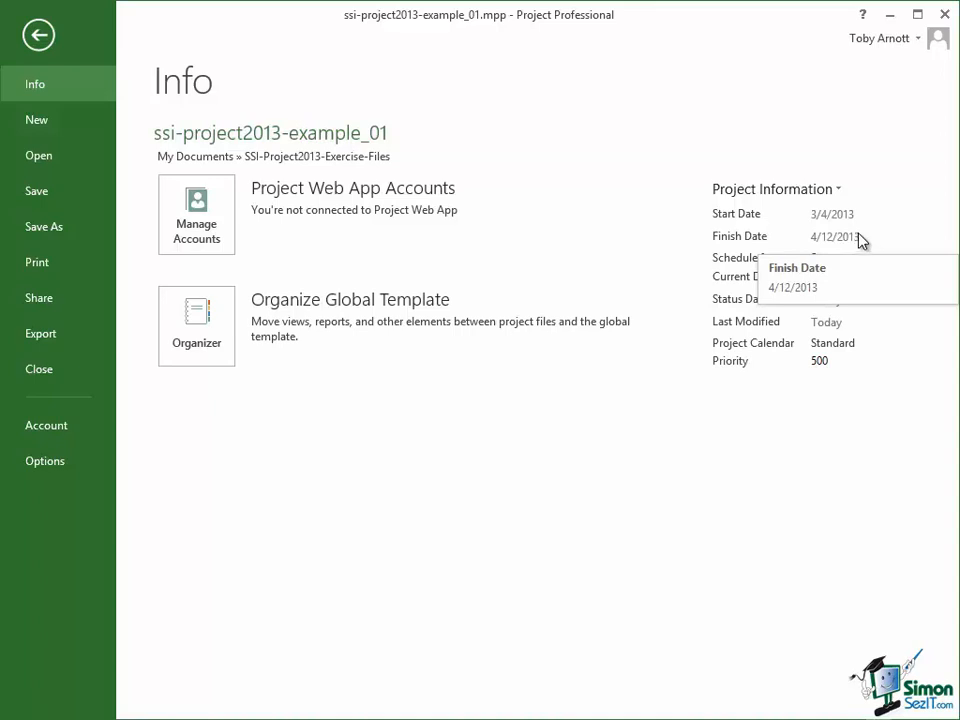
mouse_move(701, 283)
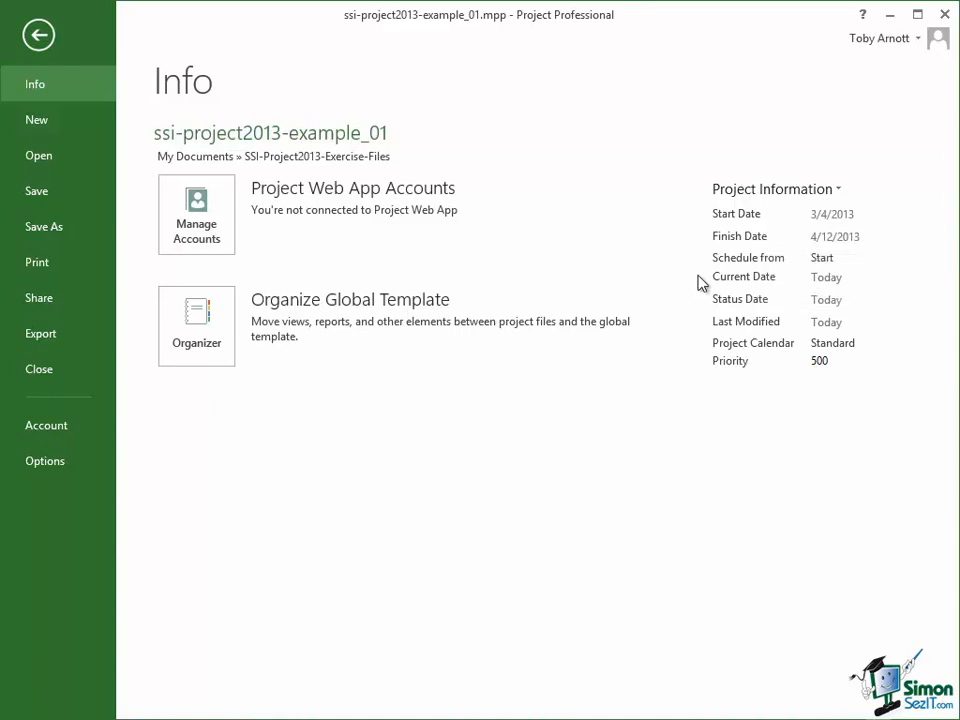
mouse_move(751, 291)
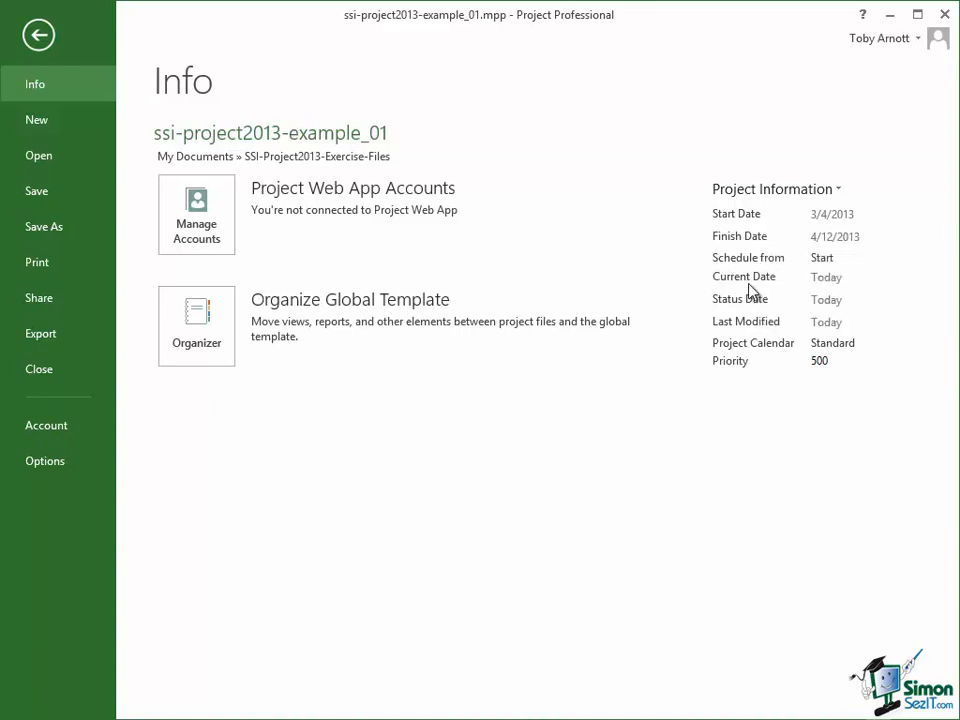
mouse_move(728, 327)
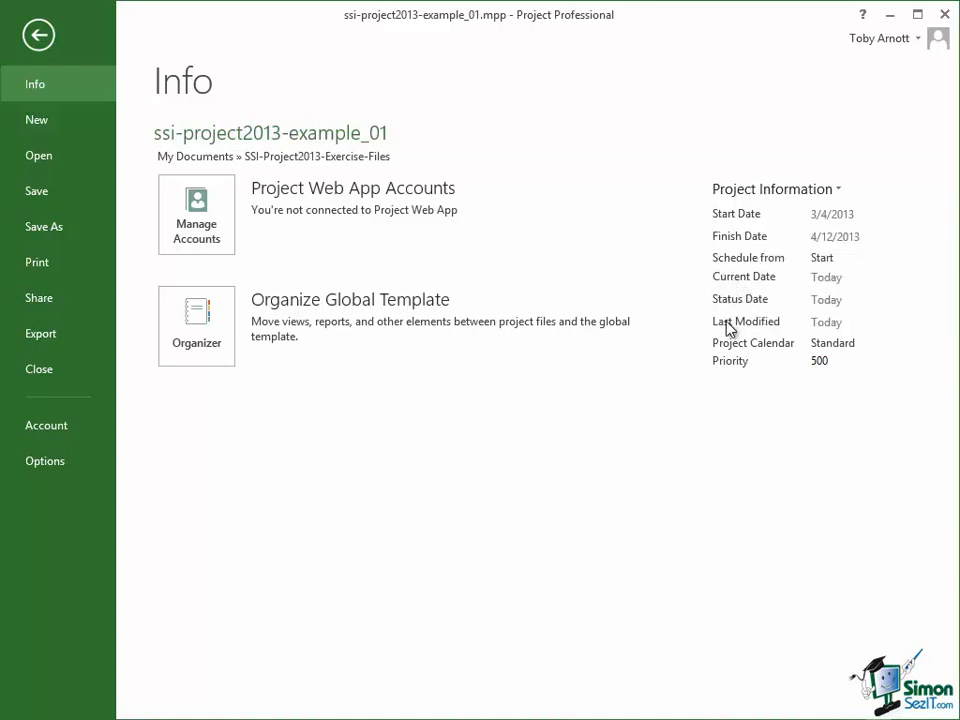
mouse_move(710, 362)
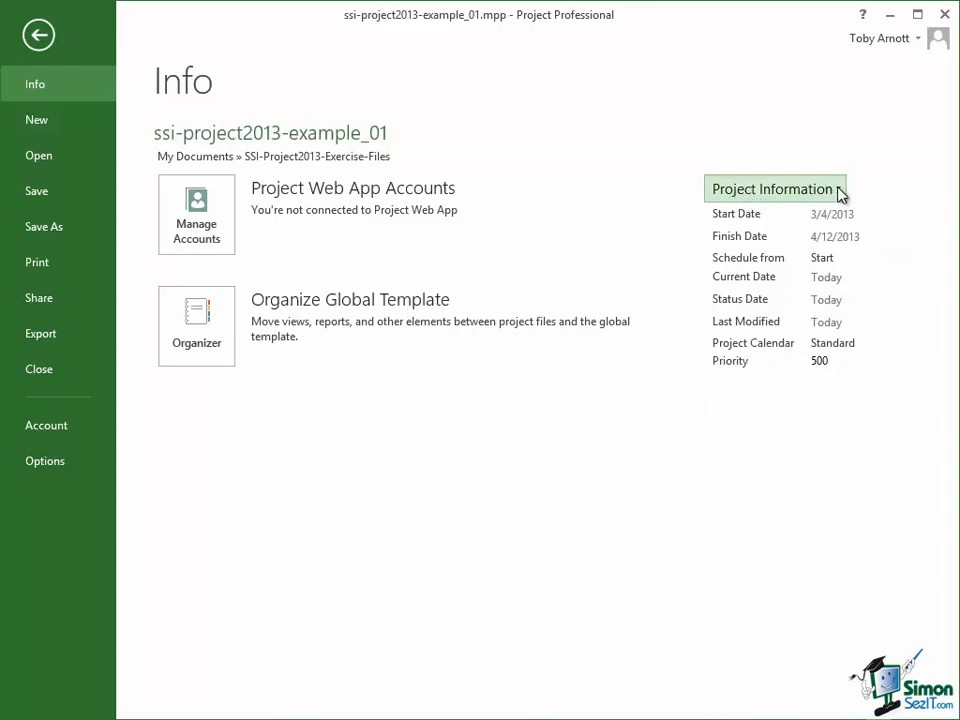
left_click(775, 188)
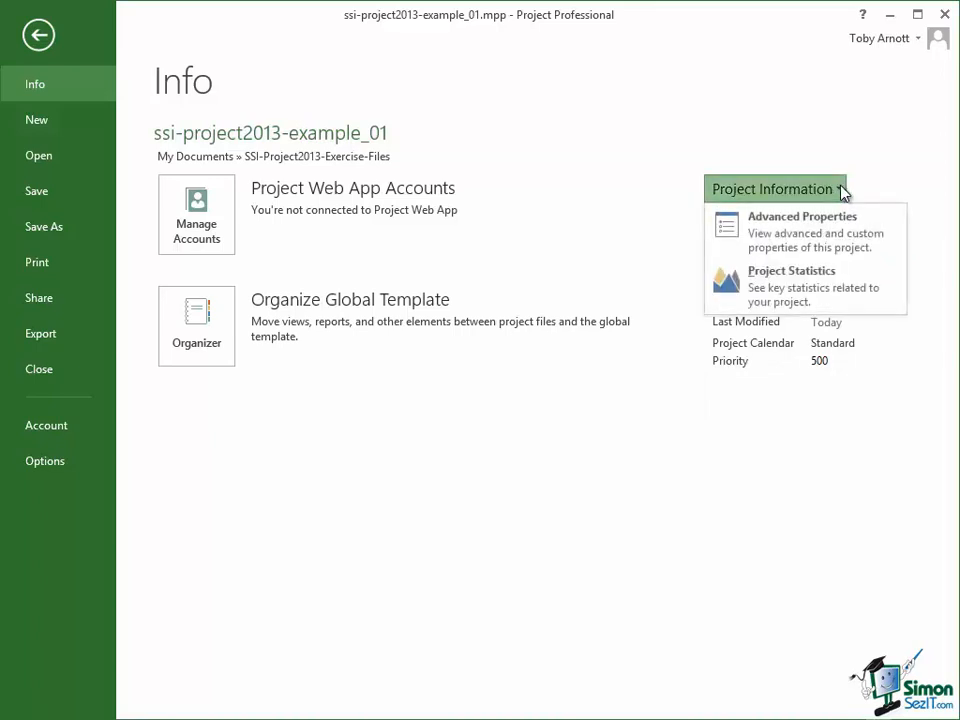
mouse_move(848, 291)
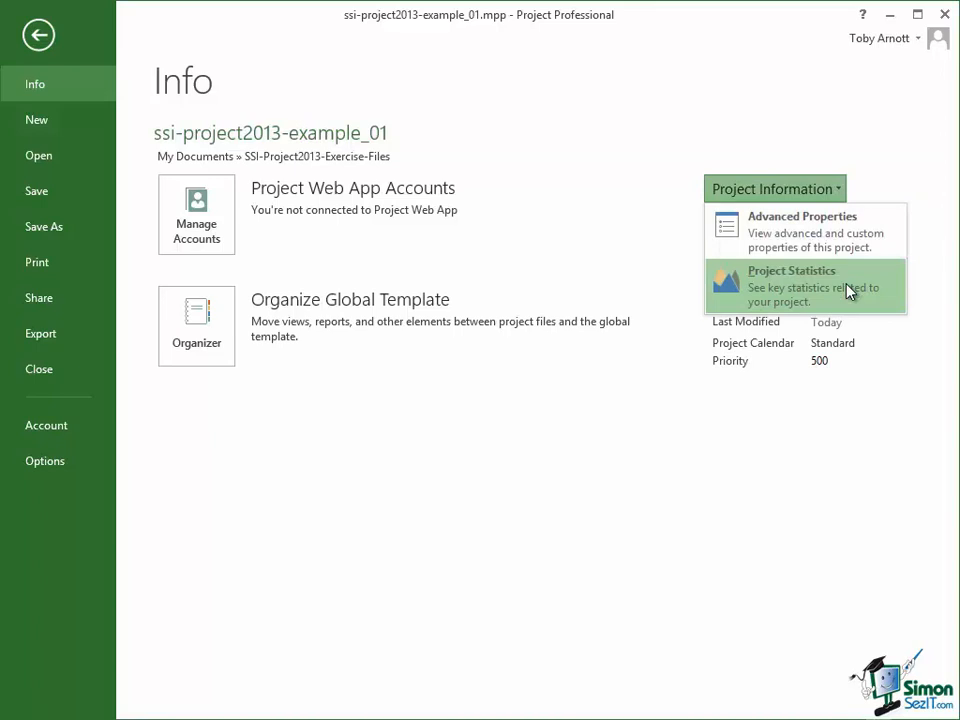
mouse_move(806, 230)
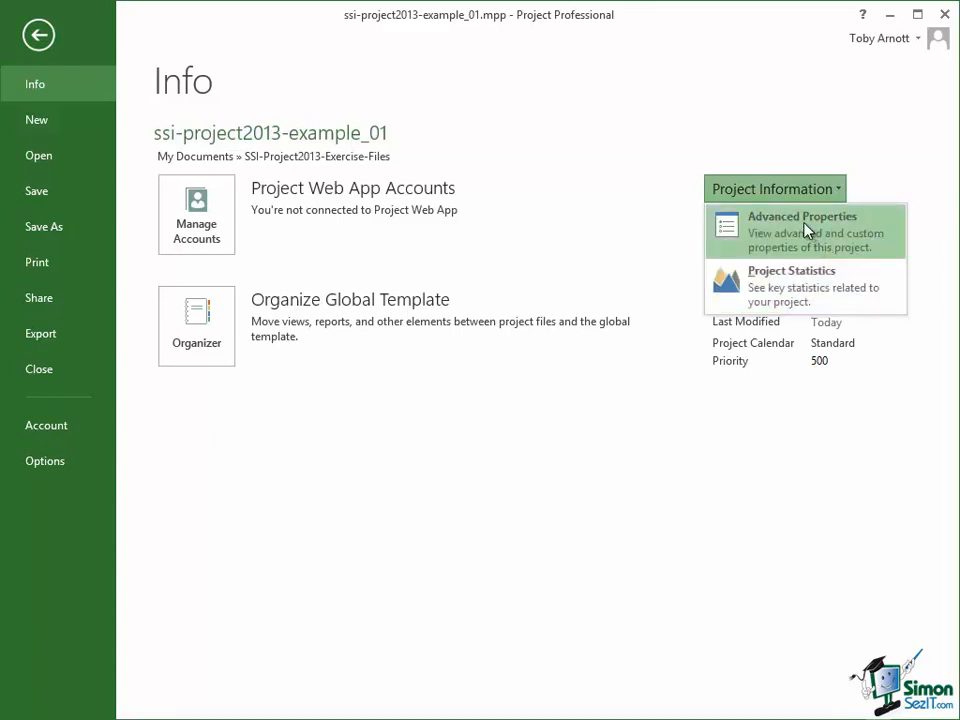
left_click(801, 216)
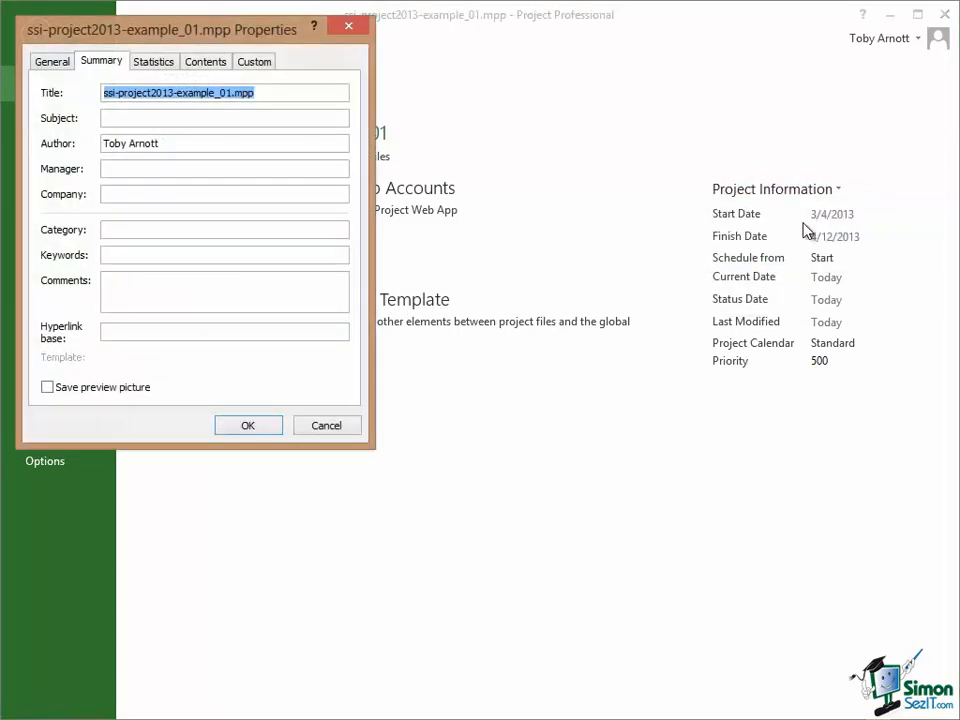
mouse_move(797, 230)
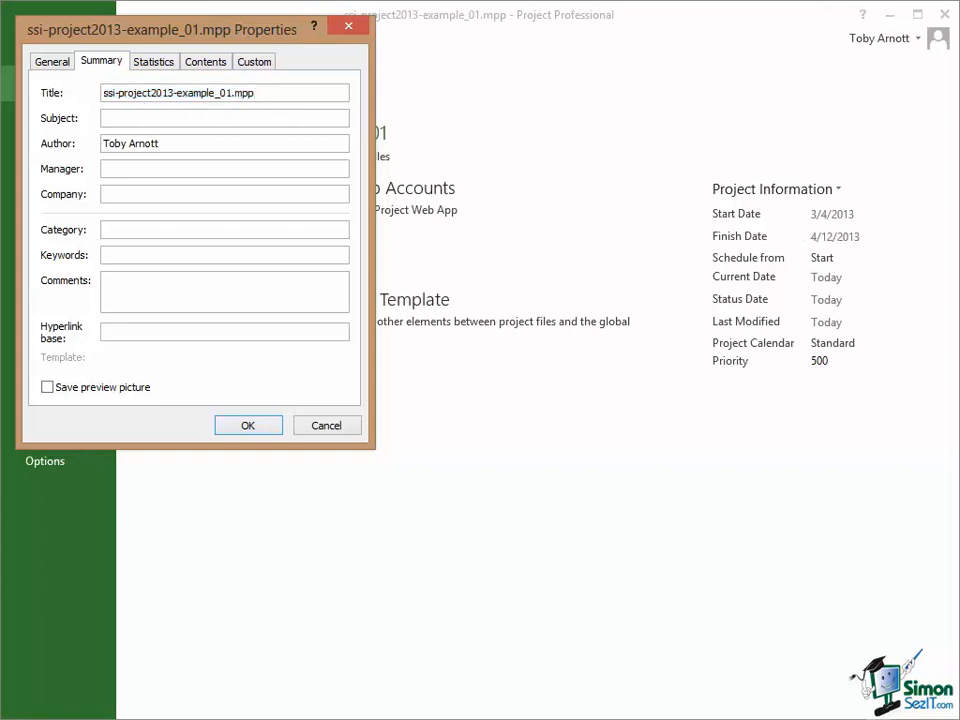
type("Ho")
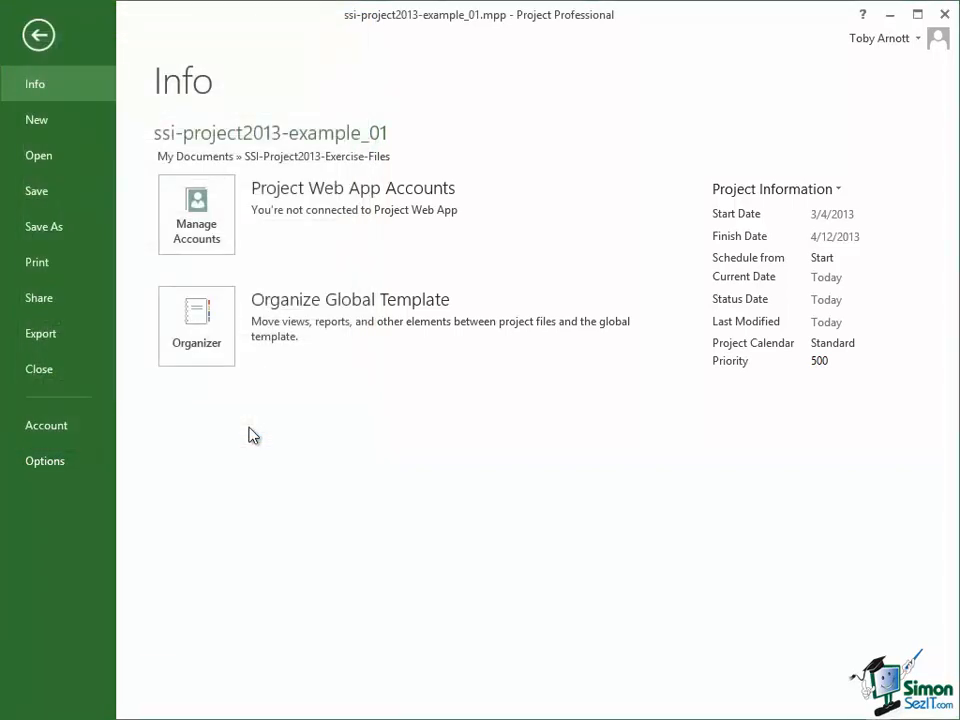
mouse_move(38, 42)
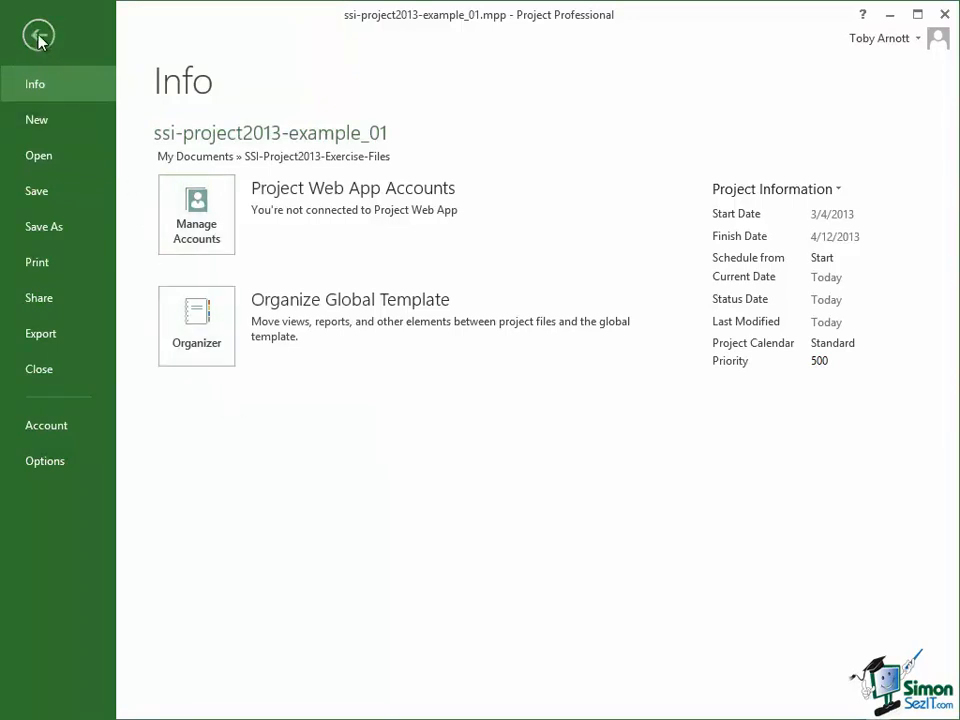
Exit Backstage view back to the five-task house build Gantt chart
left_click(35, 42)
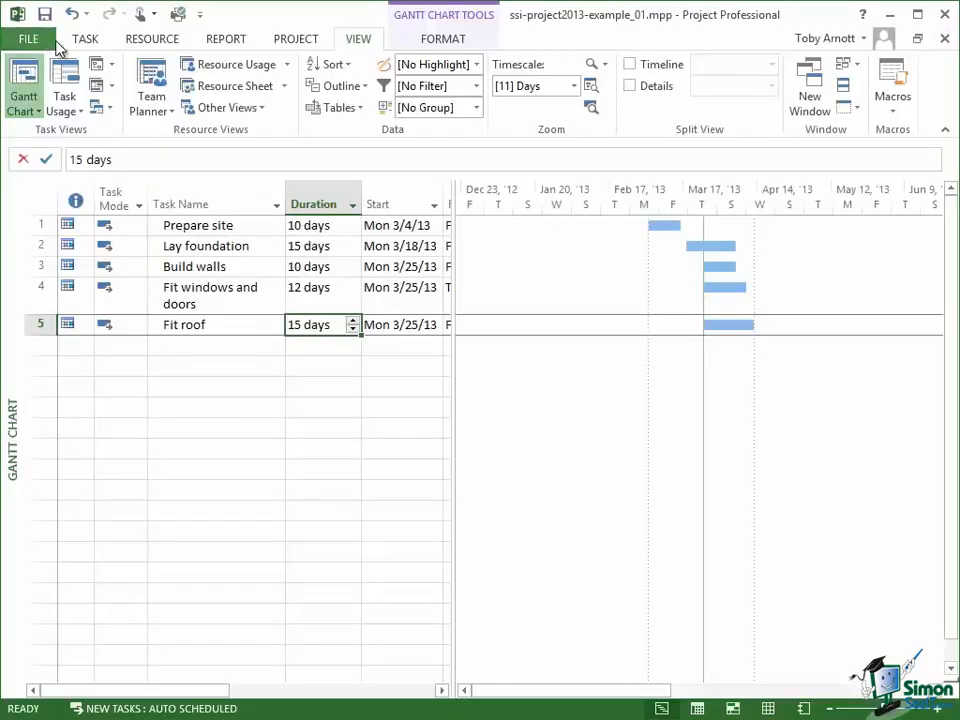
mouse_move(47, 13)
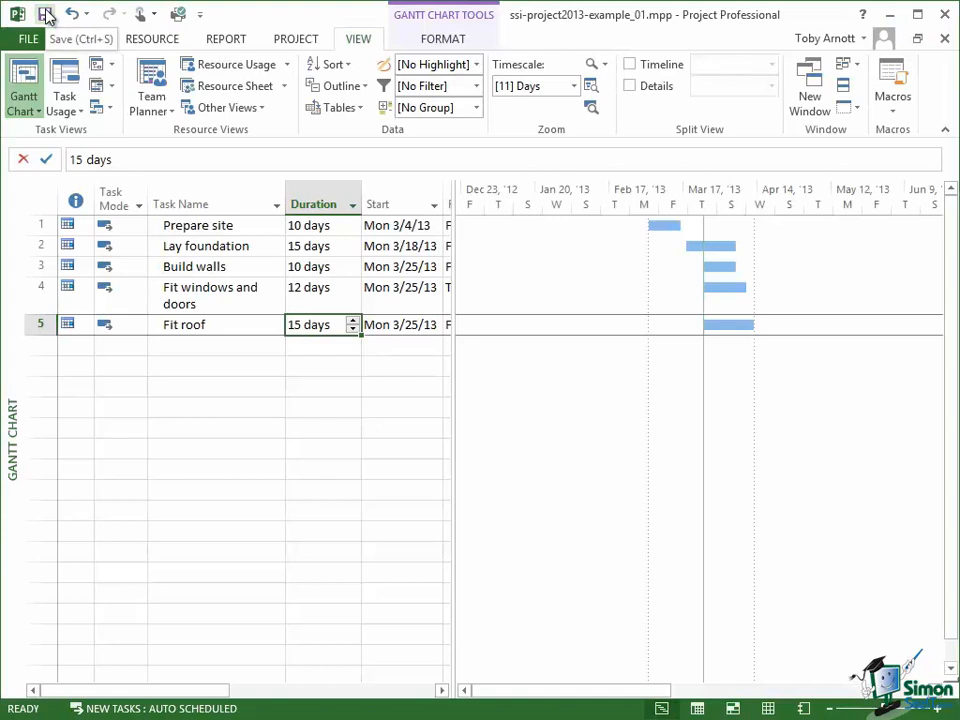